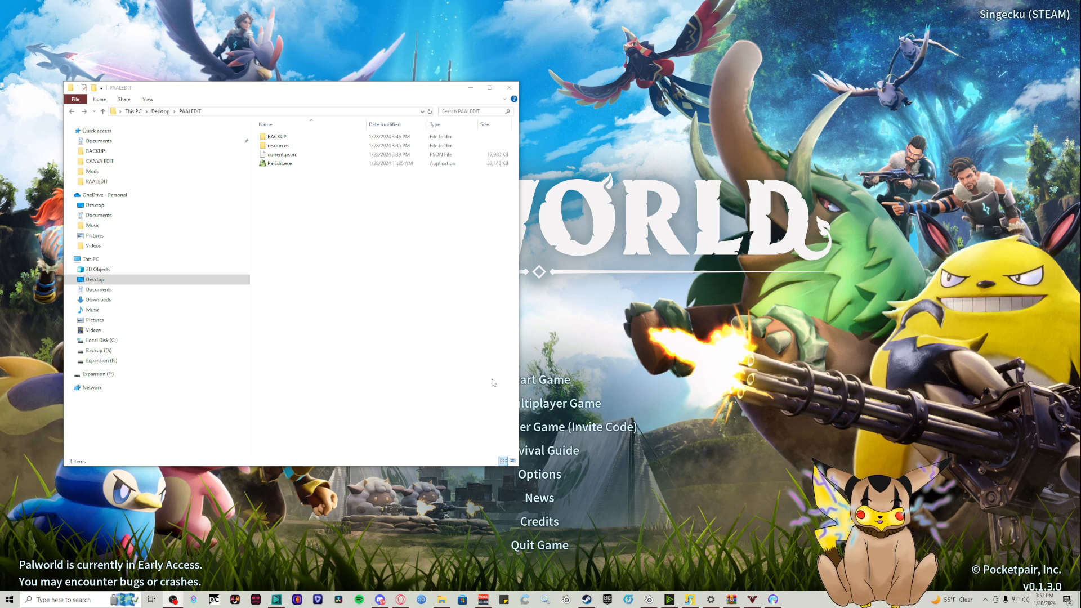
pyautogui.moveTo(409, 260)
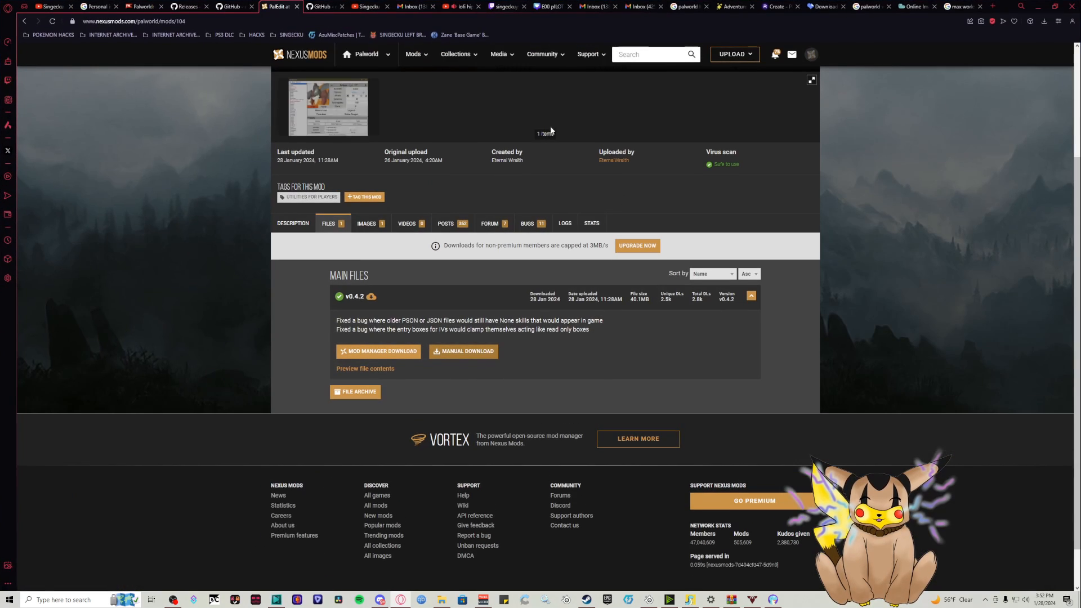
# Start PalEdit's Manual Download and dismiss the palworld-save-tools required-files notice
pyautogui.scroll(-3)
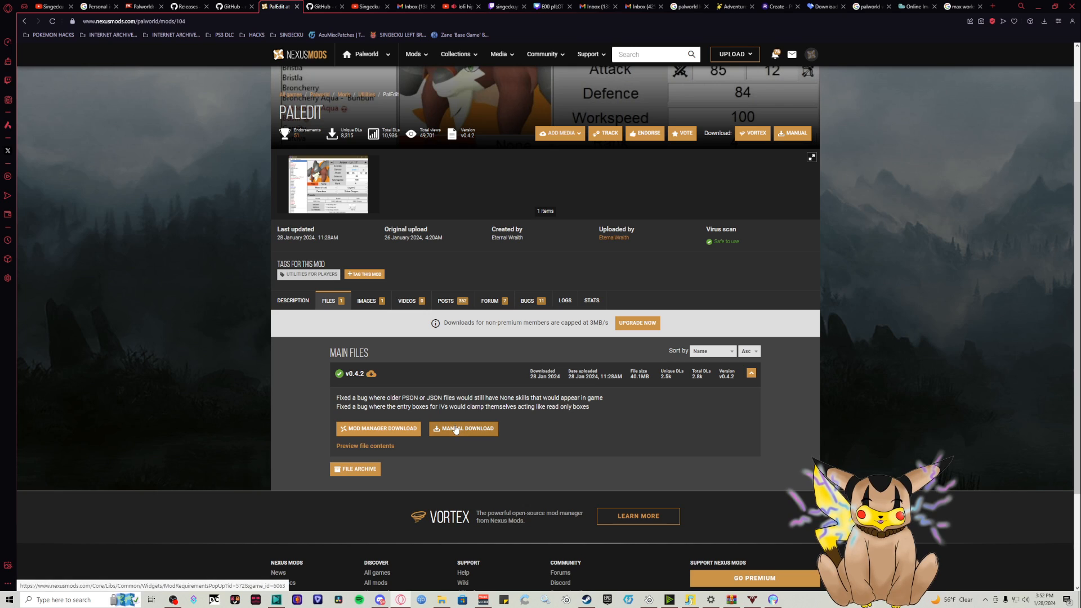
pyautogui.click(463, 428)
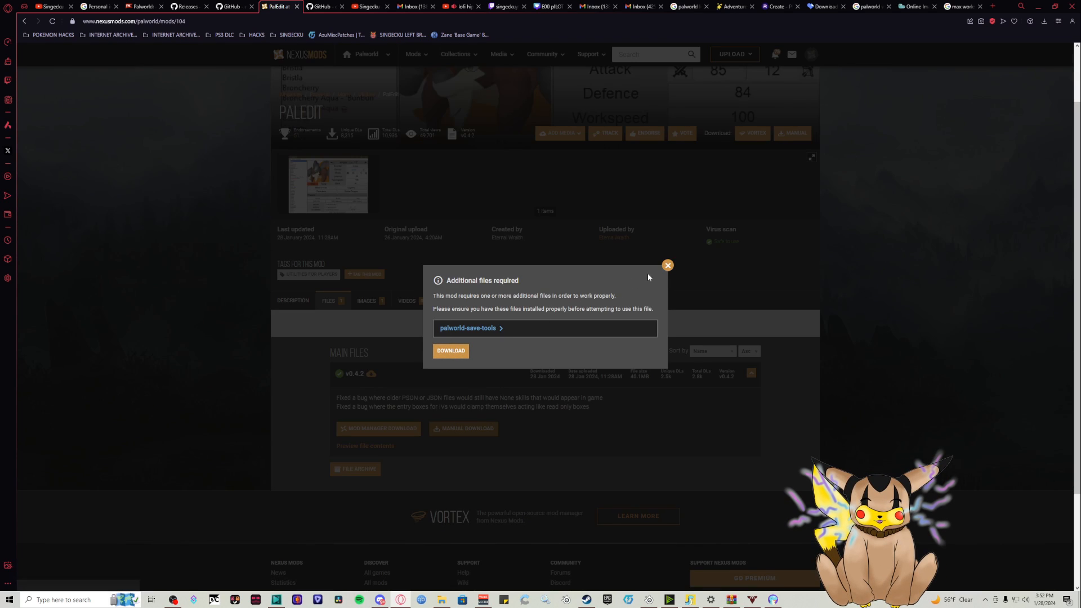
pyautogui.click(666, 264)
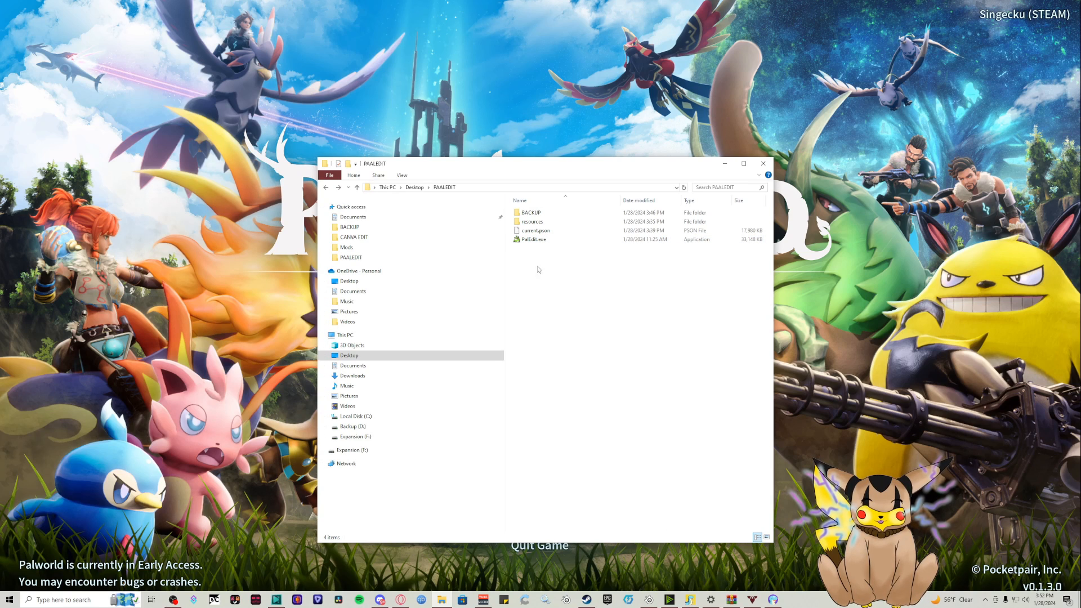
pyautogui.click(353, 366)
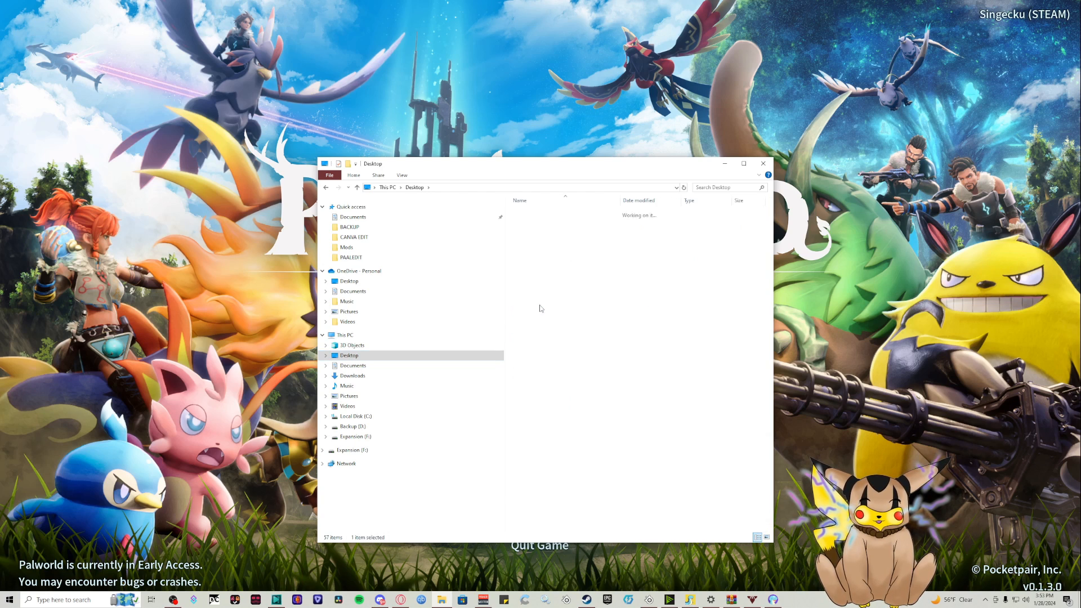
pyautogui.doubleClick(350, 257)
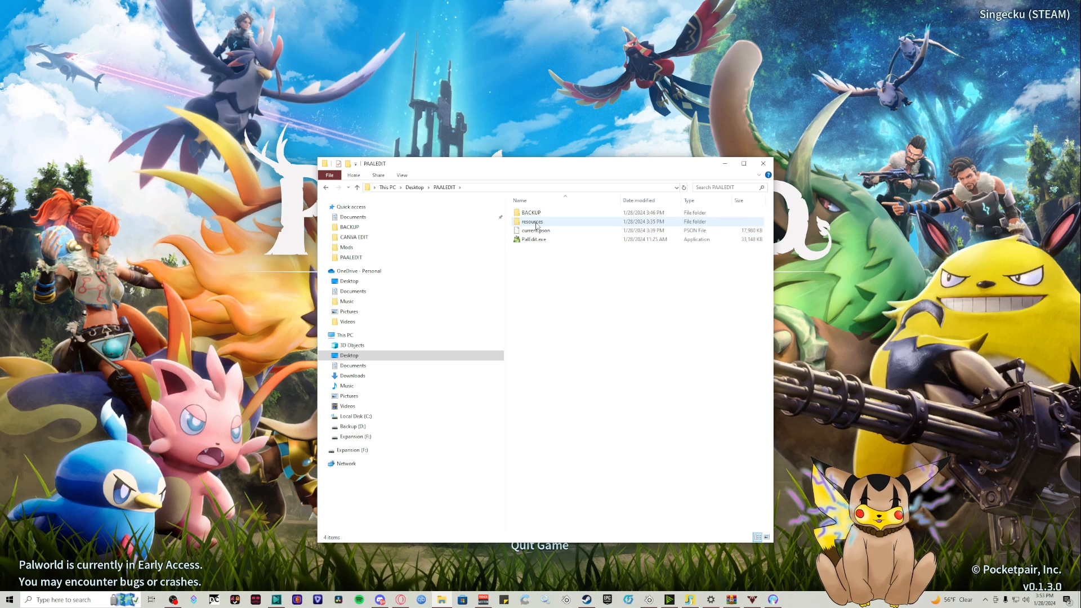
pyautogui.doubleClick(531, 212)
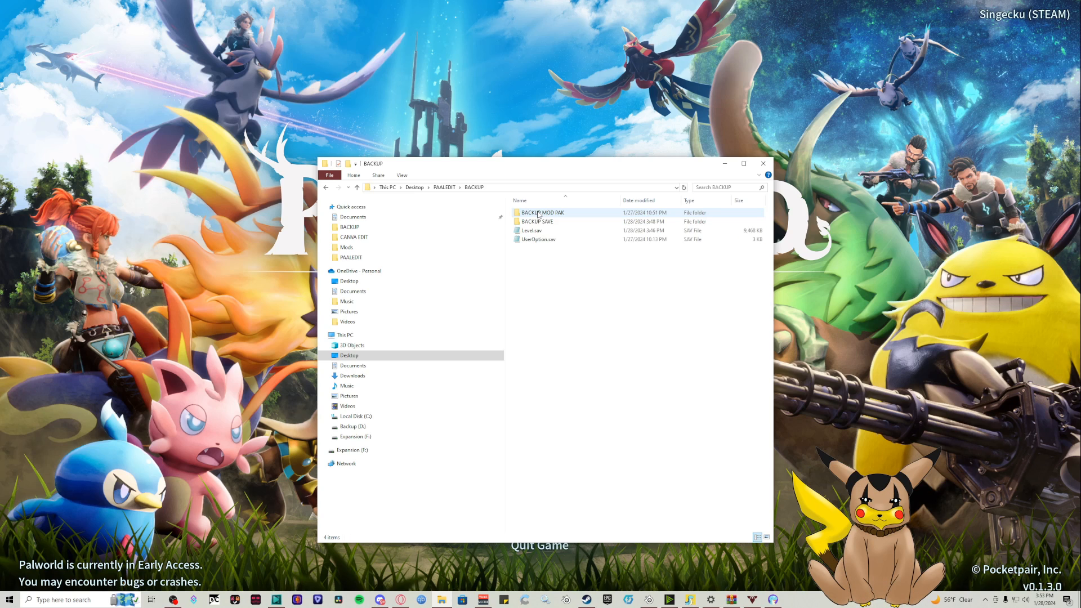
pyautogui.moveTo(541, 212)
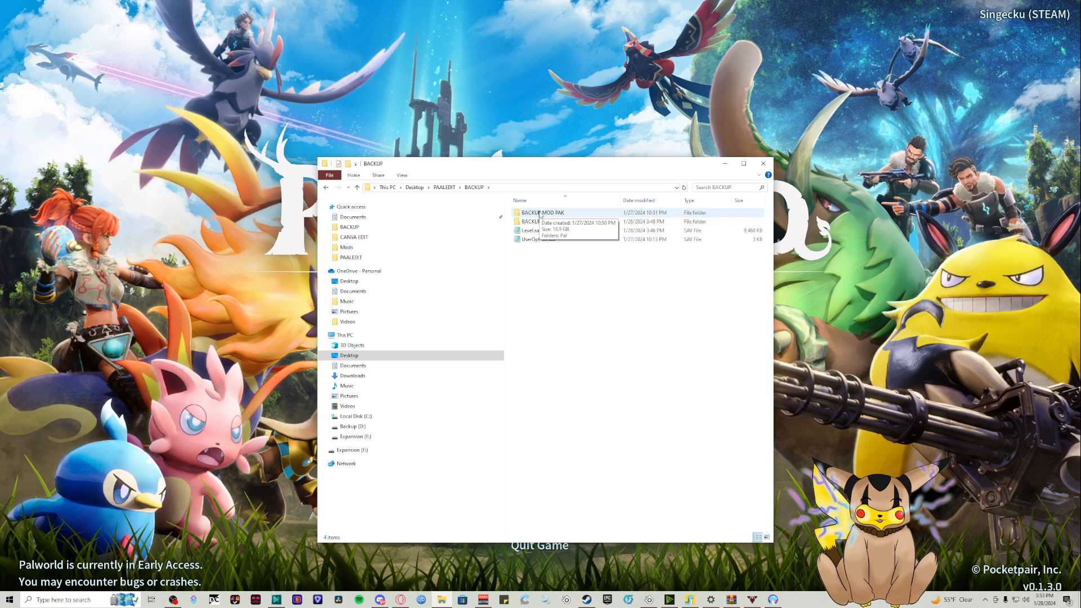
pyautogui.click(326, 187)
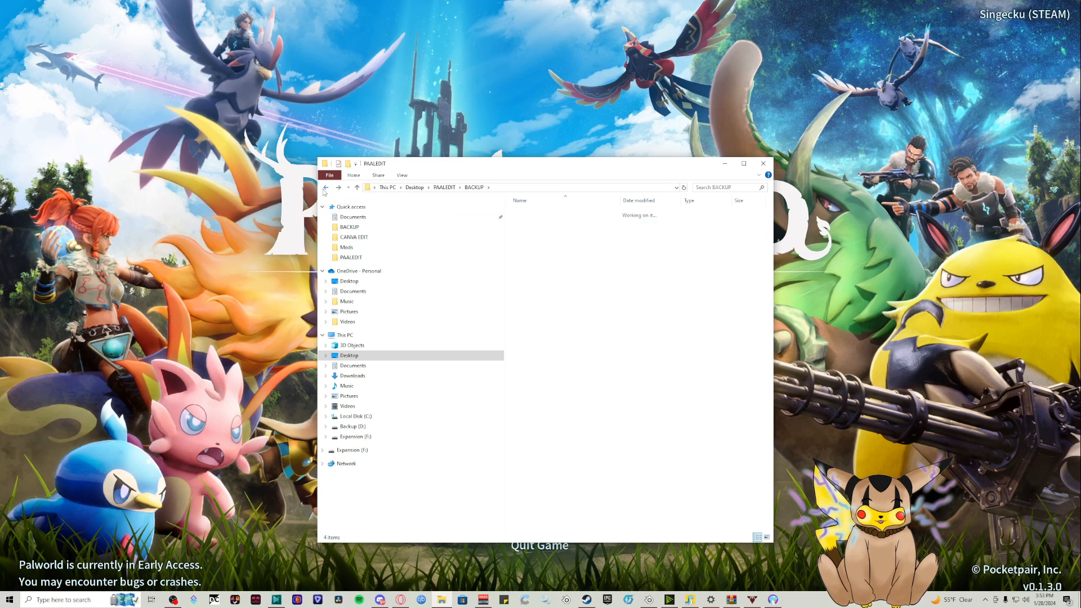
pyautogui.click(325, 187)
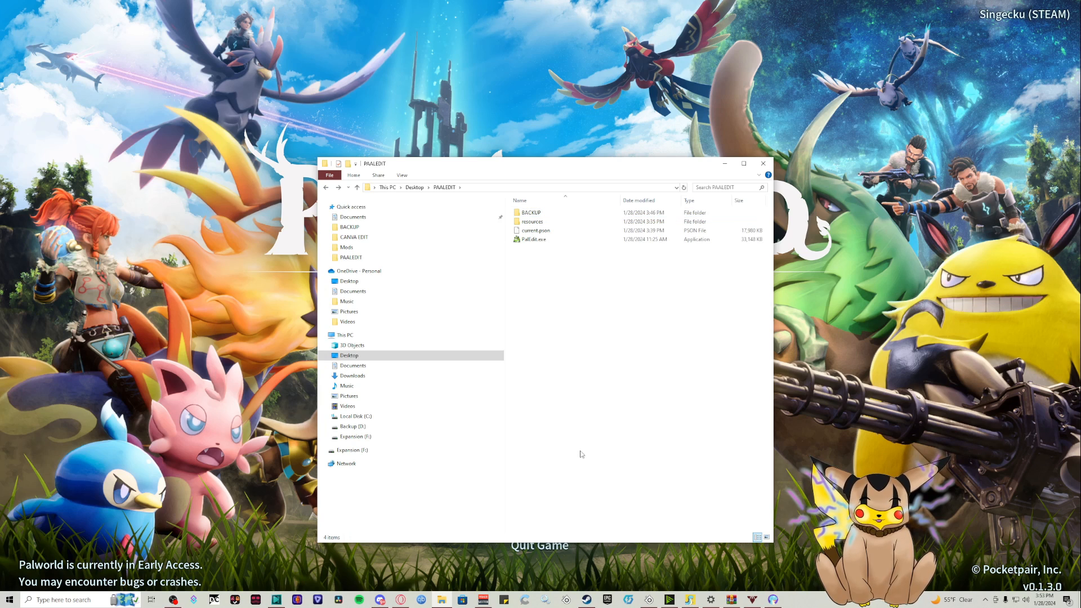
pyautogui.moveTo(478, 464)
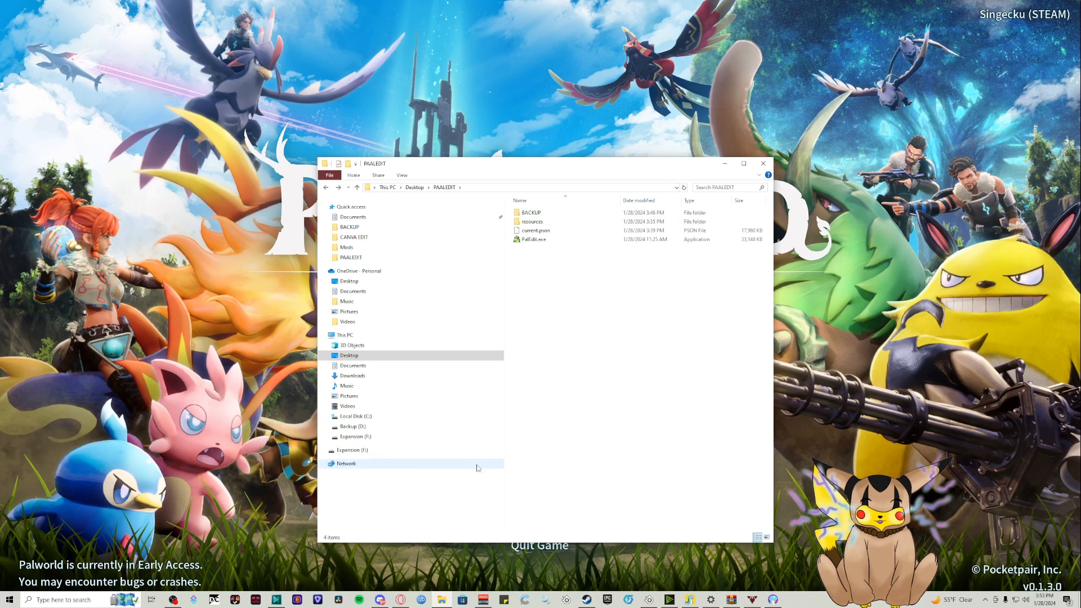
# Browse from Local Disk C: through Users into the AppData folder
pyautogui.click(352, 416)
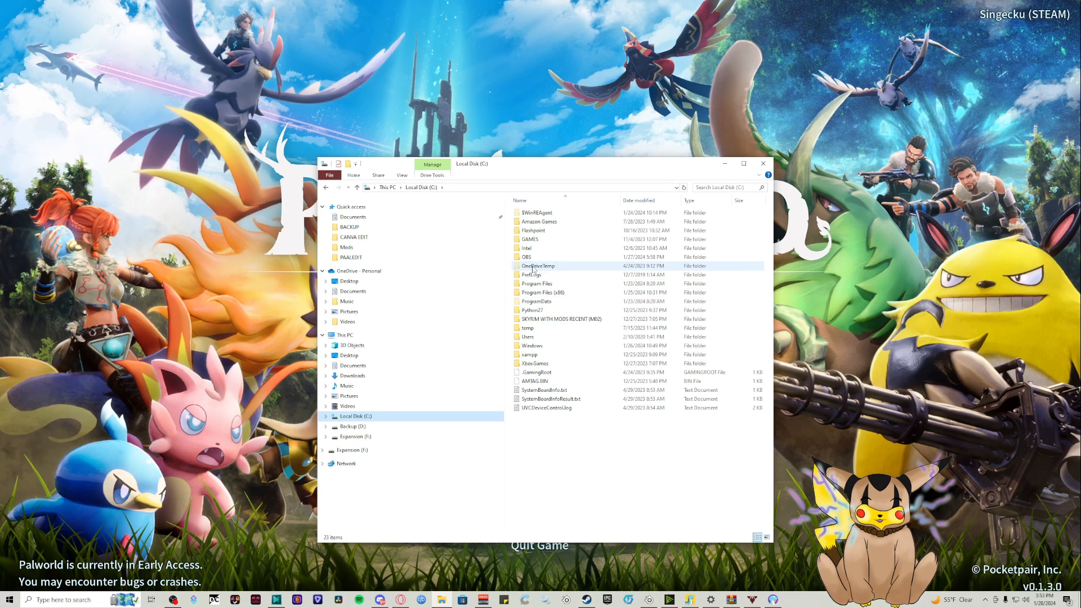
pyautogui.doubleClick(527, 336)
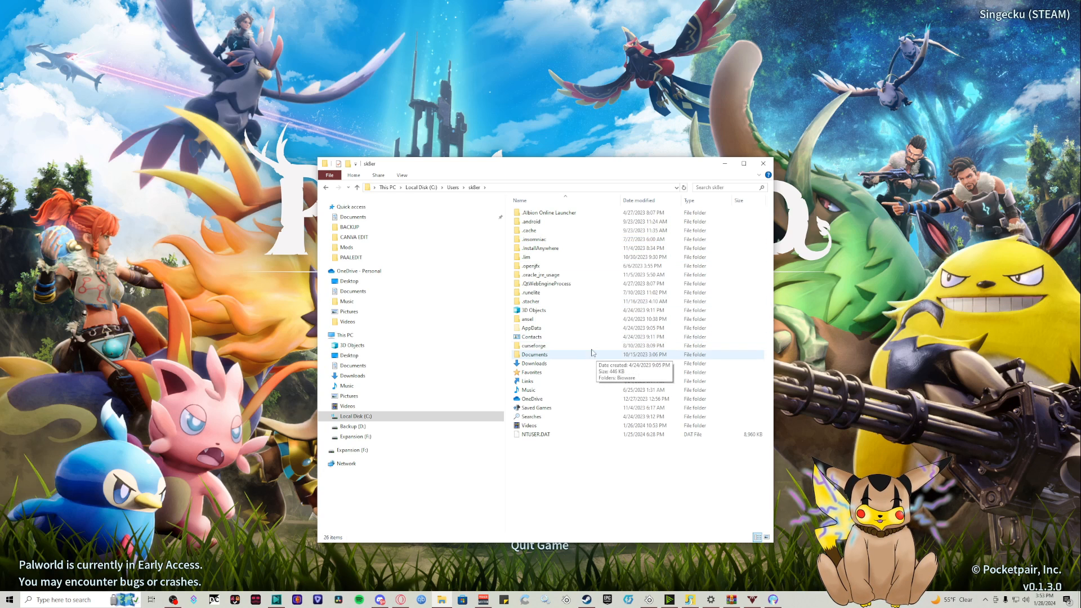
pyautogui.click(531, 328)
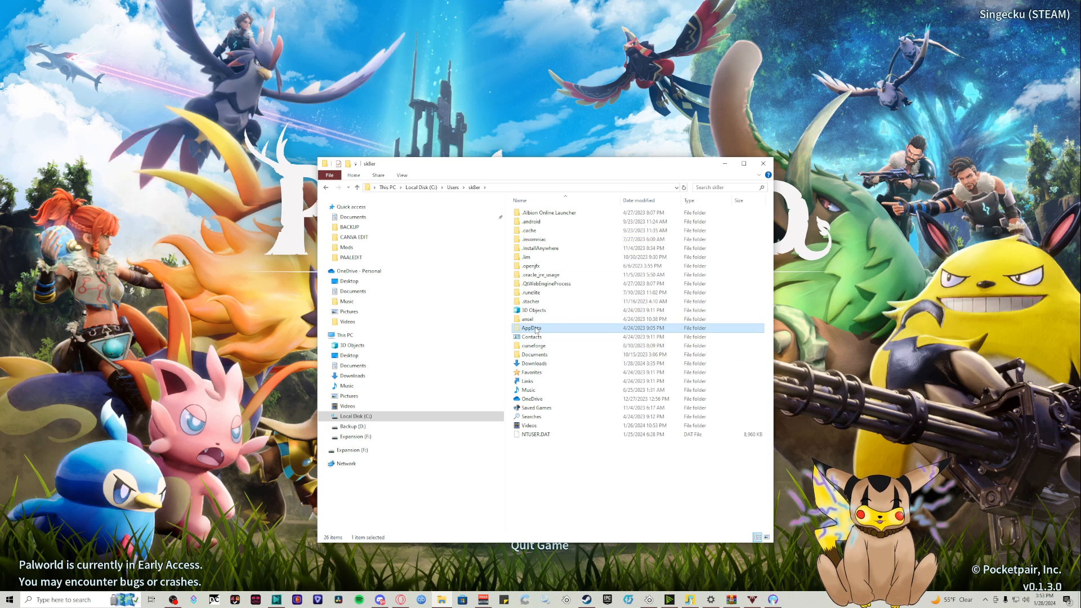
pyautogui.doubleClick(531, 327)
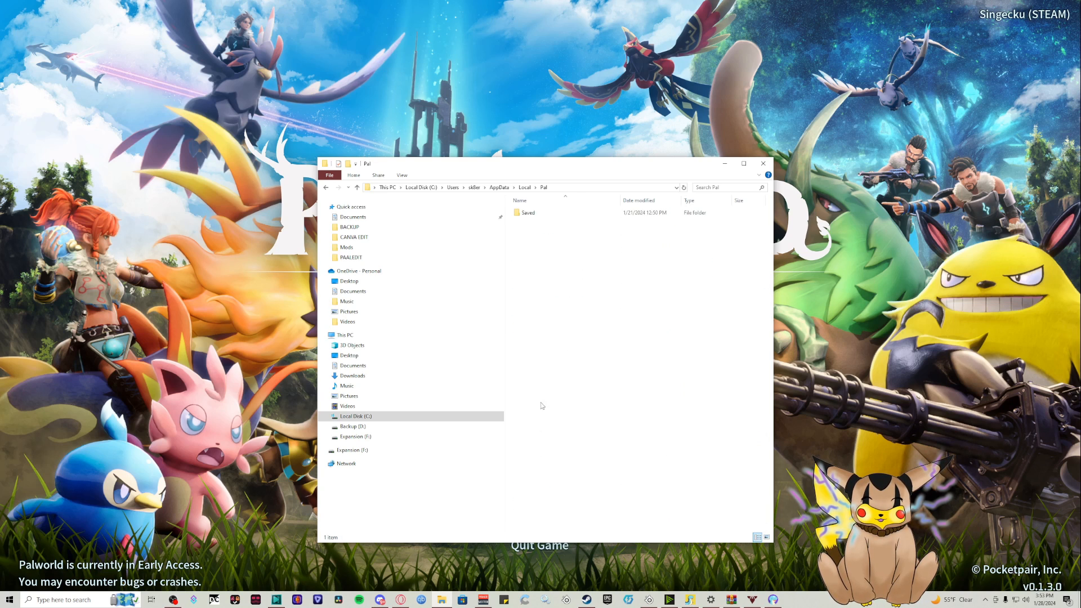
# Open Pal > Saved > SaveGames > Steam ID folder and right-click today's world save
pyautogui.doubleClick(529, 212)
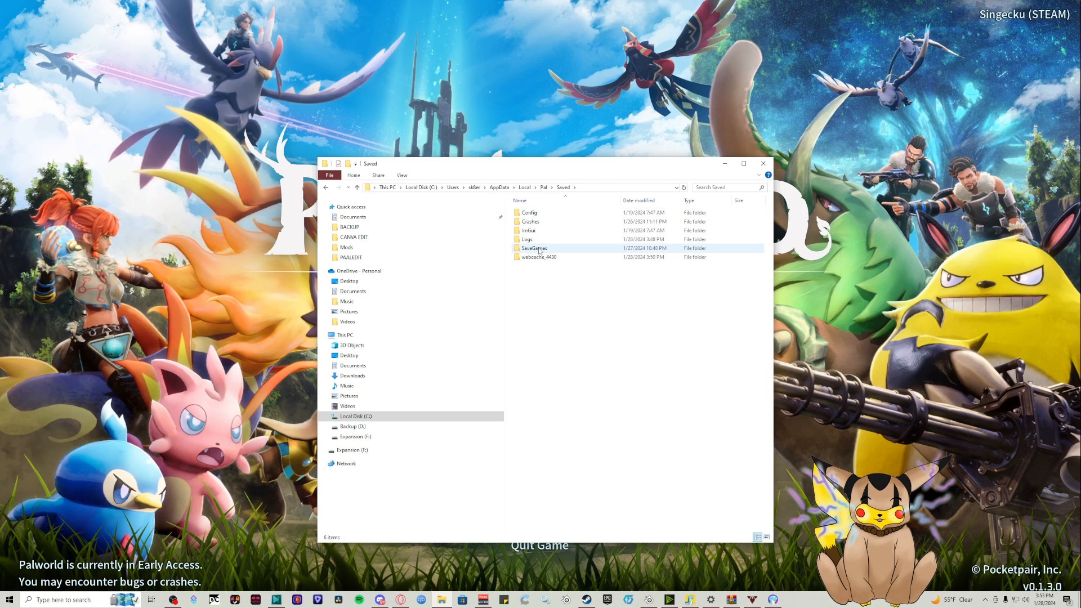
pyautogui.doubleClick(533, 248)
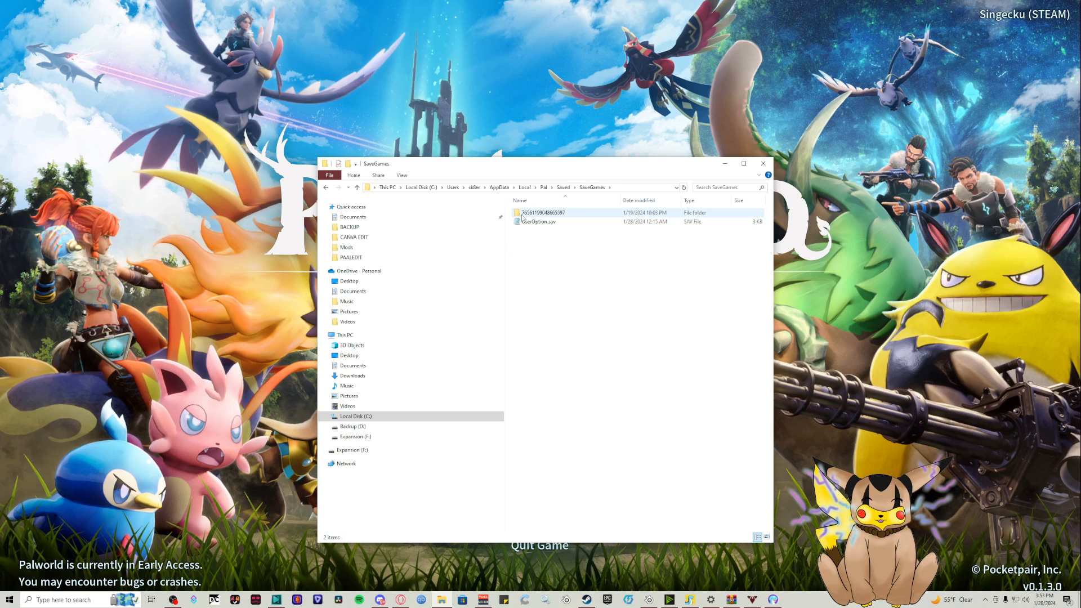
pyautogui.doubleClick(544, 212)
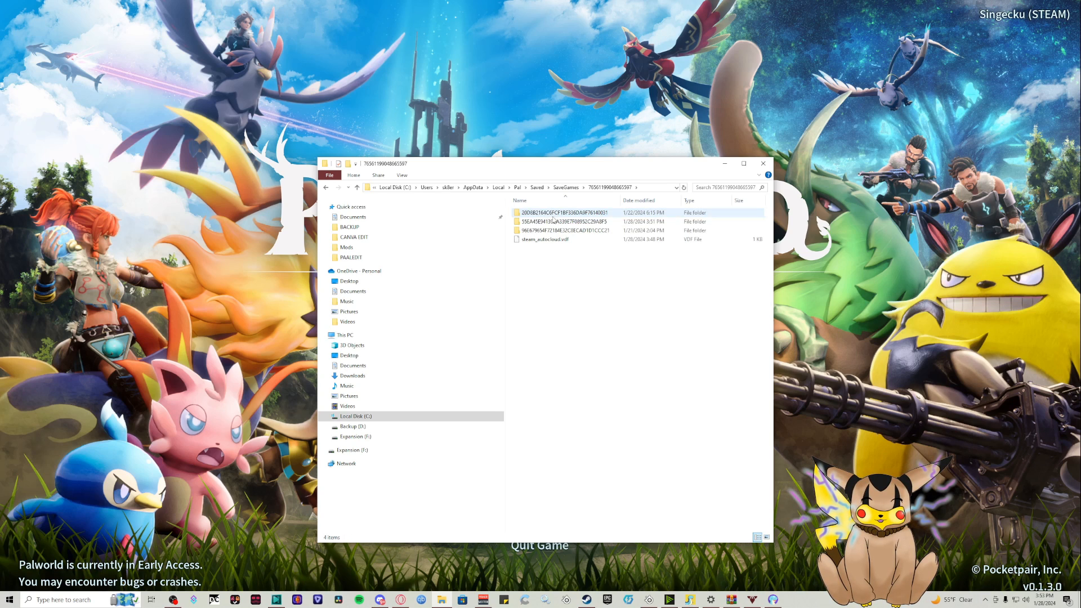
pyautogui.click(566, 221)
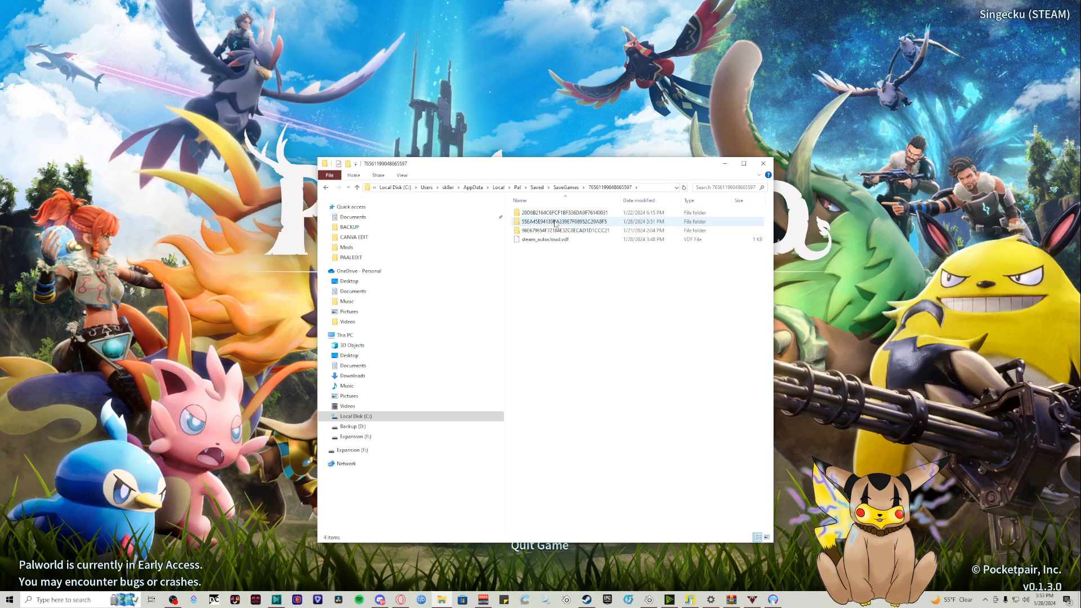
pyautogui.click(565, 221)
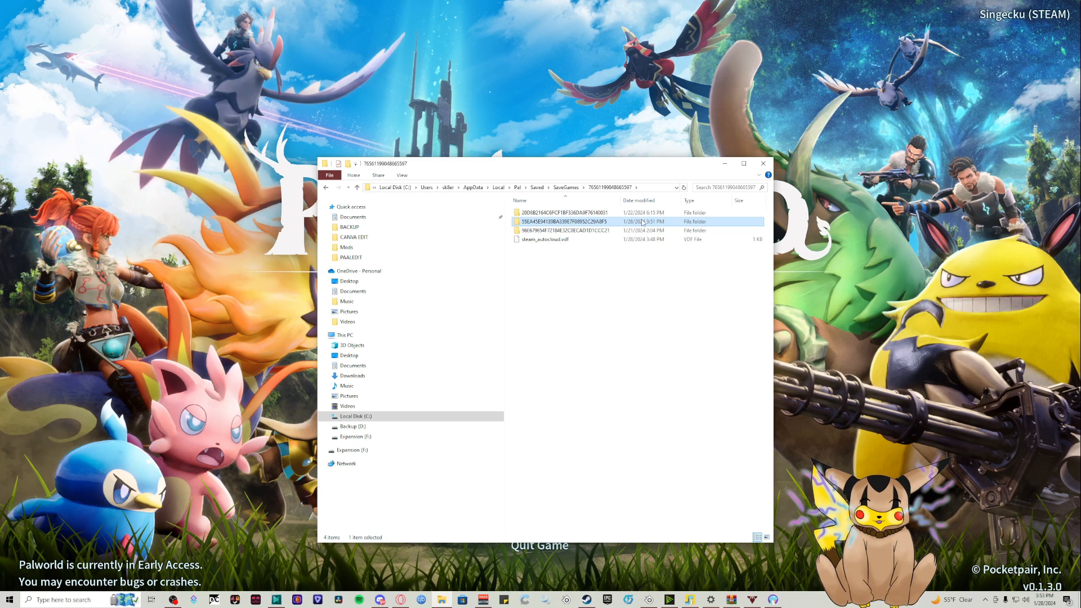
pyautogui.rightClick(566, 221)
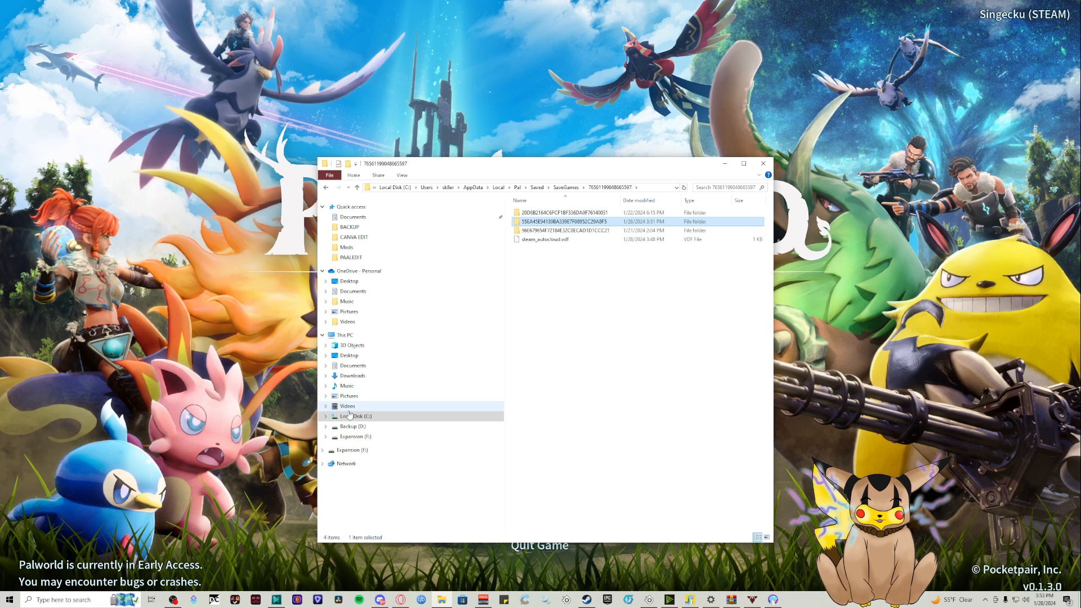
# View Desktop > PAALEDIT > BACKUP > BACKUP SAVE, then reopen the desktop PAALEDIT folder
pyautogui.click(350, 355)
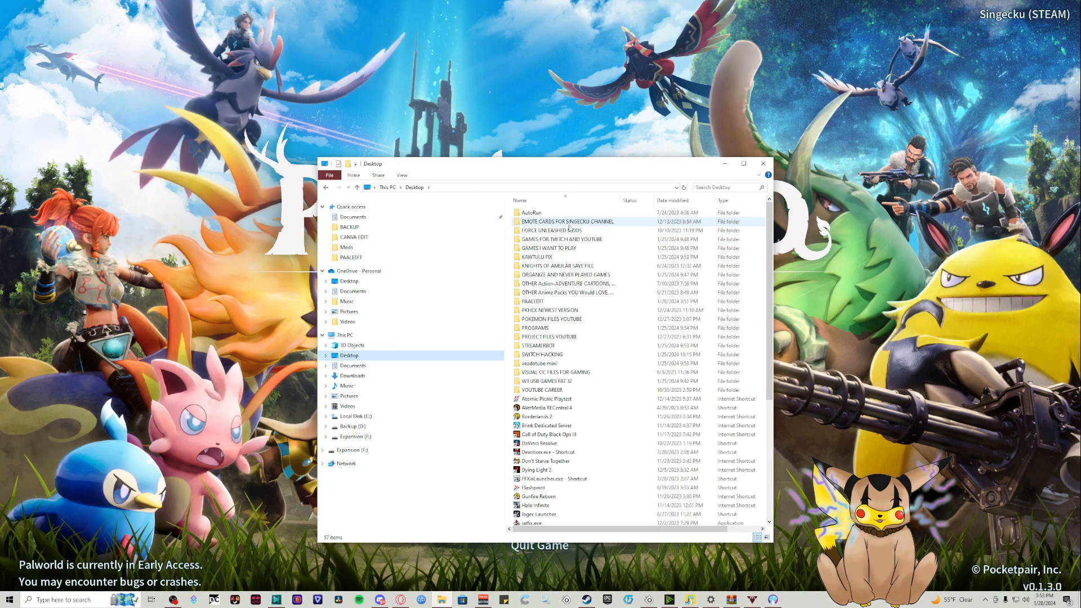
pyautogui.doubleClick(532, 301)
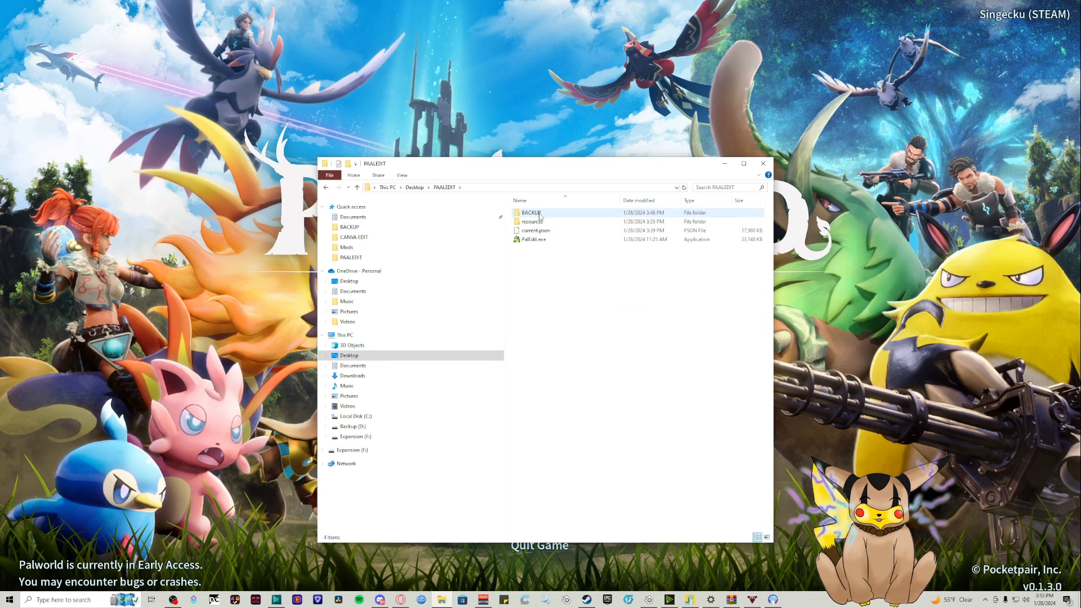
pyautogui.doubleClick(531, 212)
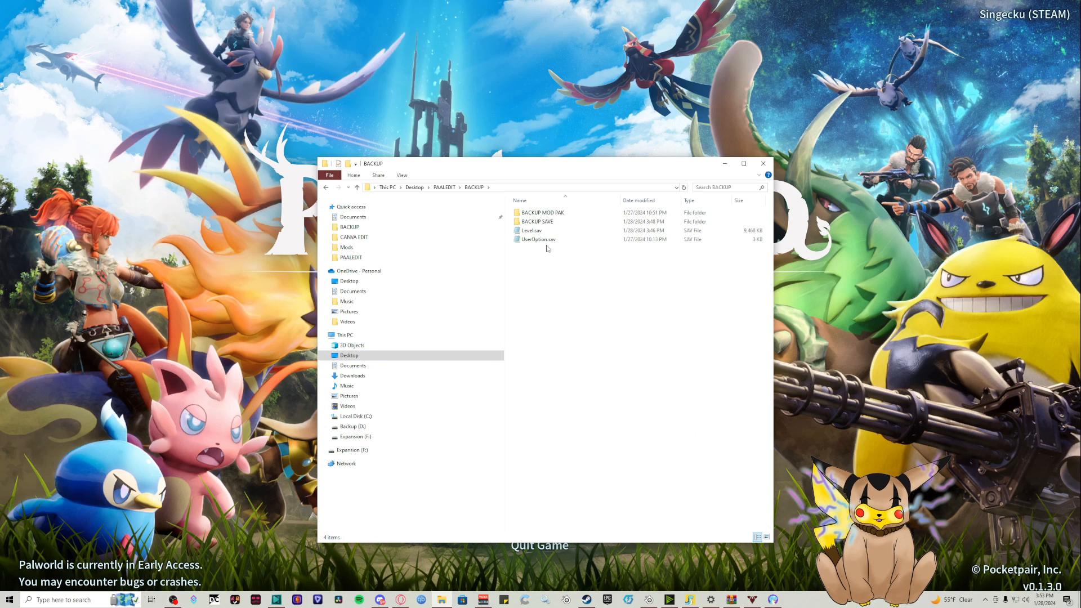
pyautogui.doubleClick(536, 221)
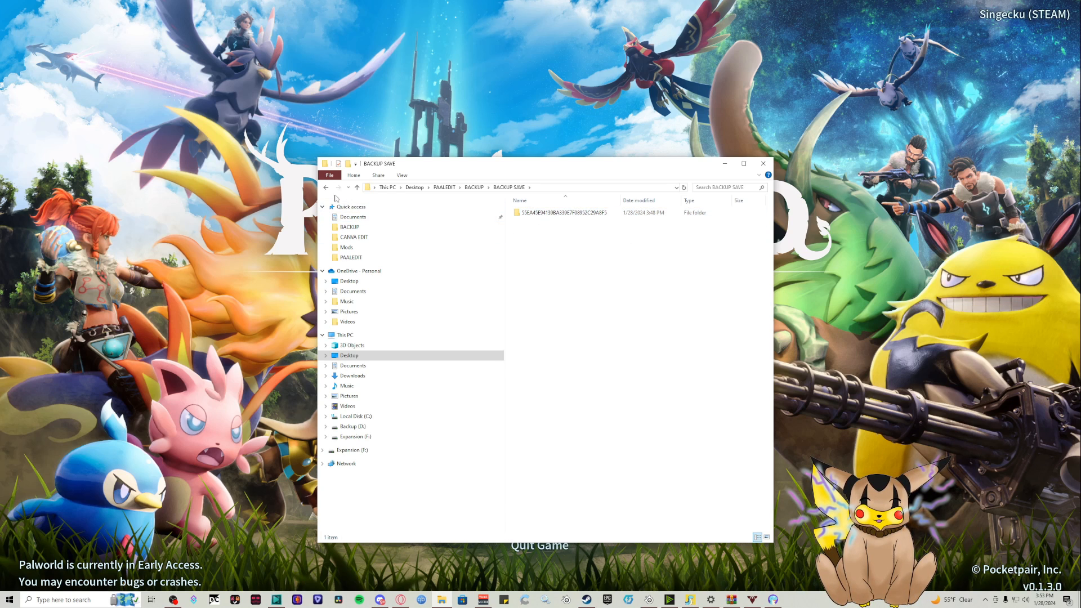
pyautogui.click(327, 187)
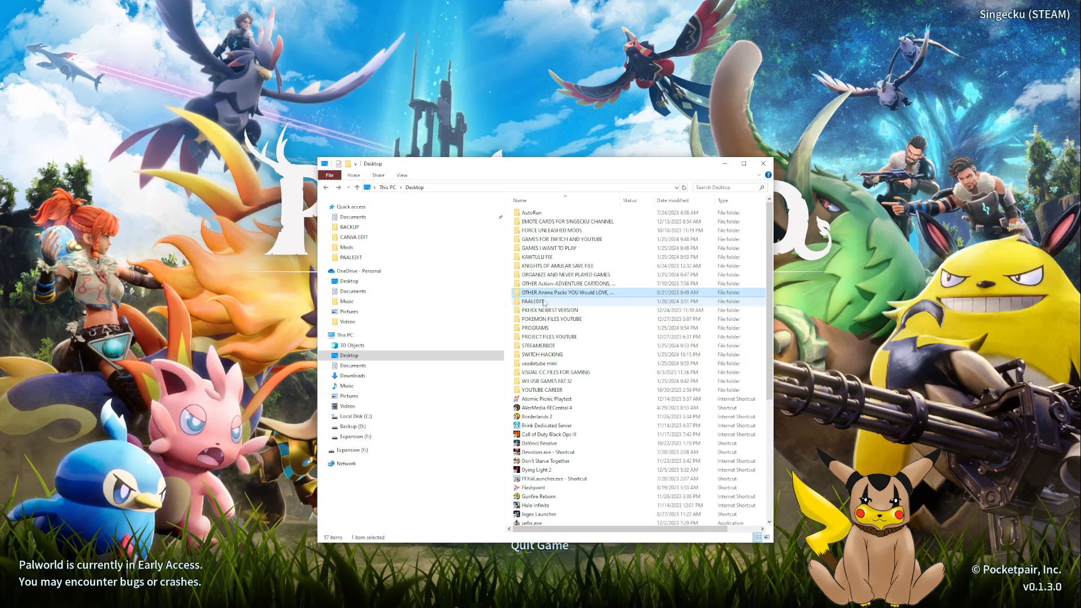
pyautogui.doubleClick(533, 301)
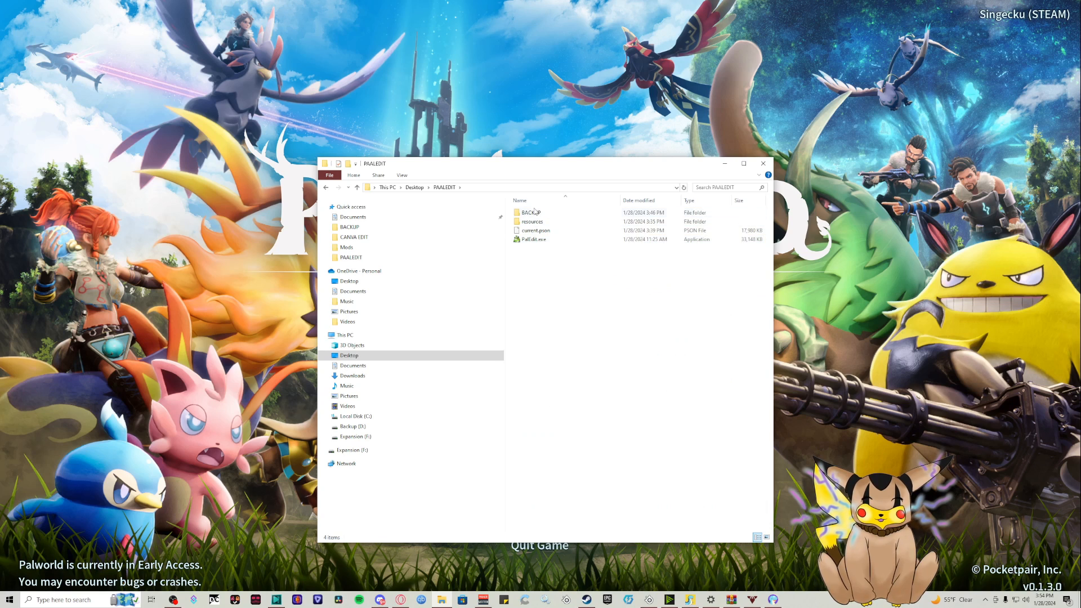
pyautogui.click(534, 239)
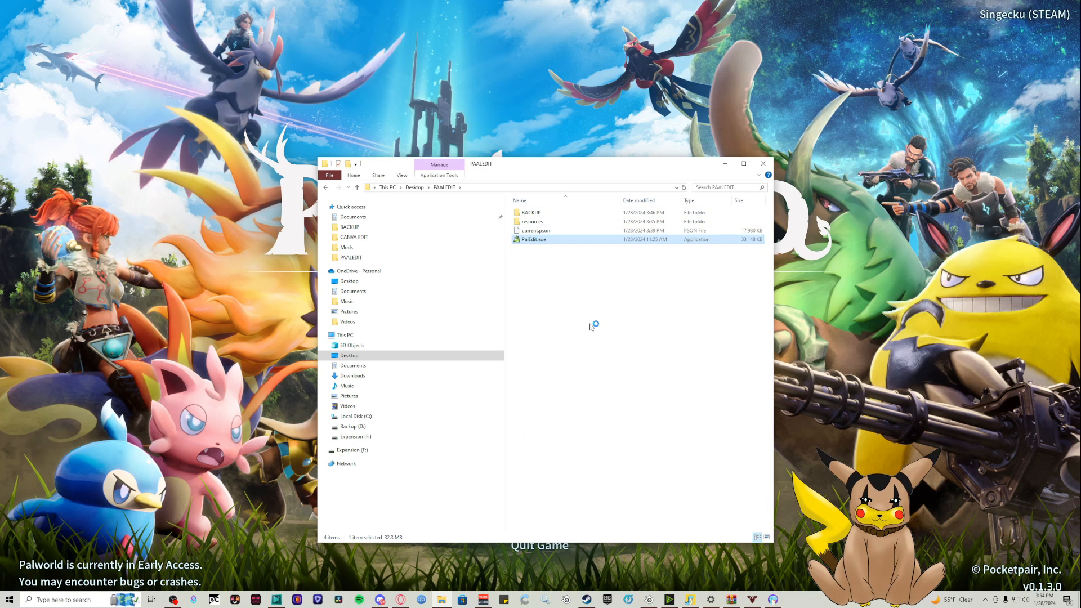
pyautogui.doubleClick(534, 239)
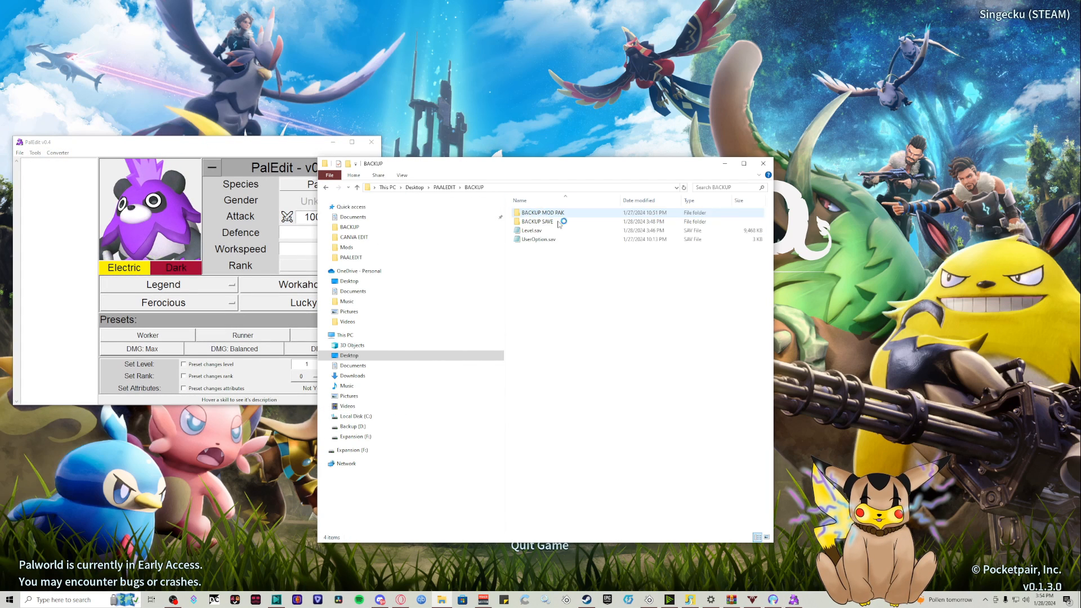
pyautogui.click(531, 230)
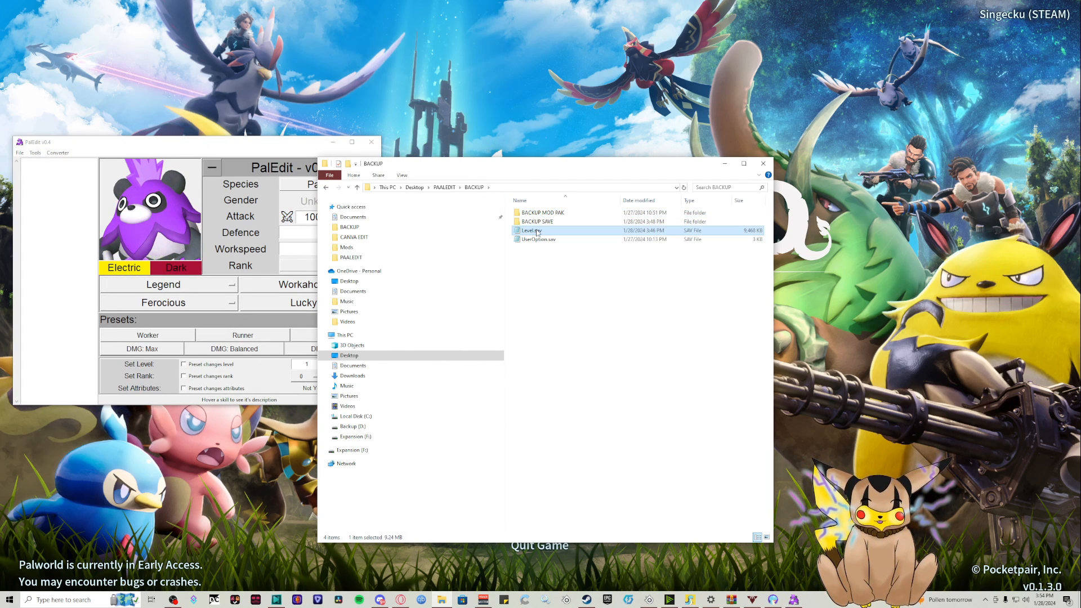
pyautogui.doubleClick(537, 221)
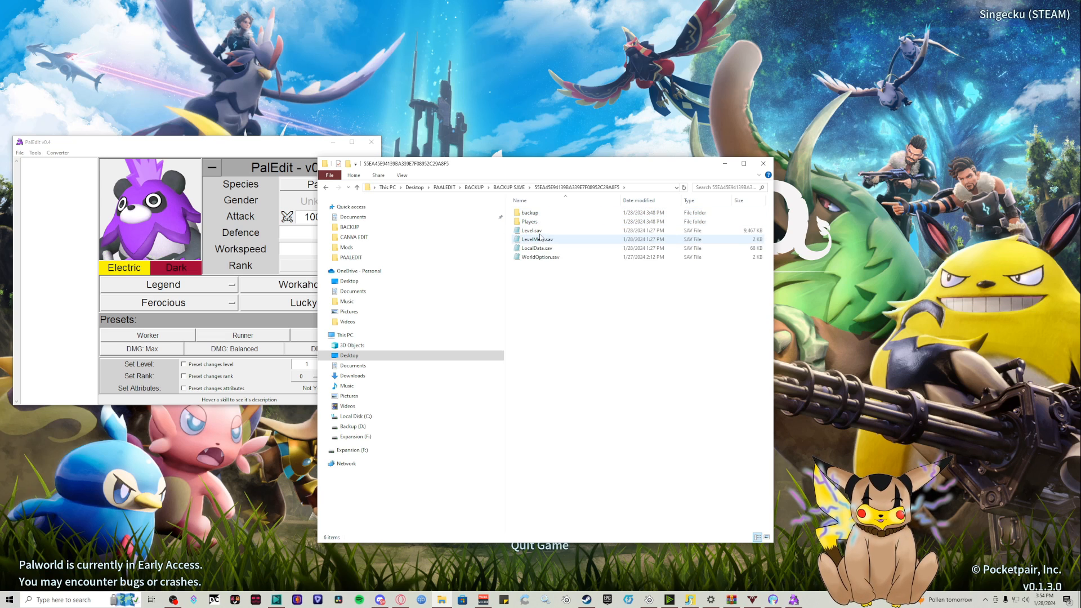
pyautogui.rightClick(531, 230)
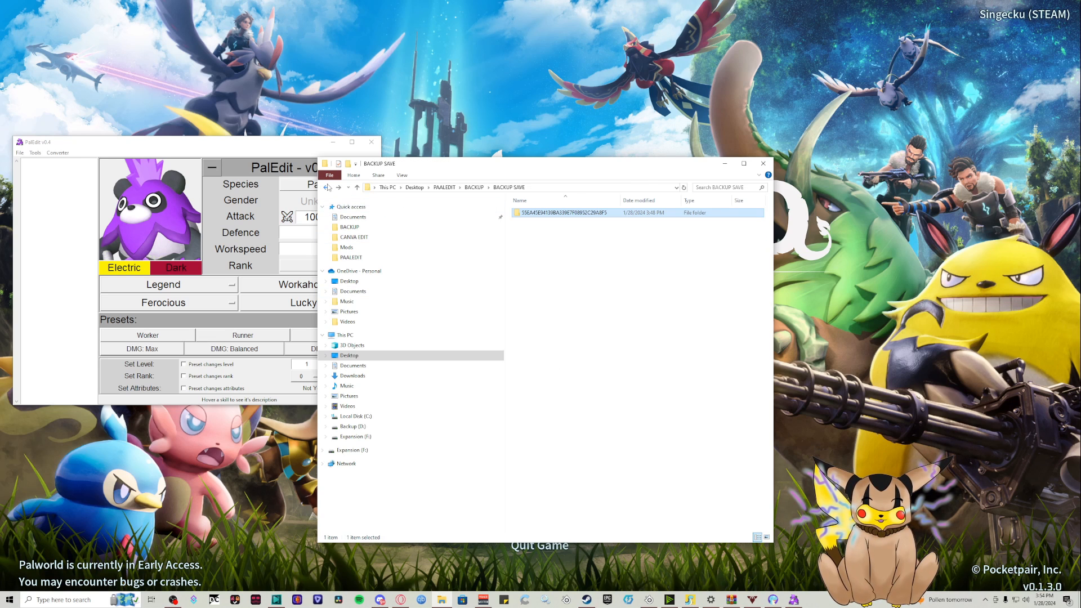
pyautogui.click(328, 187)
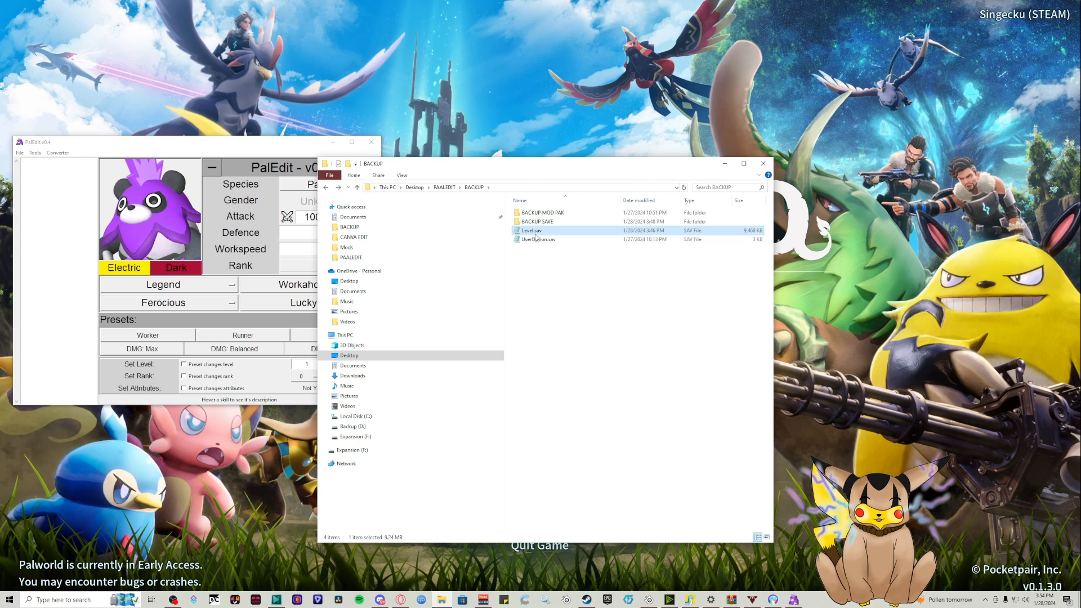
pyautogui.moveTo(532, 230)
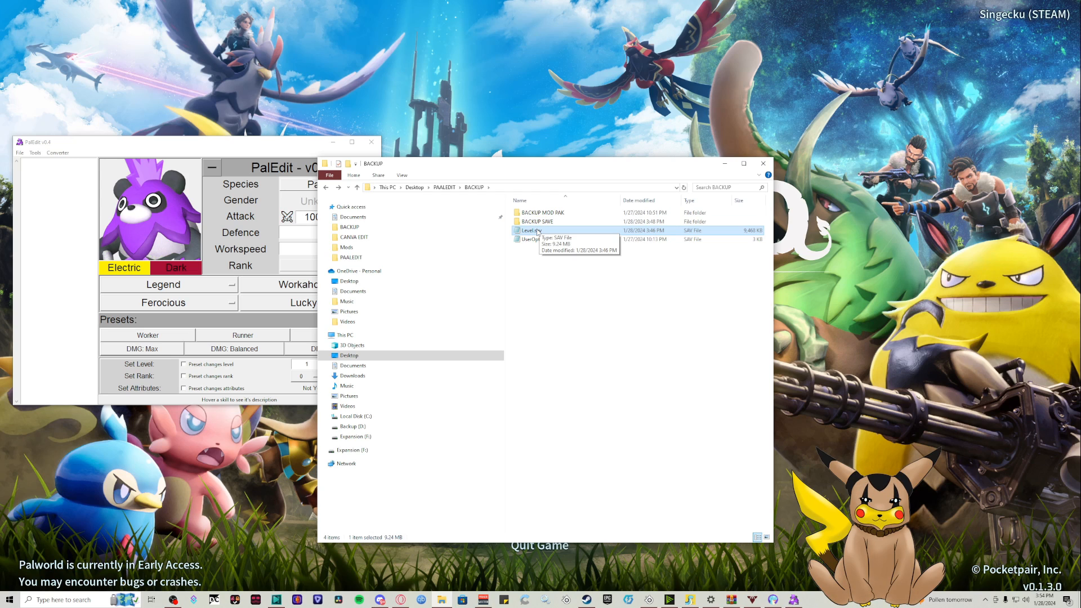
pyautogui.moveTo(79, 214)
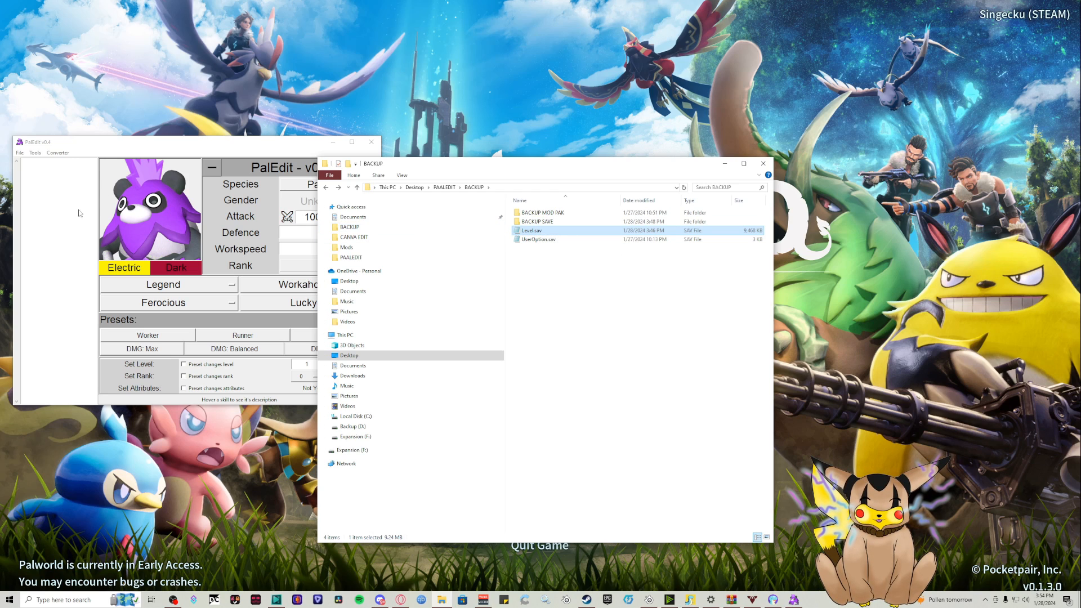
# Show PalEdit's File > Converter options for save-to-JSON conversion
pyautogui.click(19, 152)
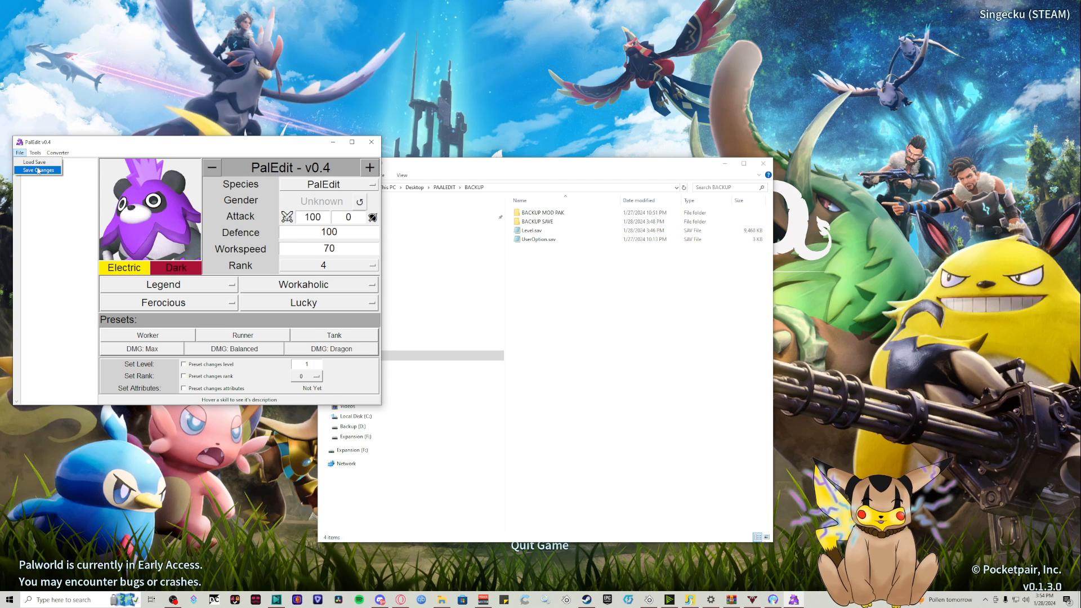
pyautogui.moveTo(34, 162)
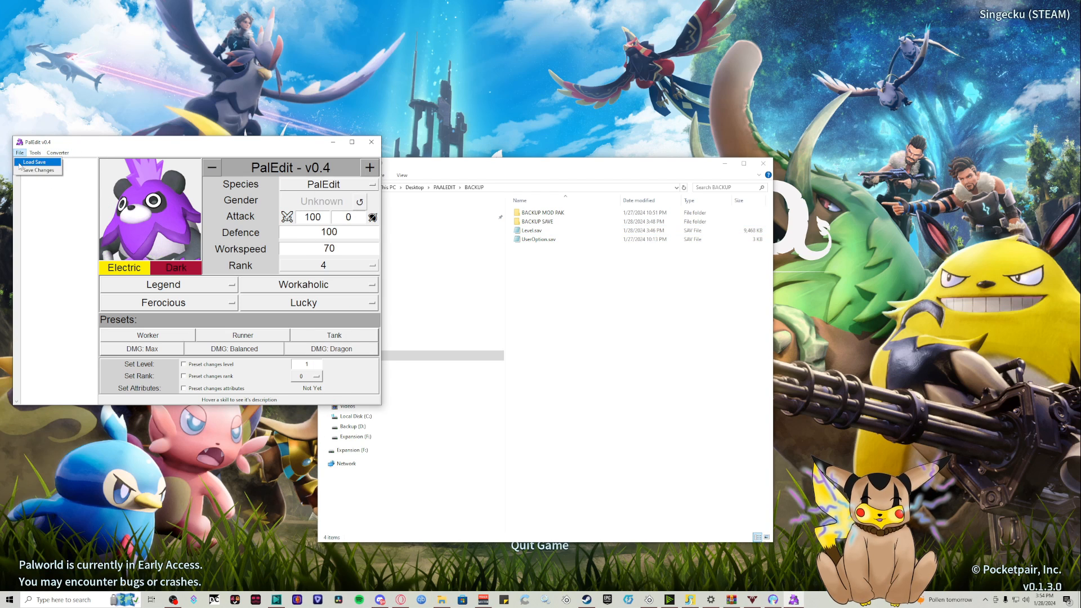
pyautogui.click(58, 153)
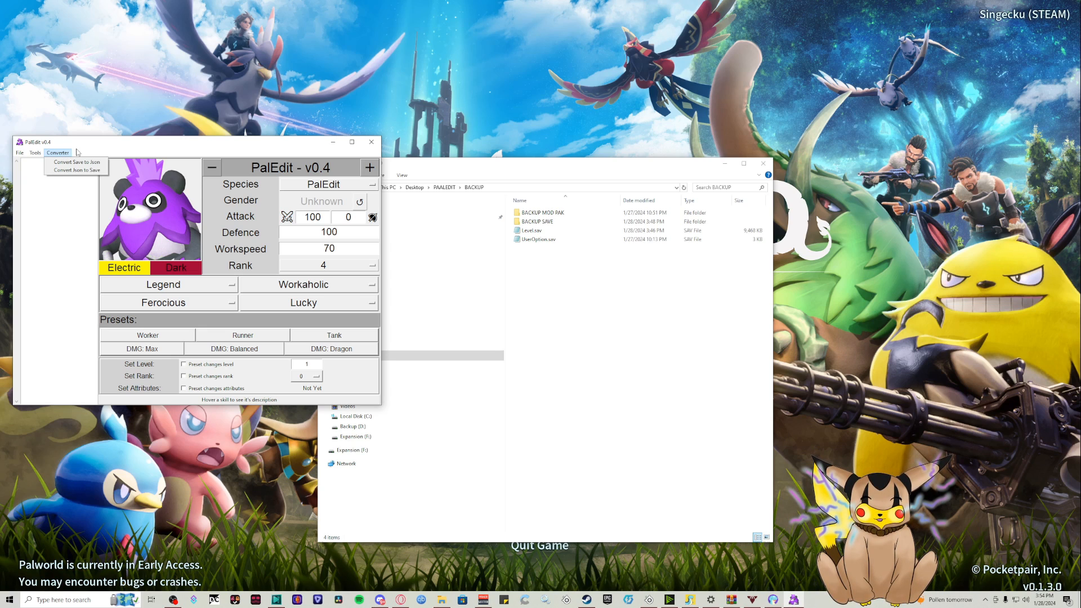
pyautogui.click(543, 213)
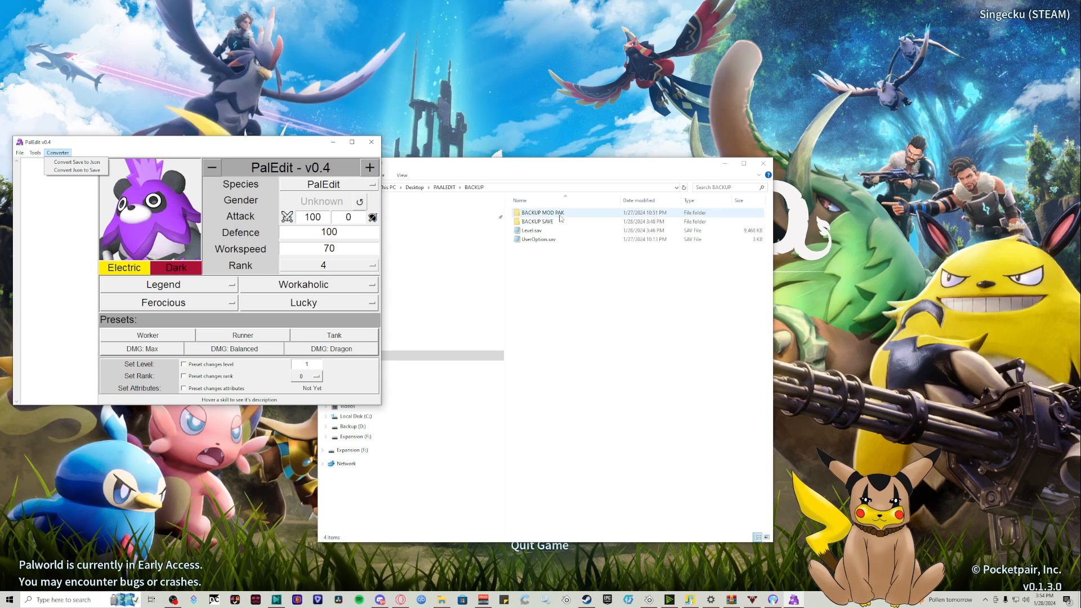
pyautogui.click(531, 230)
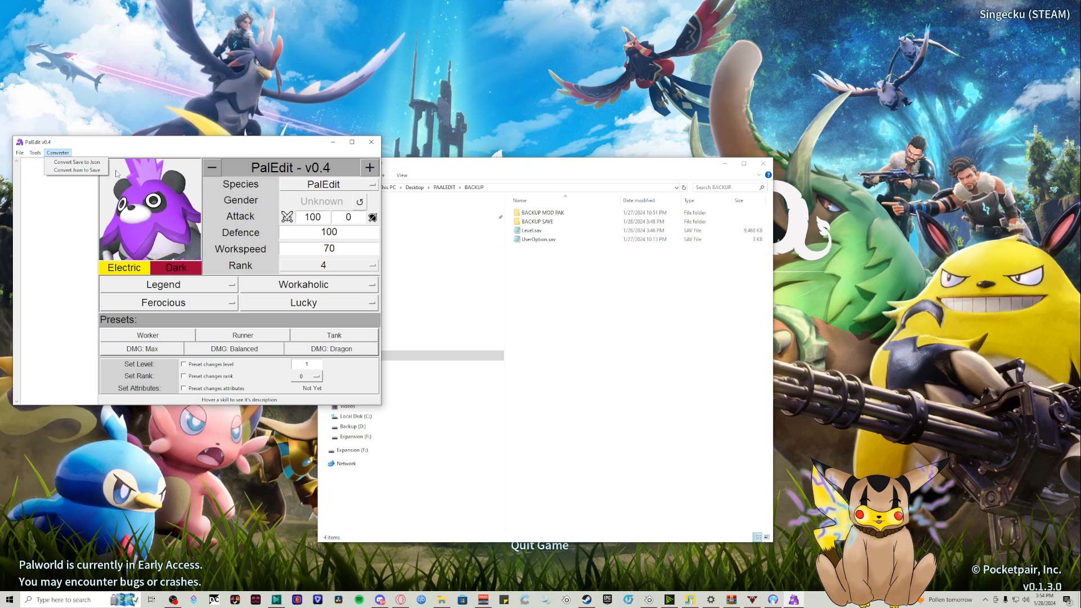
pyautogui.moveTo(75, 162)
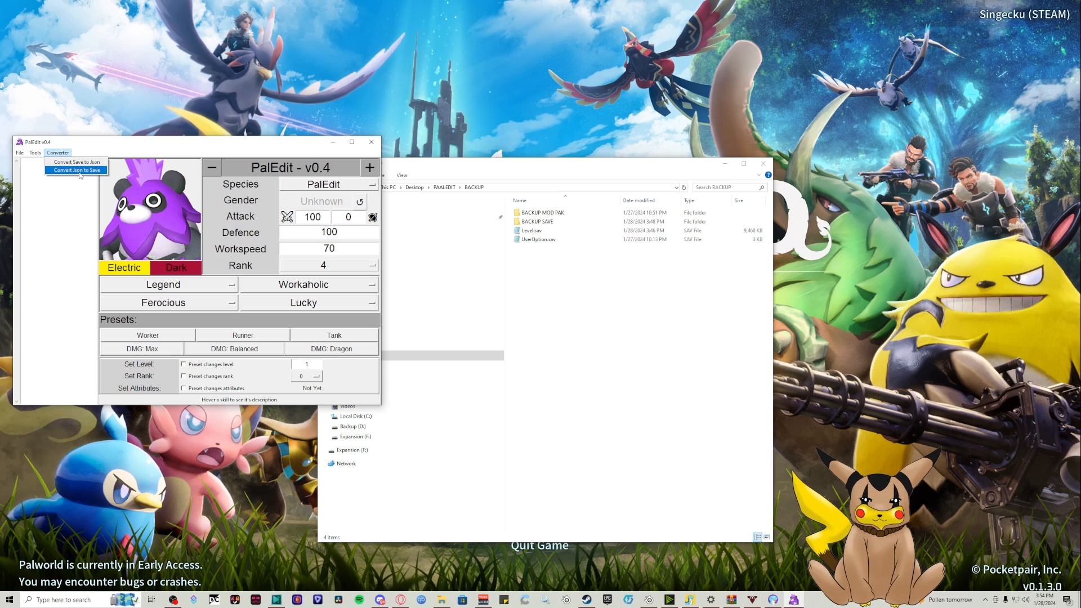
# Choose Convert Save to Json, paste the backup Level.sav into PAALEDIT, and open it
pyautogui.click(76, 170)
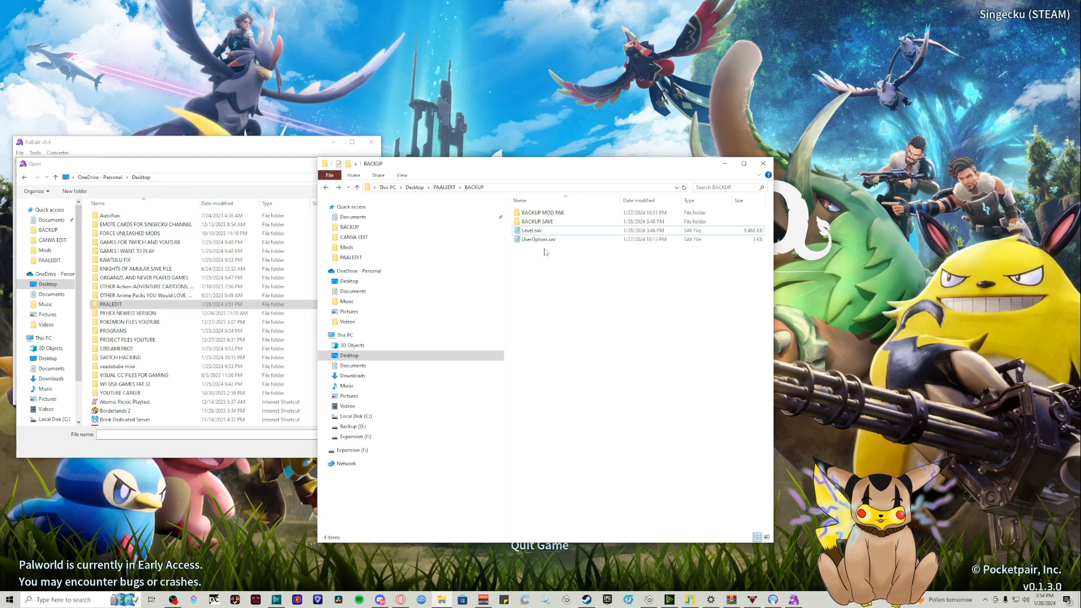
pyautogui.click(531, 230)
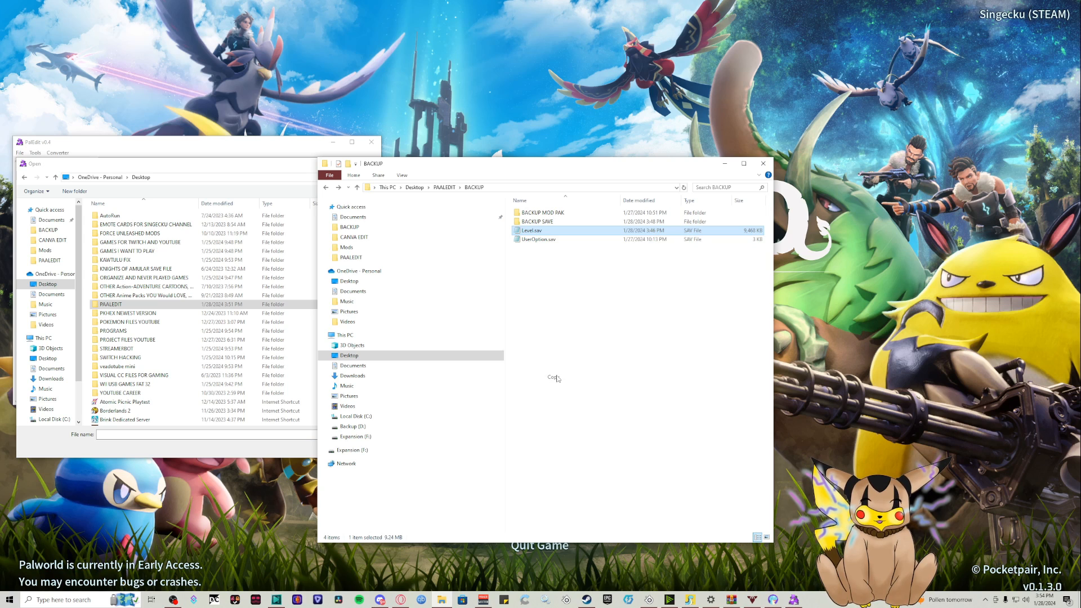
pyautogui.rightClick(557, 378)
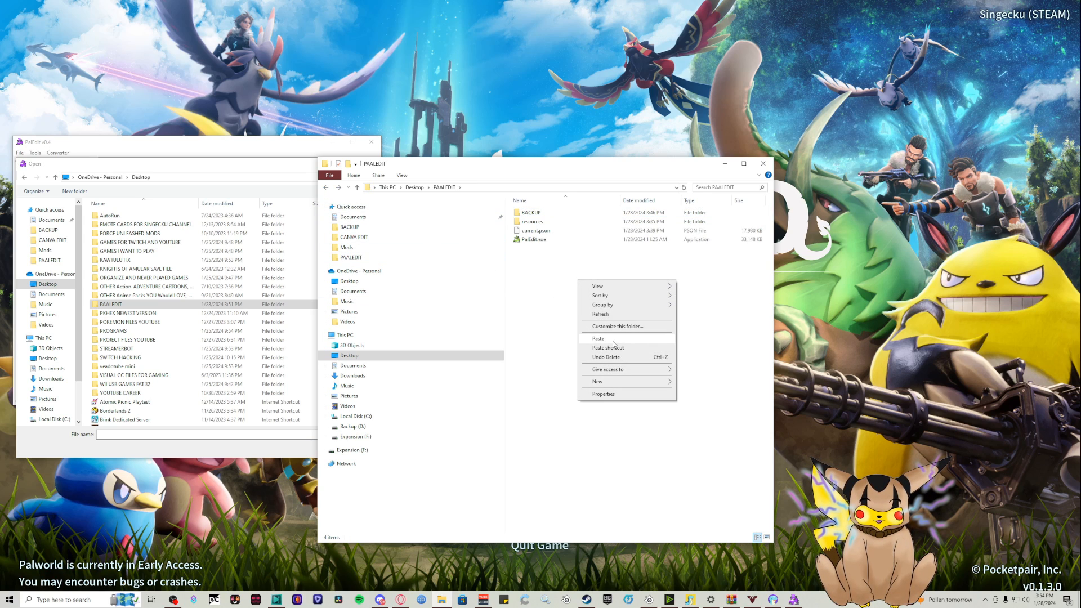
pyautogui.click(598, 338)
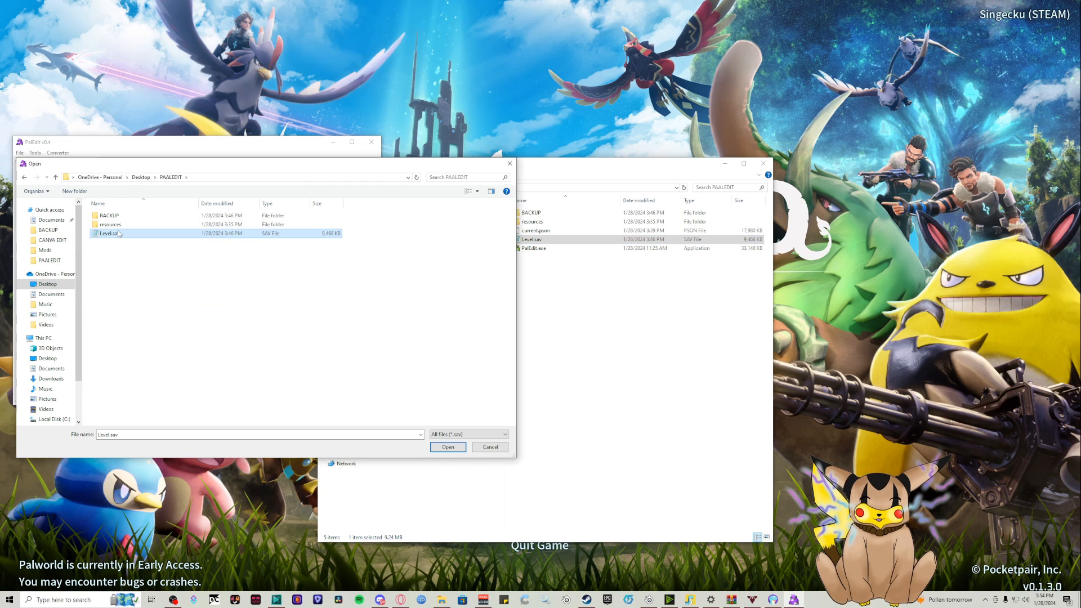
pyautogui.click(448, 446)
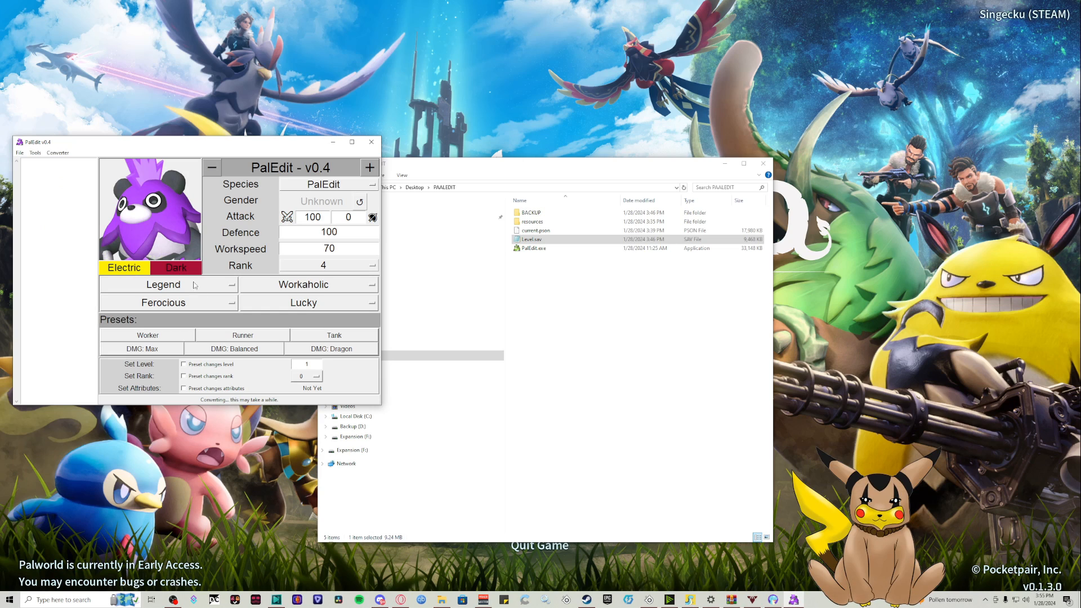
pyautogui.moveTo(287, 406)
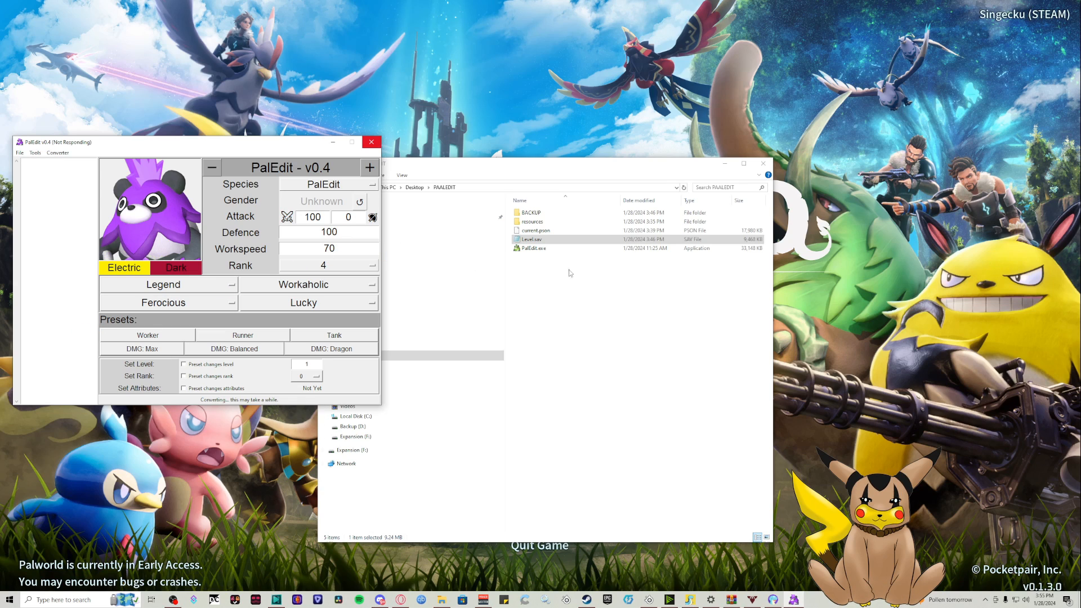
# Wait while PalEdit converts Level.sav into Level.sav.json
pyautogui.click(531, 249)
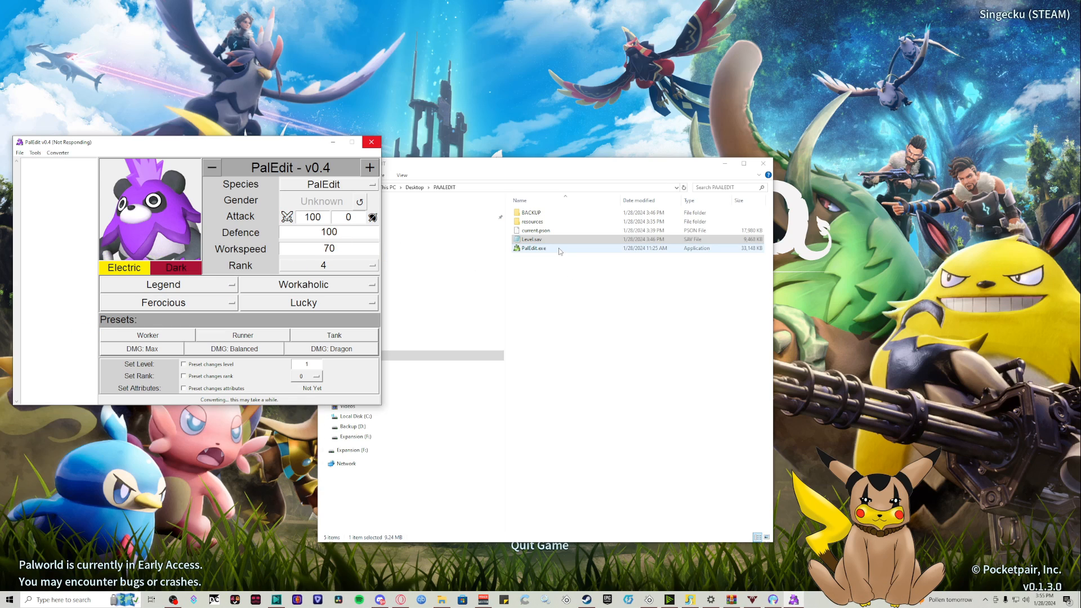
pyautogui.moveTo(555, 249)
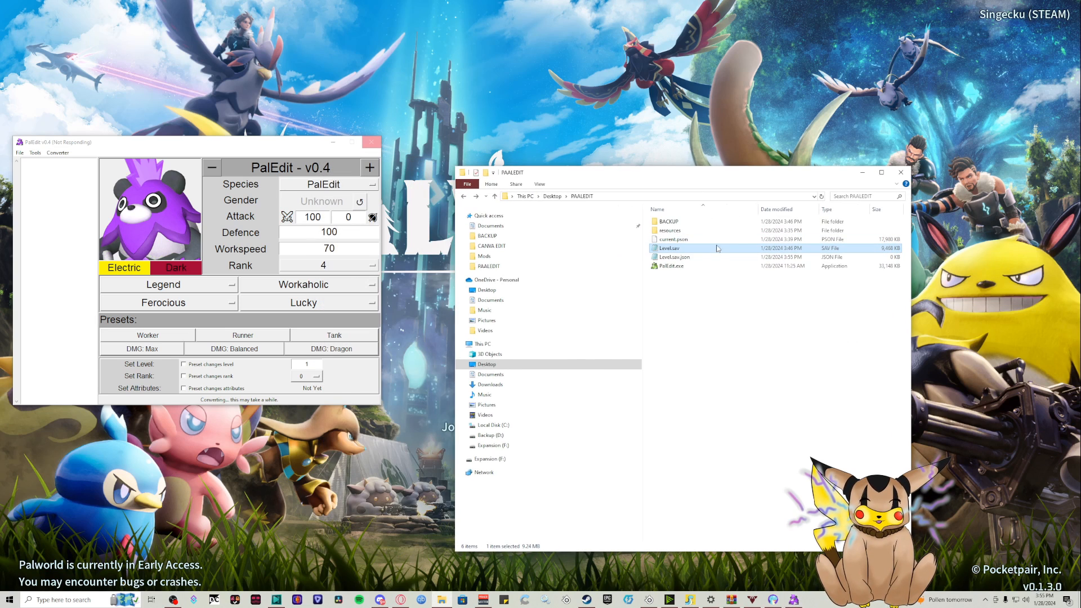
pyautogui.moveTo(679, 257)
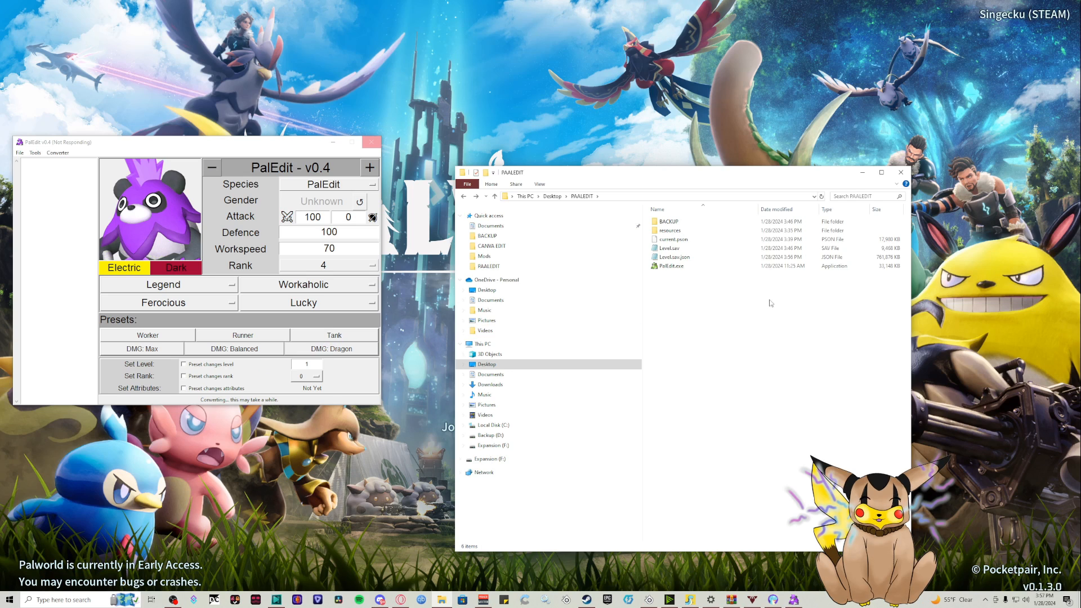
# Wait for the conversion to finish and the pal list to load, including level 50 Arsox
pyautogui.click(675, 257)
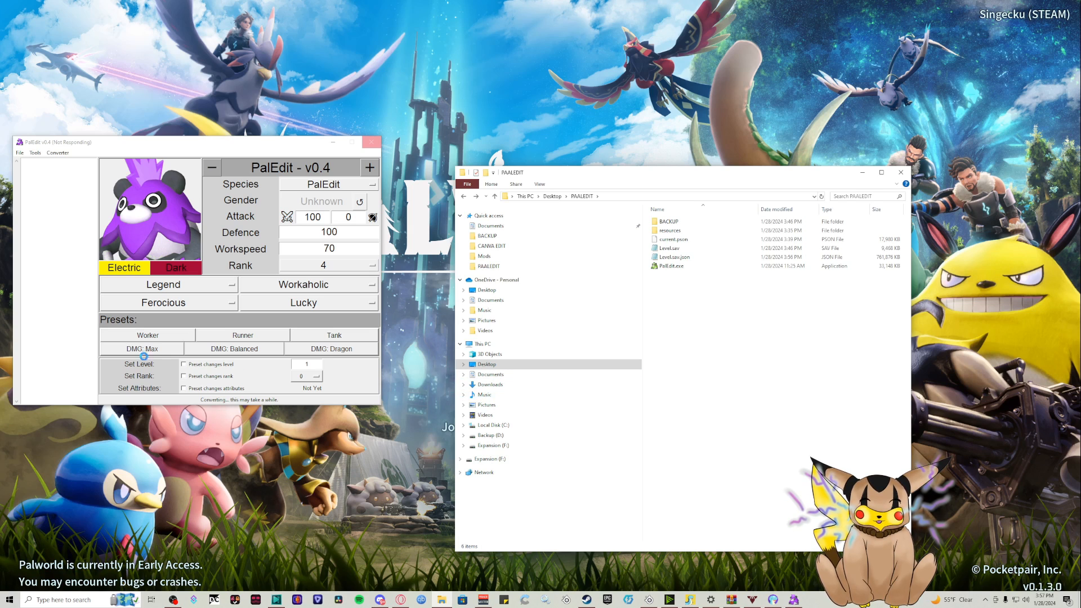
pyautogui.click(673, 257)
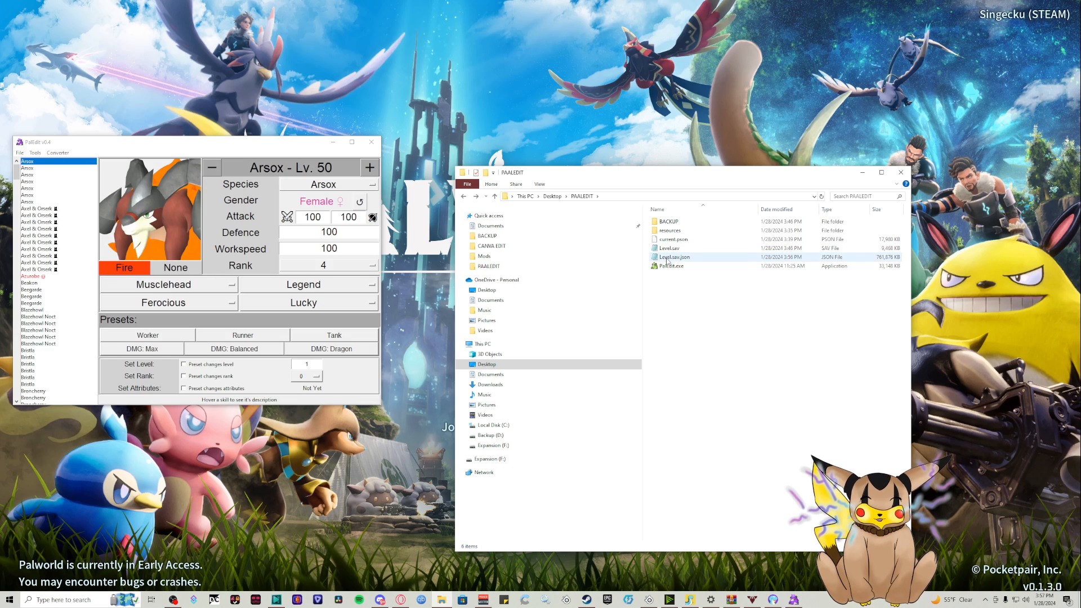
# Browse pal entries: Celaray, Chillet and two Axel & Orserk entries
pyautogui.scroll(-3)
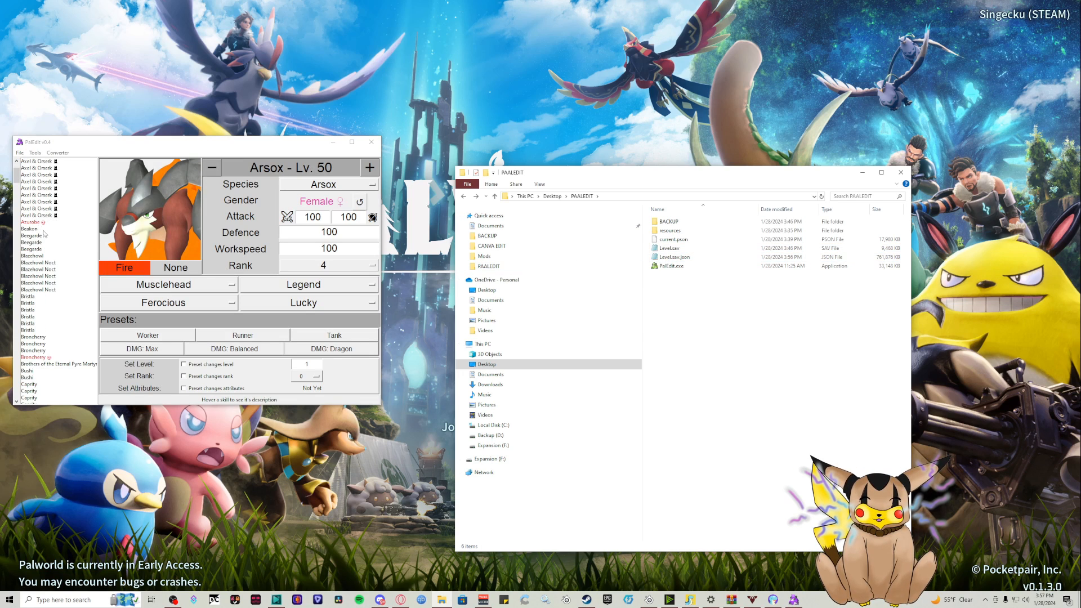
pyautogui.click(31, 290)
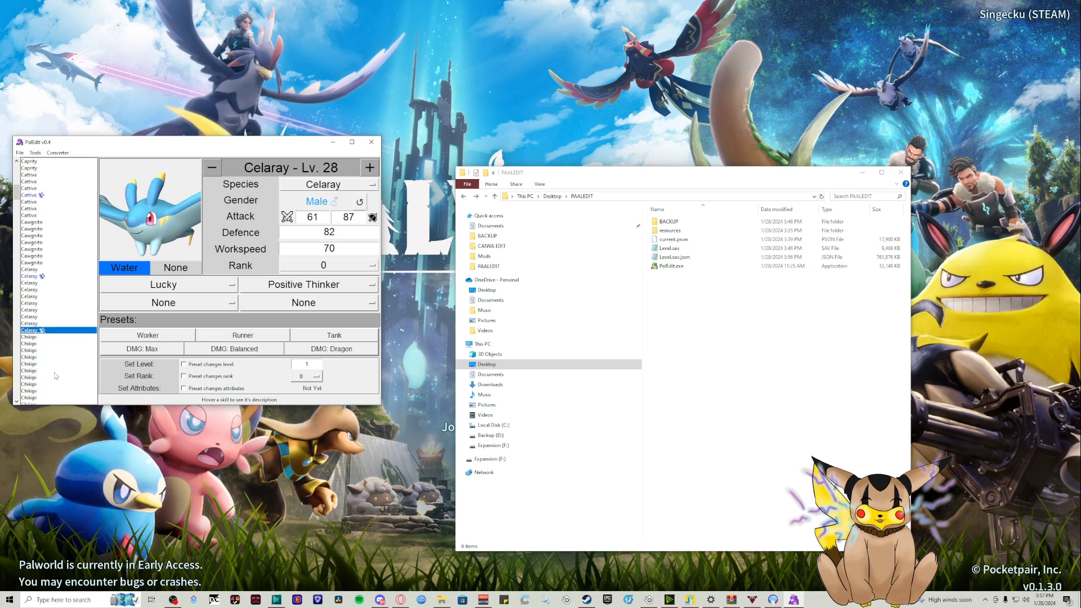
pyautogui.click(30, 228)
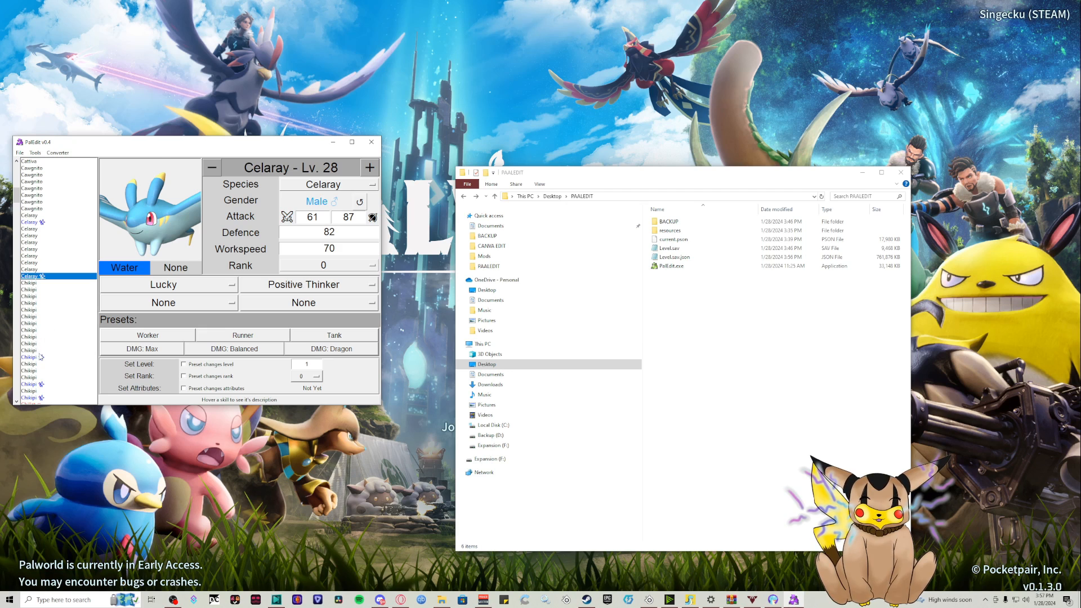
pyautogui.click(29, 330)
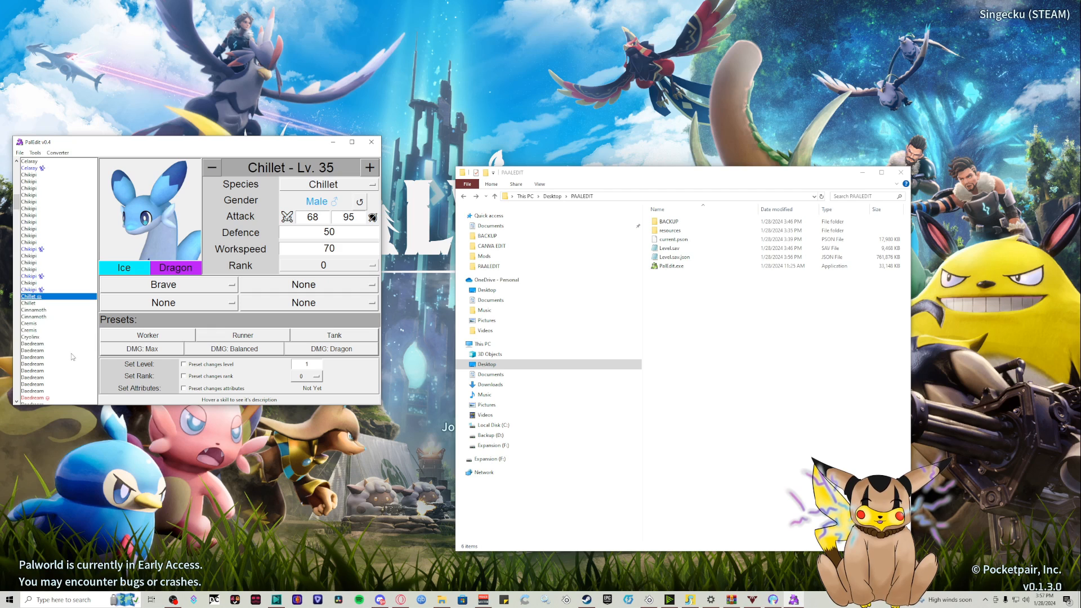
pyautogui.click(31, 297)
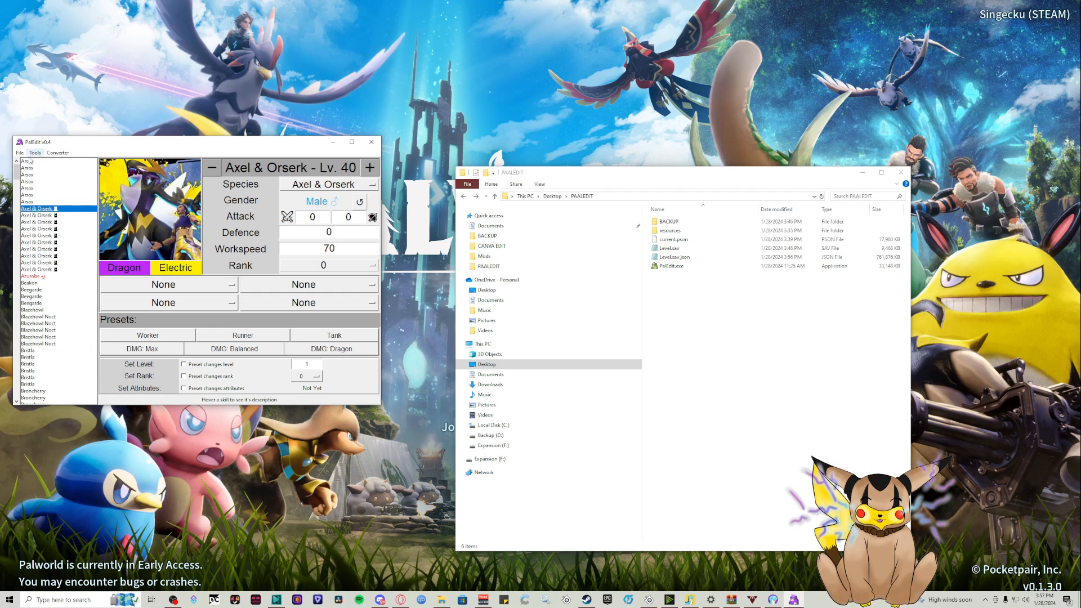
pyautogui.click(37, 215)
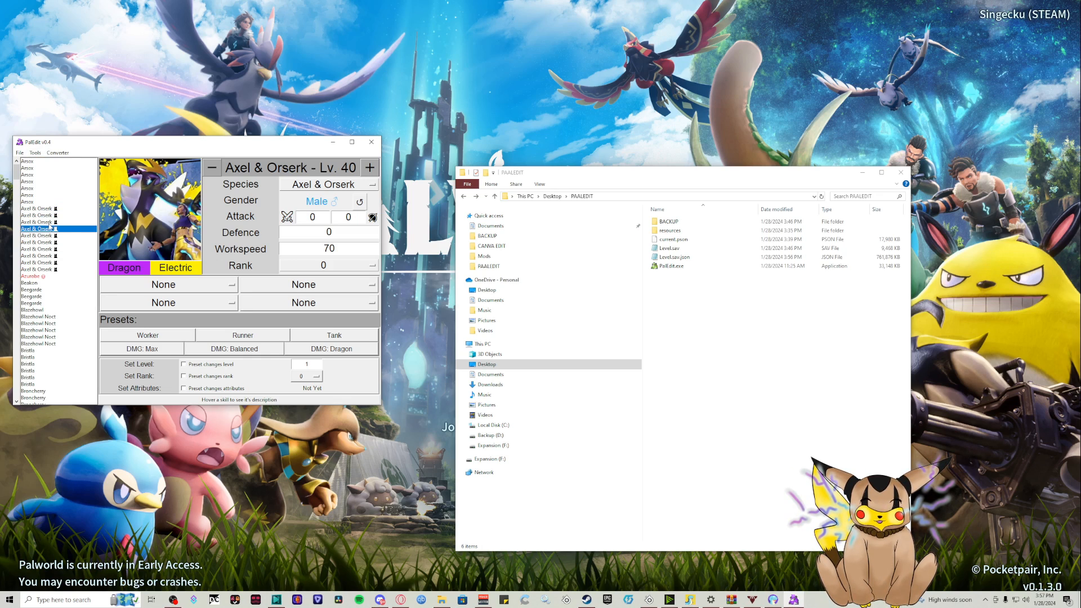
pyautogui.click(41, 235)
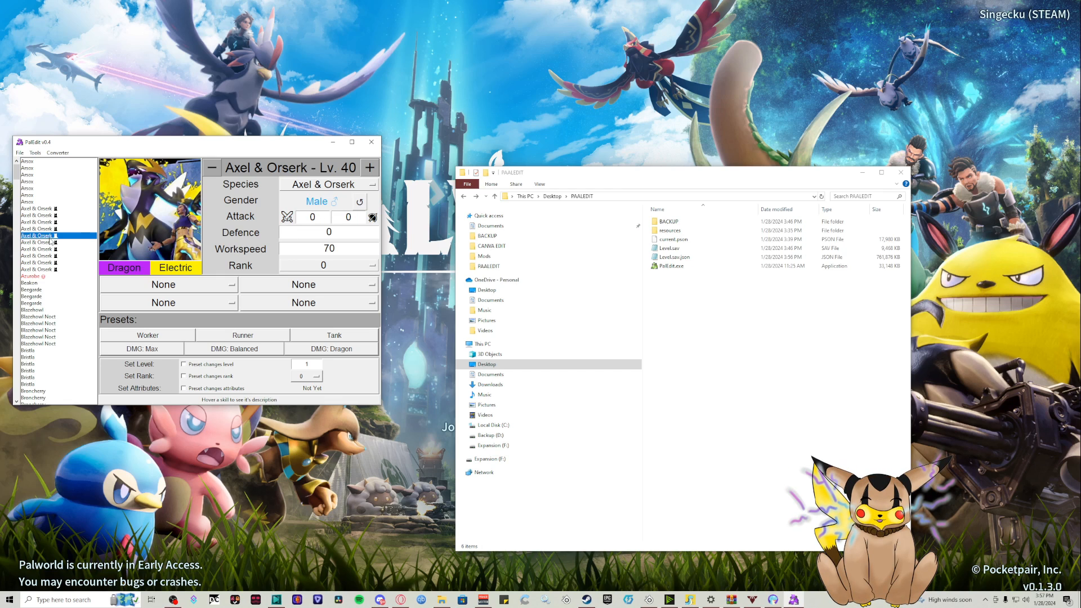
# Check Beegarde and further entries, then select a Celaray entry's stats
pyautogui.click(38, 290)
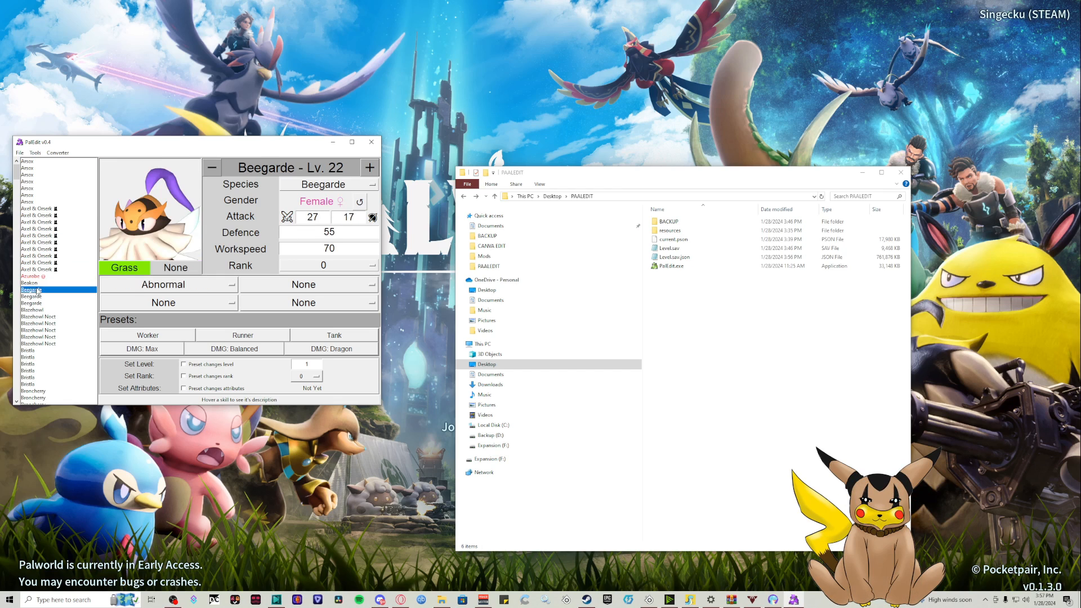
pyautogui.click(38, 249)
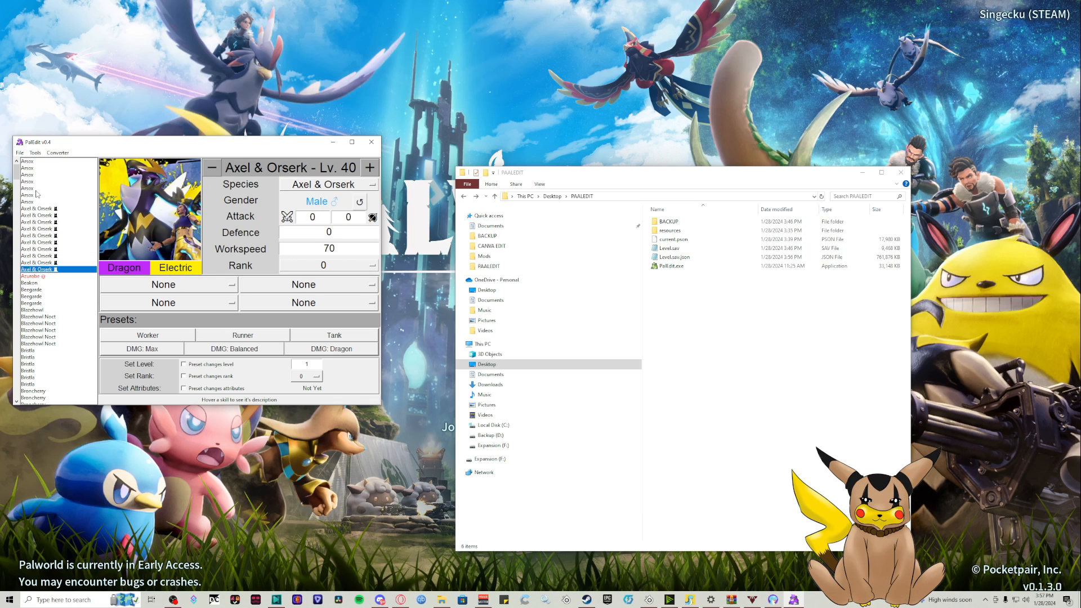
pyautogui.click(39, 268)
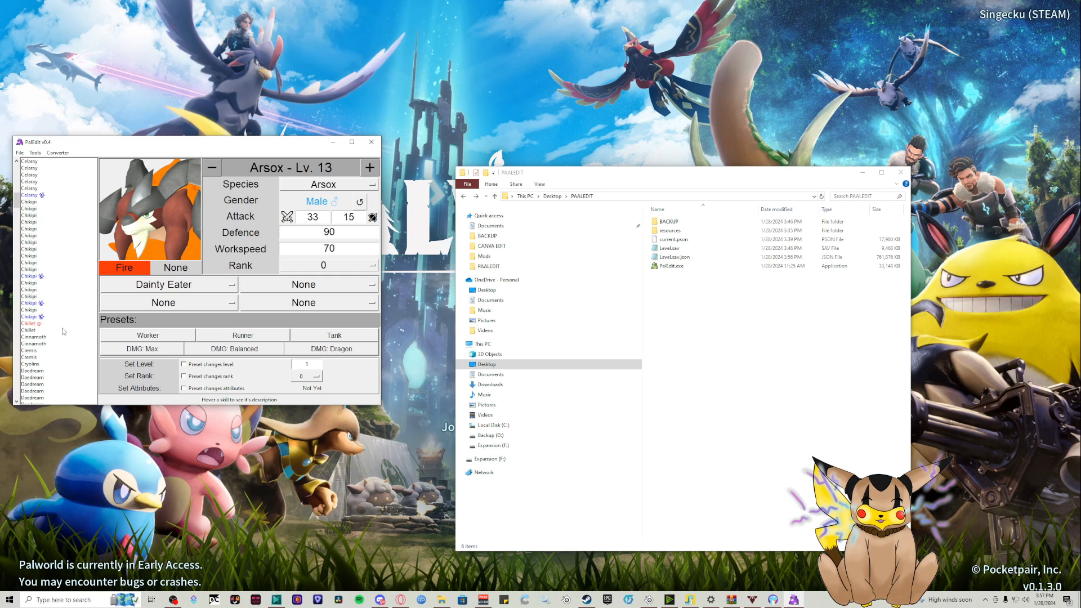
pyautogui.scroll(-3)
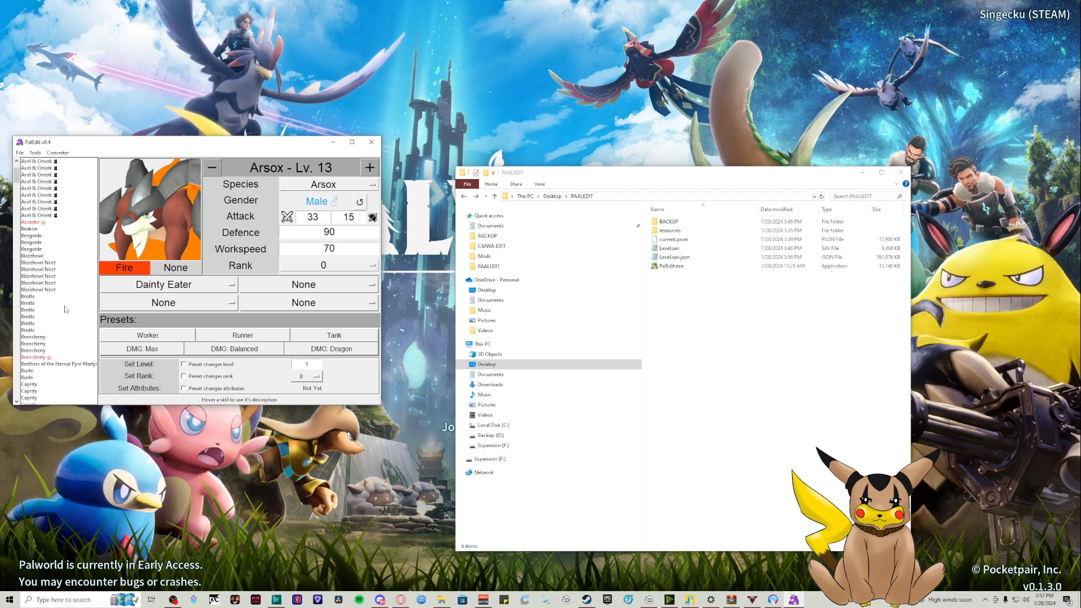
pyautogui.scroll(-3)
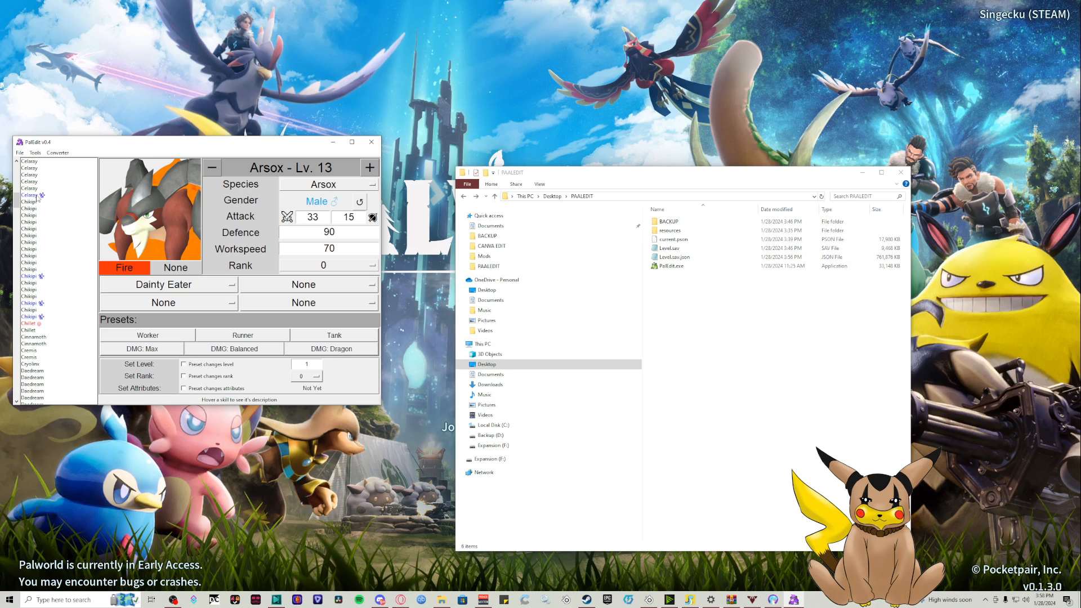
pyautogui.click(29, 188)
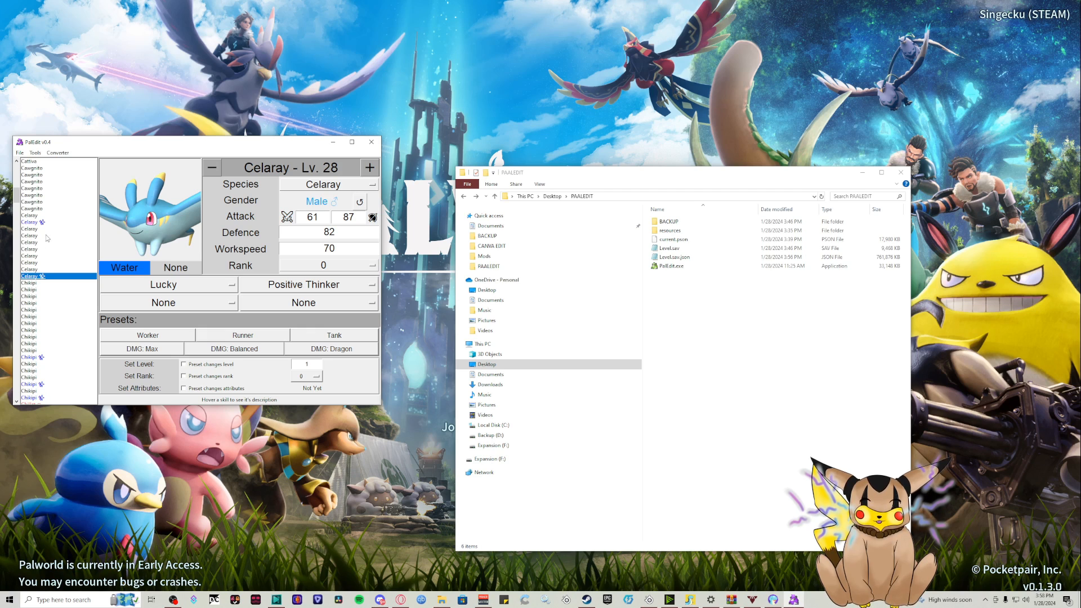
pyautogui.click(30, 222)
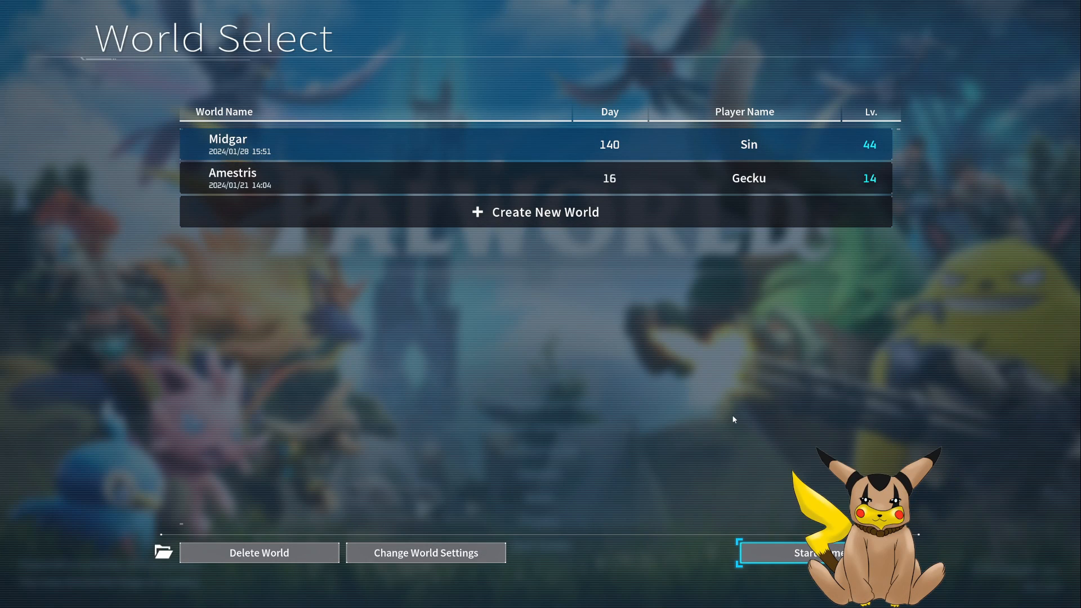
# Start the Midgar world and open the base's Palbox Management Menu
pyautogui.click(813, 552)
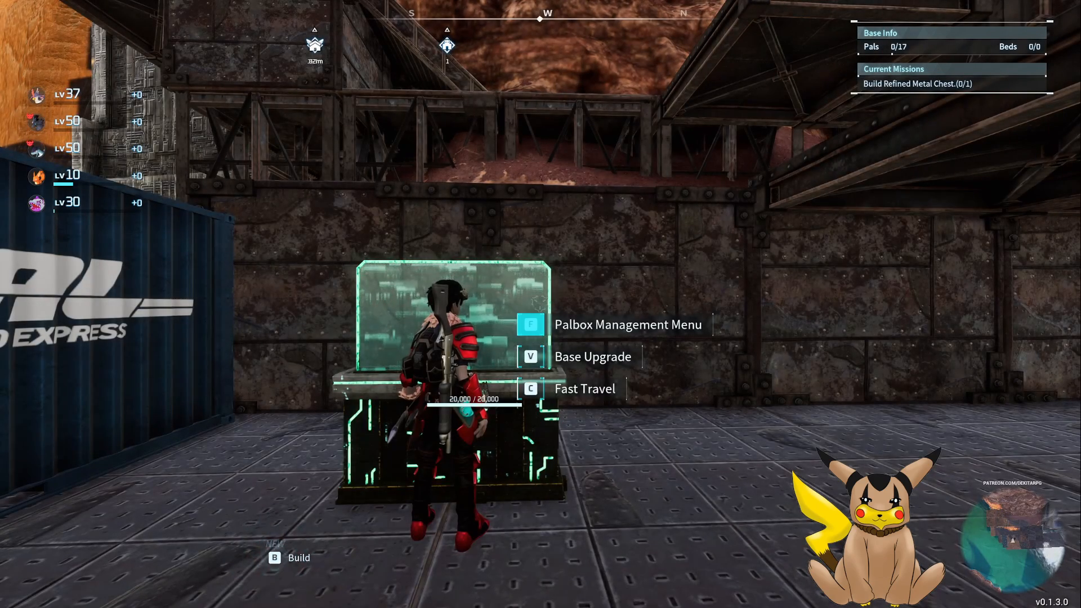
pyautogui.click(531, 324)
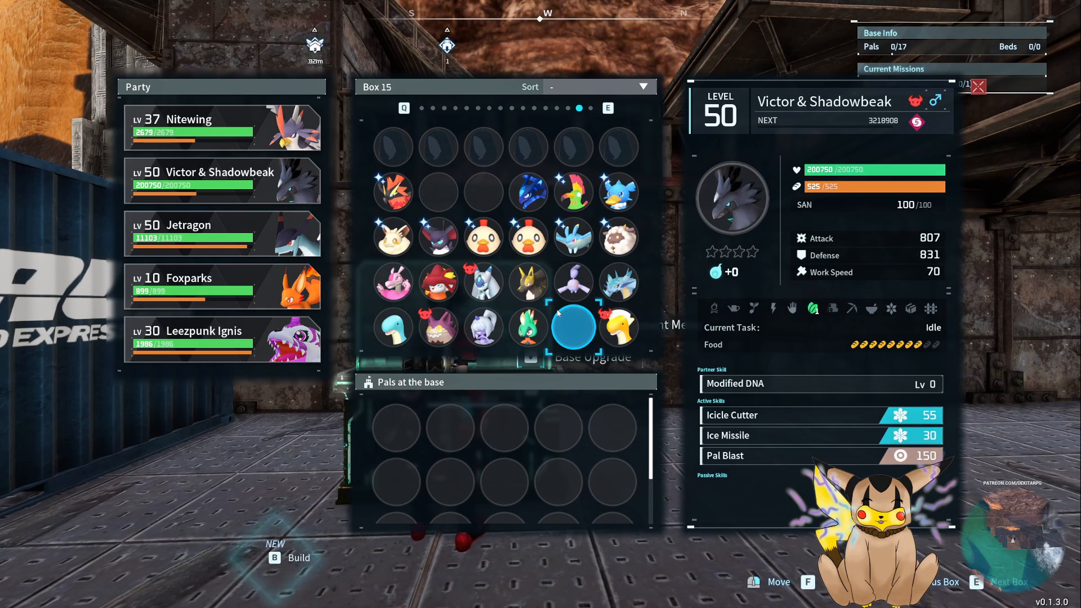
# Inspect Box 15 pals to find the Lv 3 Celaray, then choose Return to Title
pyautogui.click(529, 237)
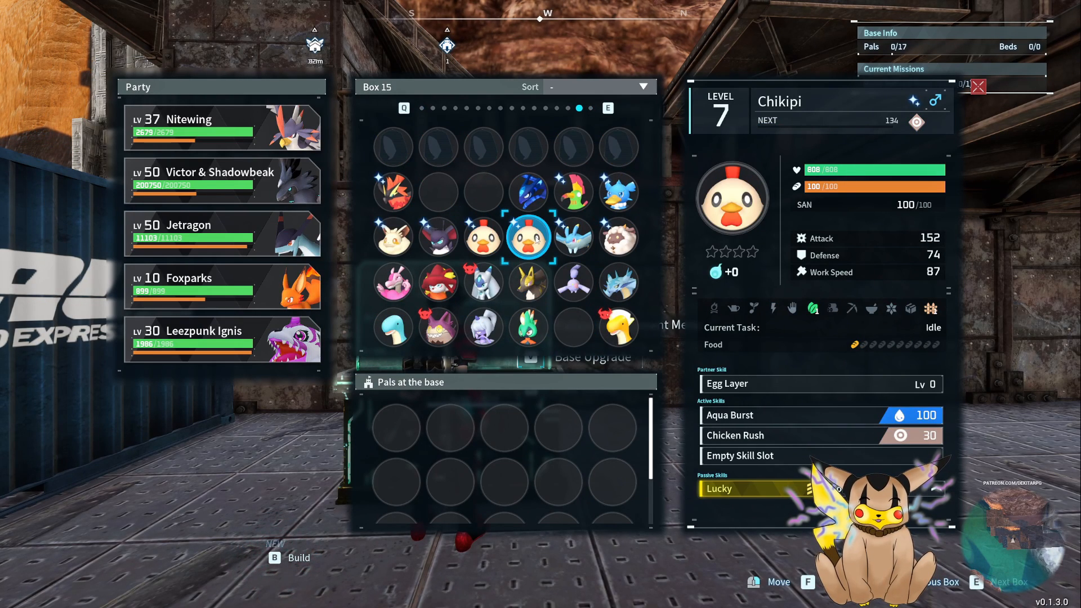
pyautogui.click(573, 237)
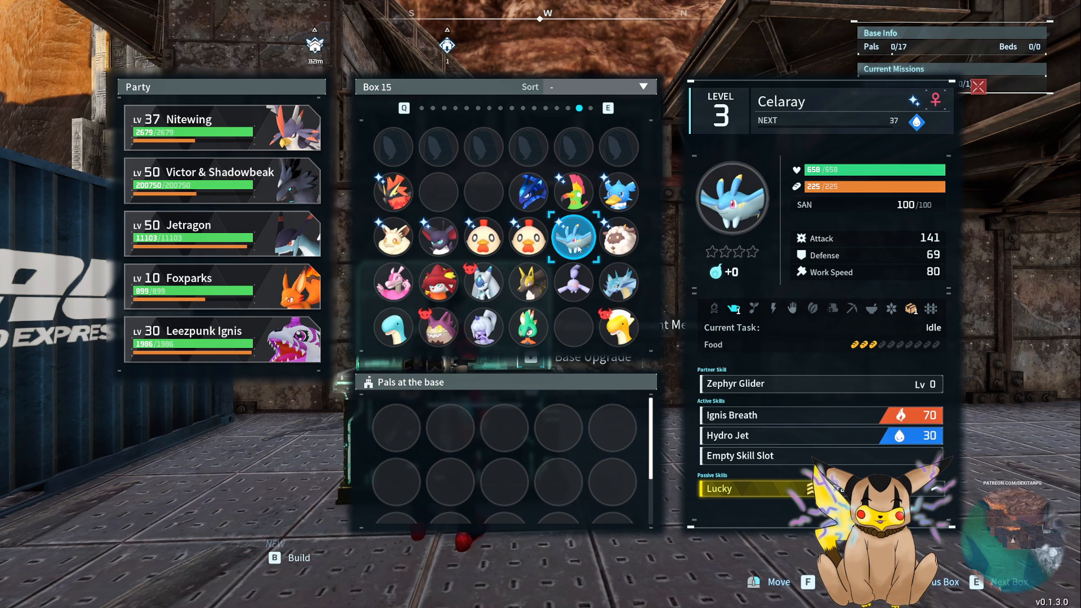
pyautogui.click(10, 599)
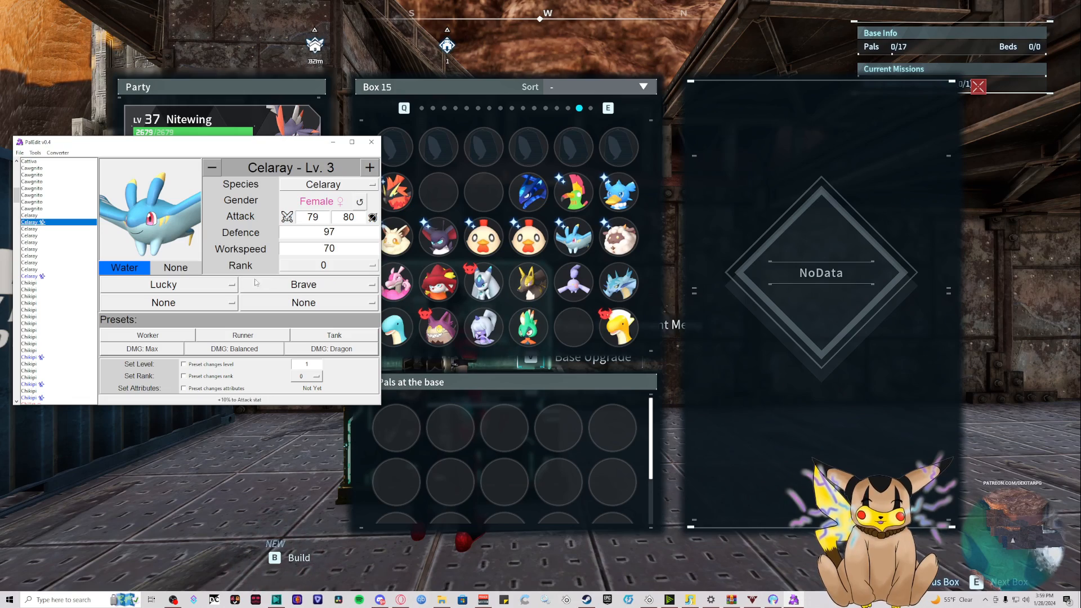
pyautogui.click(572, 238)
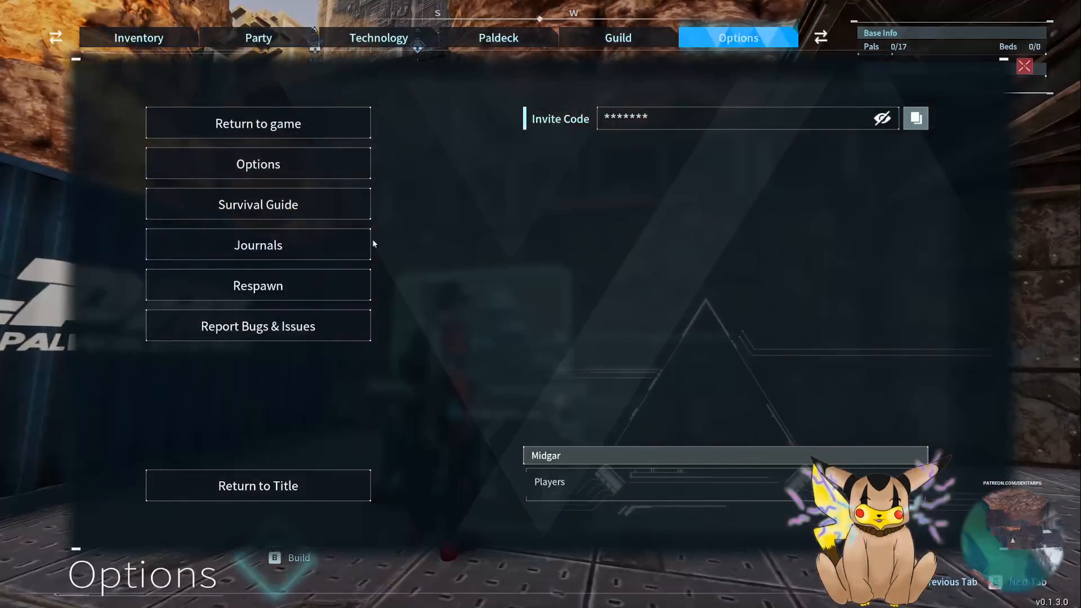
pyautogui.click(258, 485)
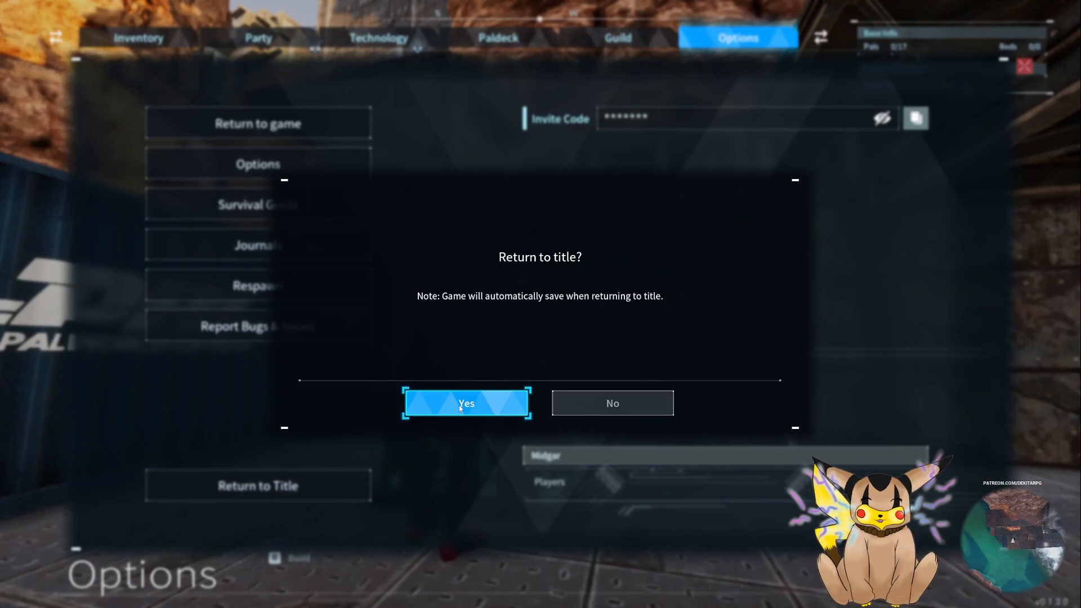
# Confirm returning to the title screen to leave the Palworld world
pyautogui.click(467, 403)
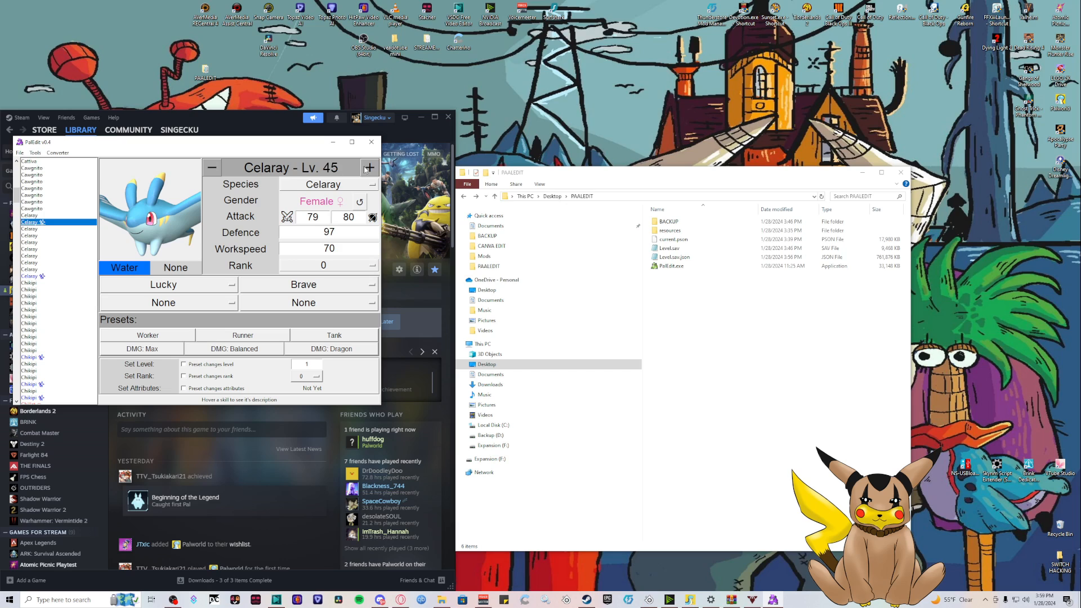
# Raise the Celaray's level and enter 100 for its stat values
pyautogui.click(369, 168)
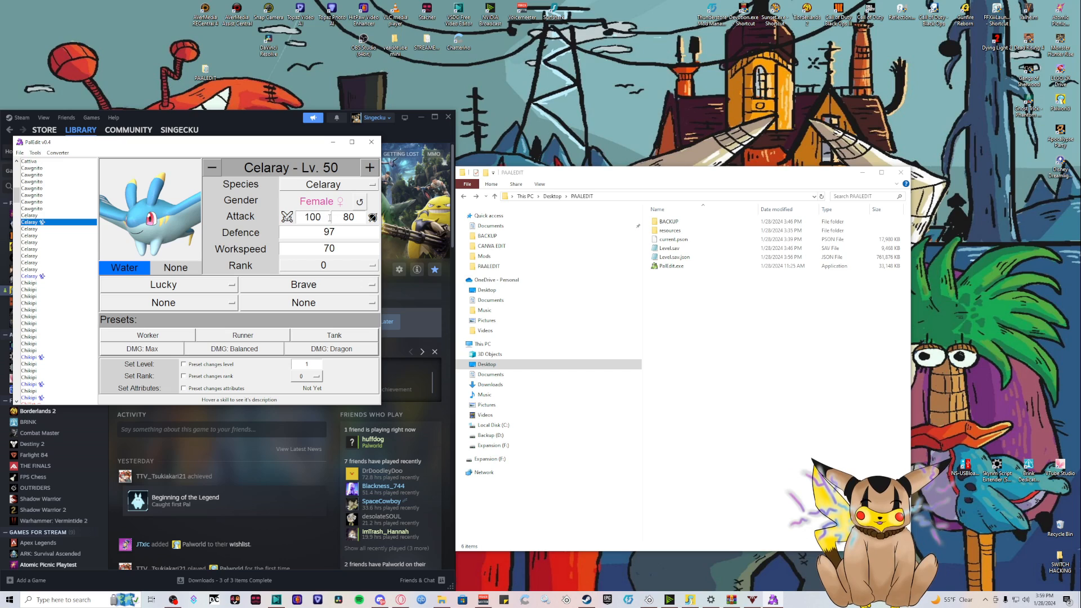
pyautogui.write('100')
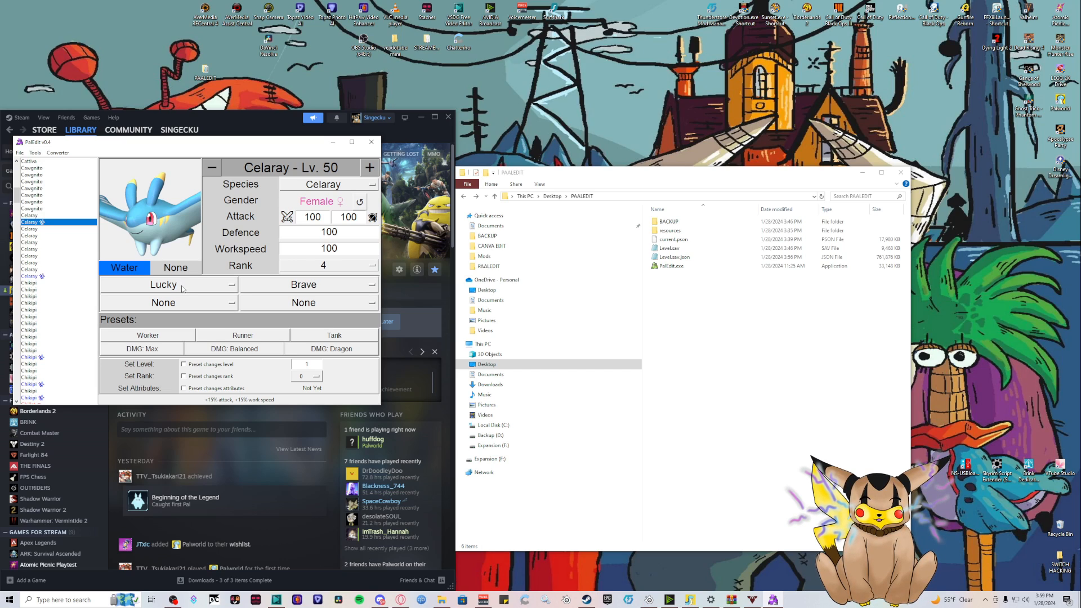
pyautogui.moveTo(182, 289)
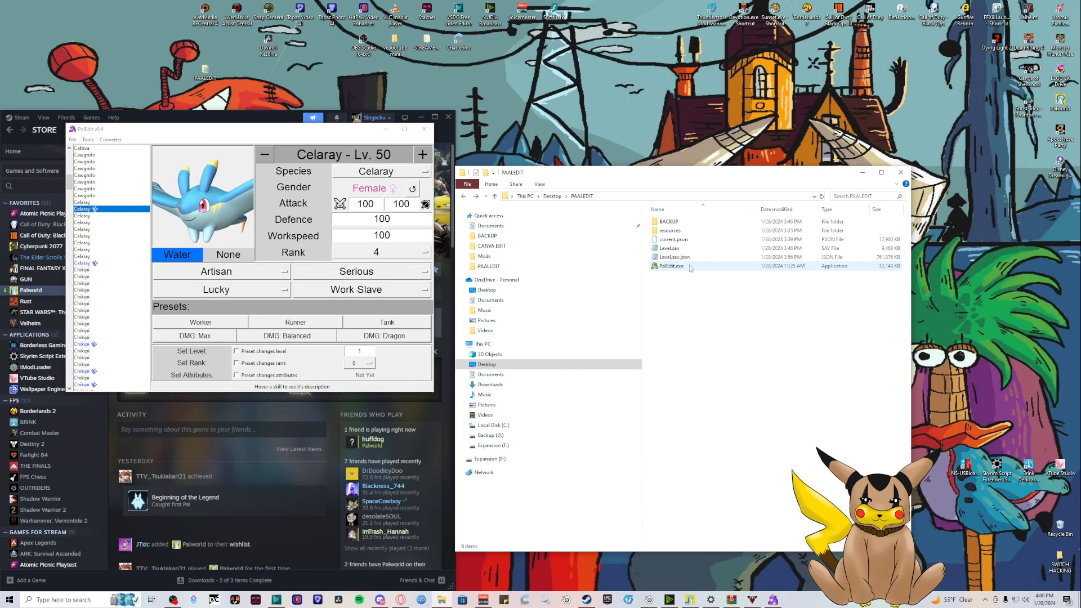
# Delete the old Level.sav from the PAALEDIT folder
pyautogui.click(669, 247)
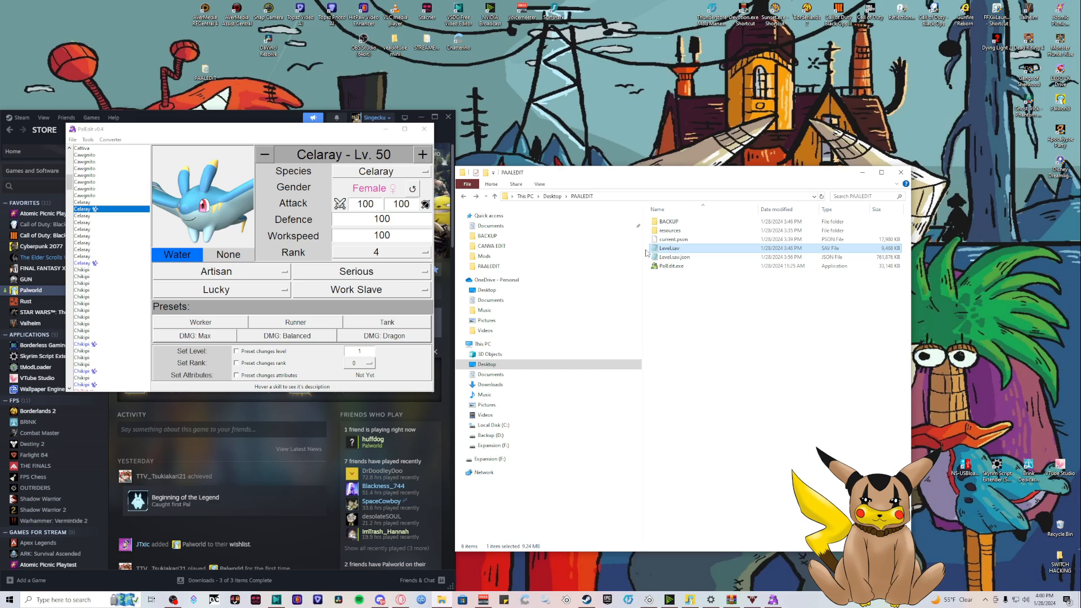
pyautogui.moveTo(680, 253)
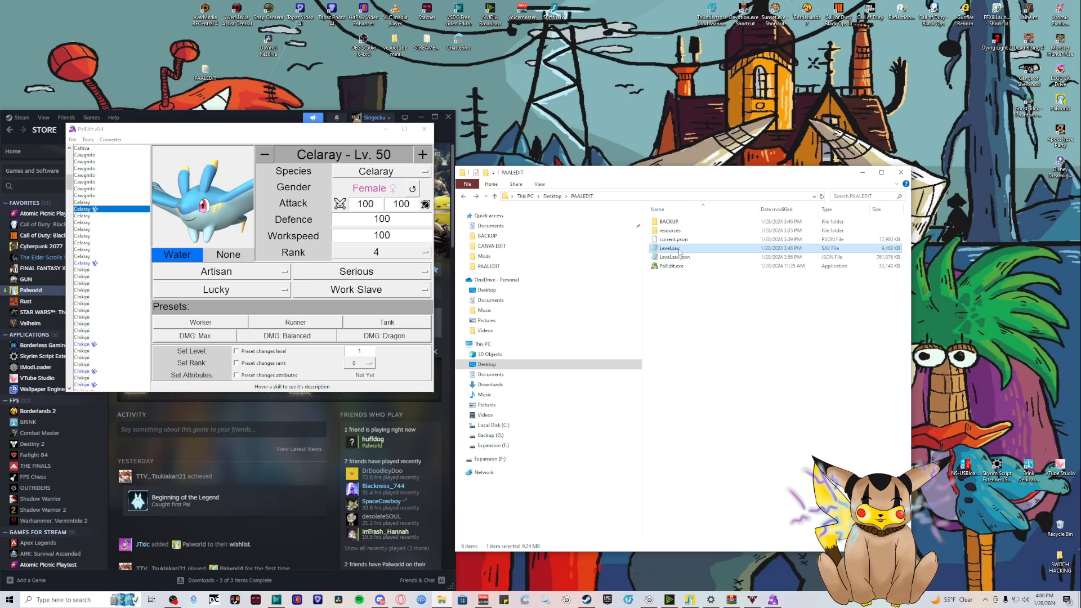
pyautogui.rightClick(669, 248)
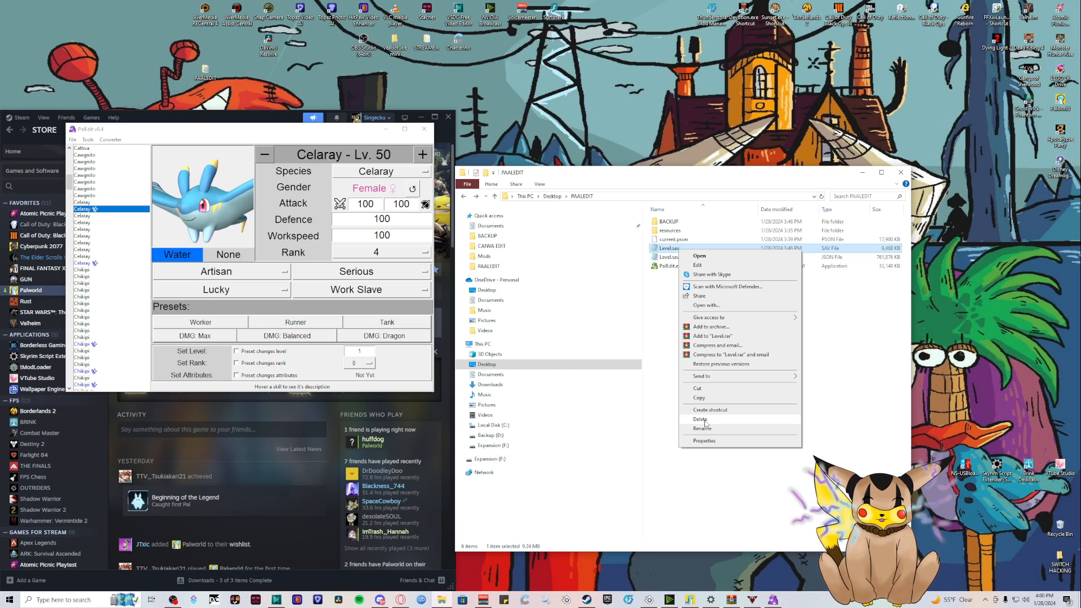
pyautogui.click(701, 419)
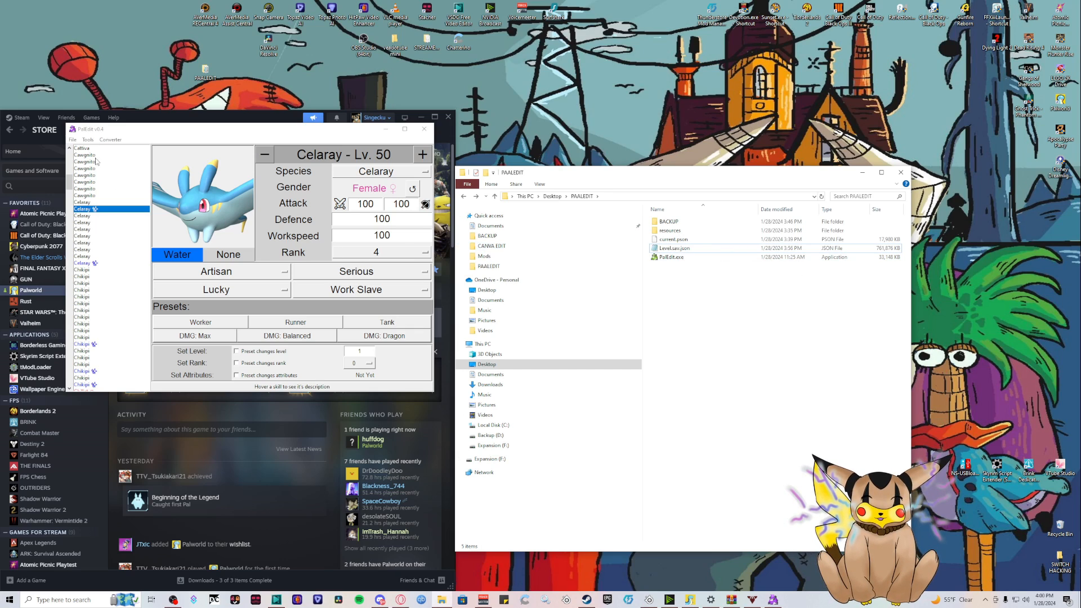
pyautogui.moveTo(674, 248)
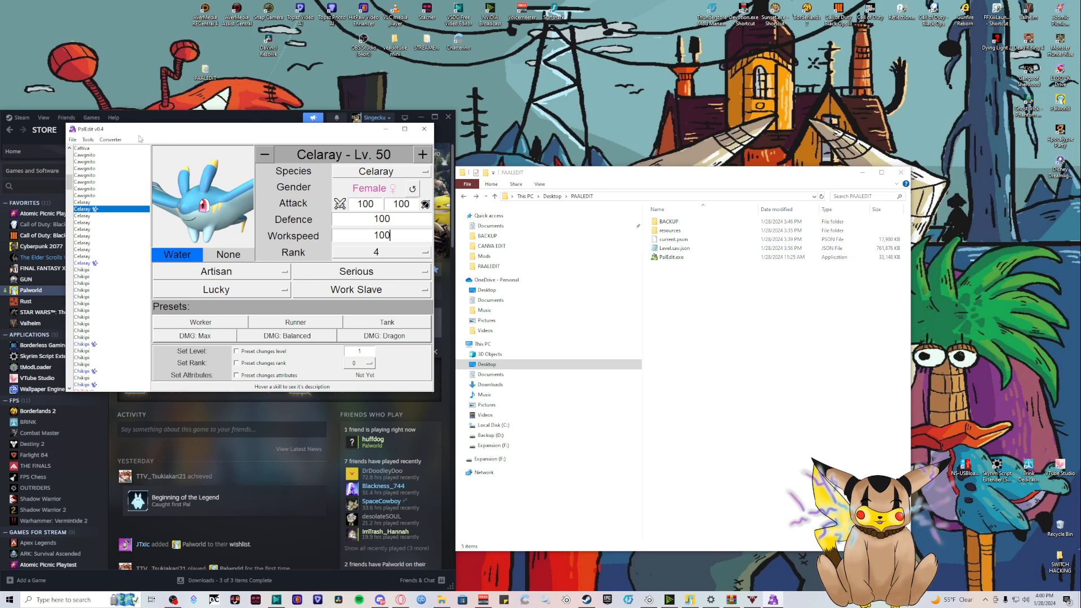
pyautogui.click(72, 139)
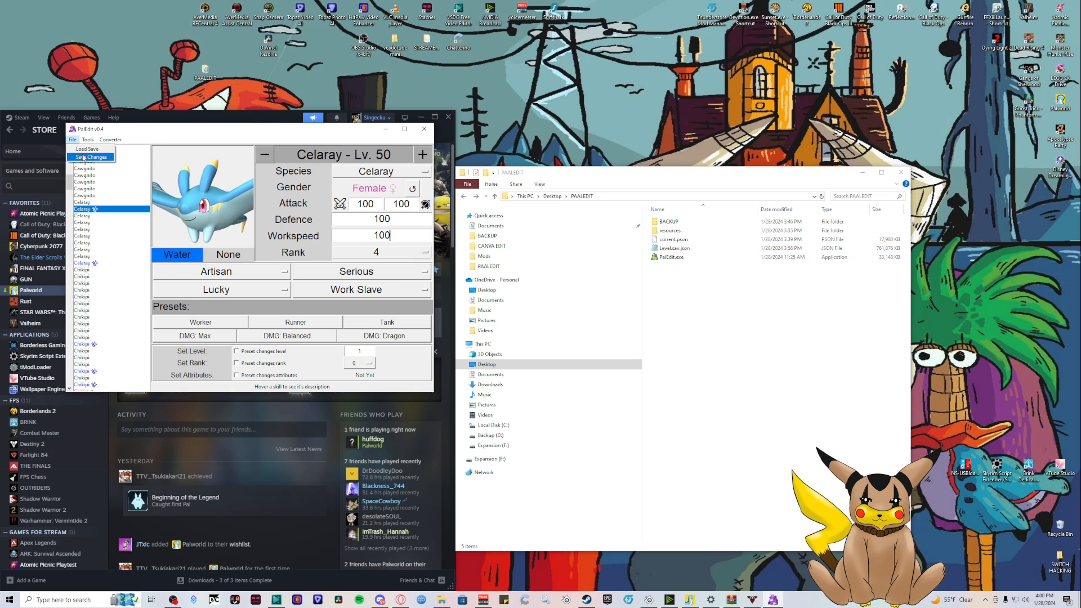
# Save PalEdit's changes over Level.sav.json, replacing the existing file
pyautogui.click(89, 157)
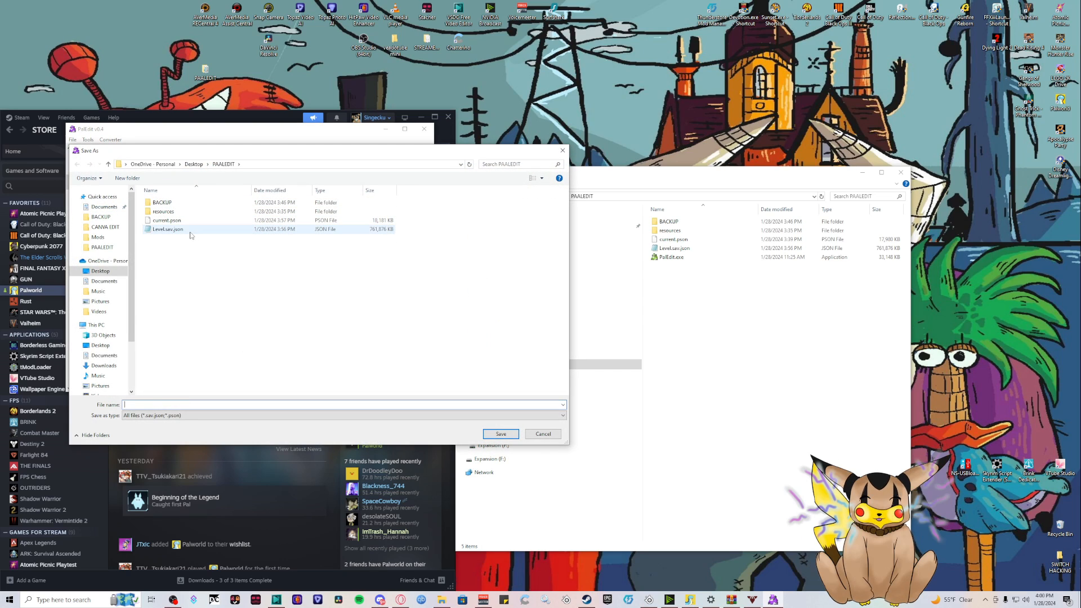
pyautogui.click(168, 228)
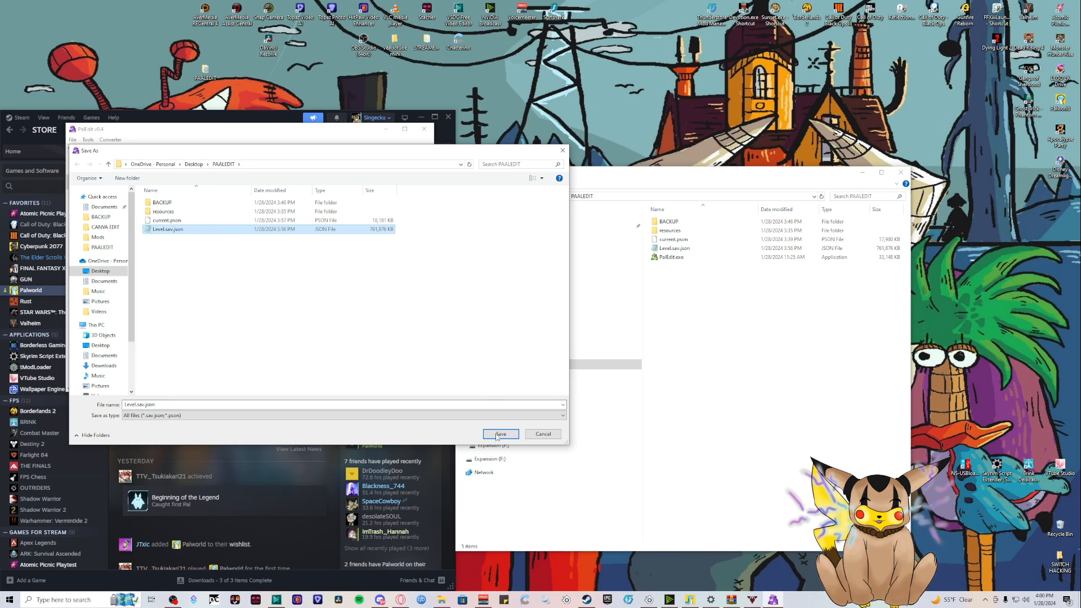
pyautogui.click(501, 434)
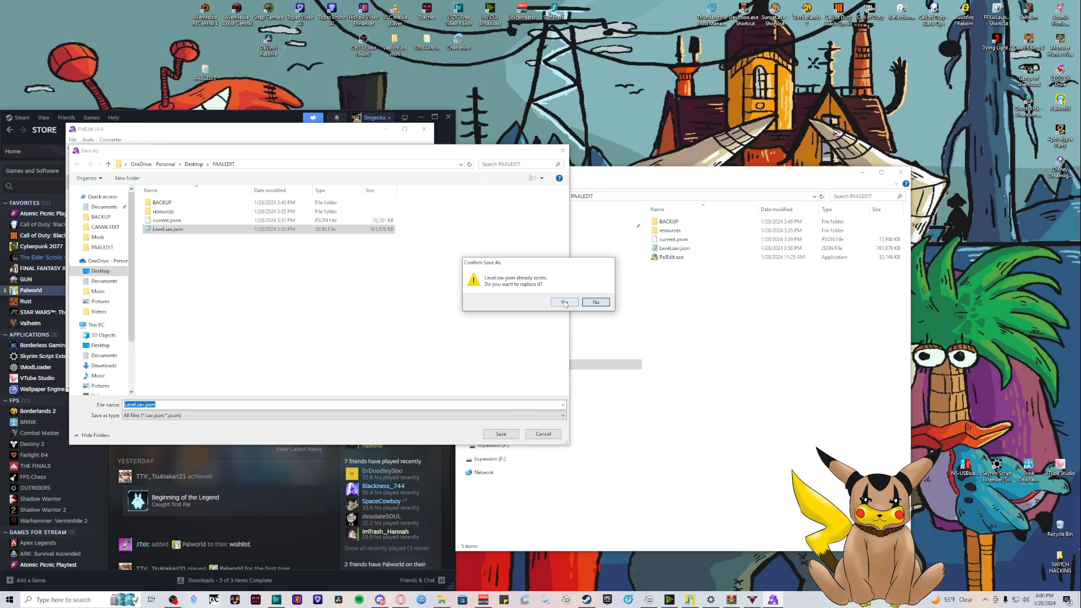
pyautogui.click(565, 302)
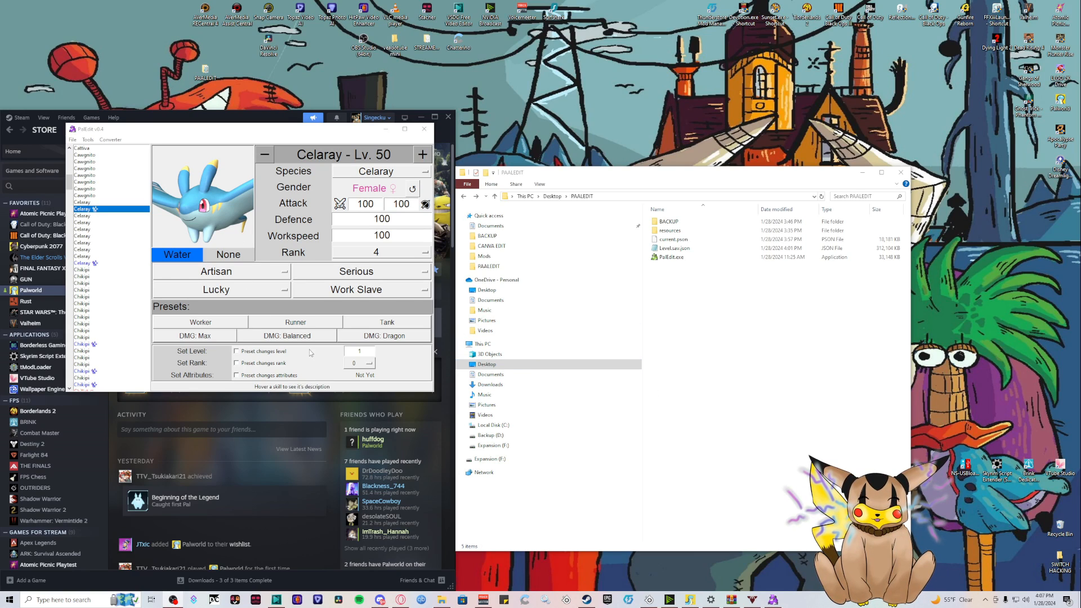
pyautogui.click(671, 257)
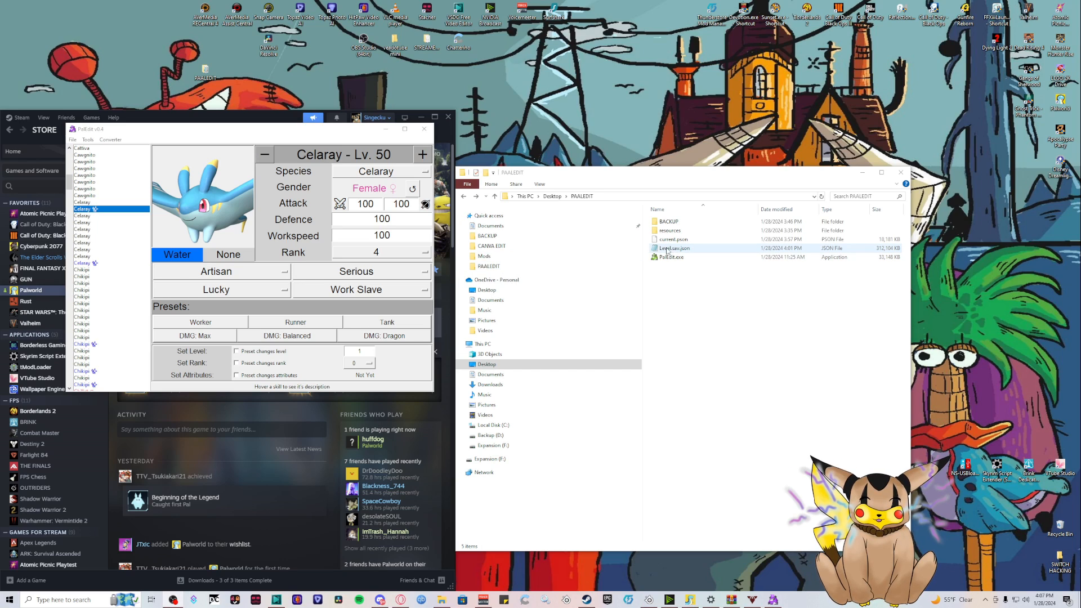
pyautogui.moveTo(673, 255)
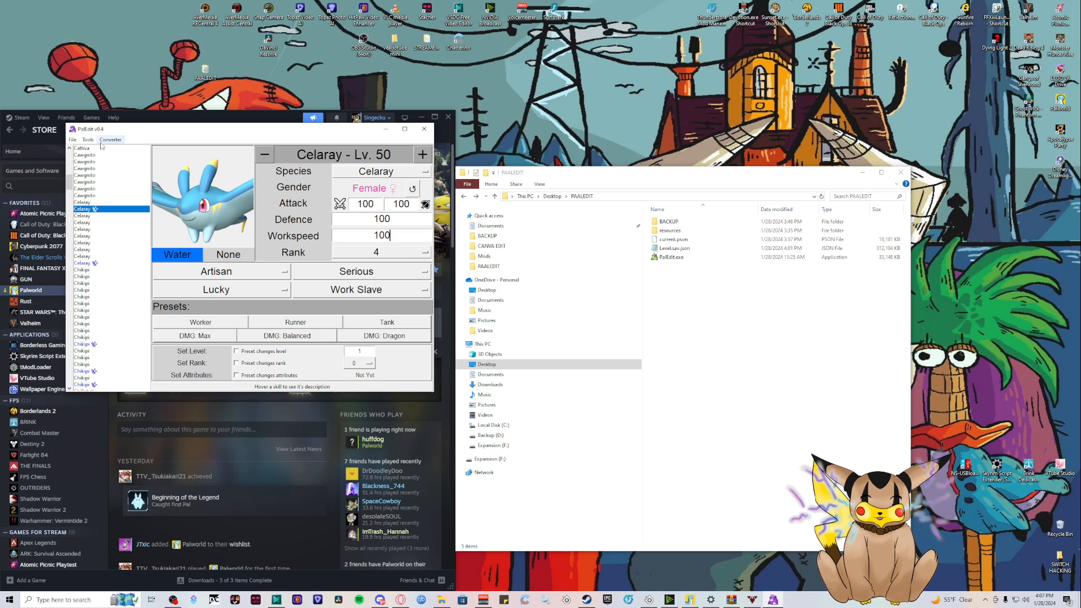
# Convert Level.sav.json back into a new Level.sav in the PAALEDIT folder
pyautogui.click(110, 139)
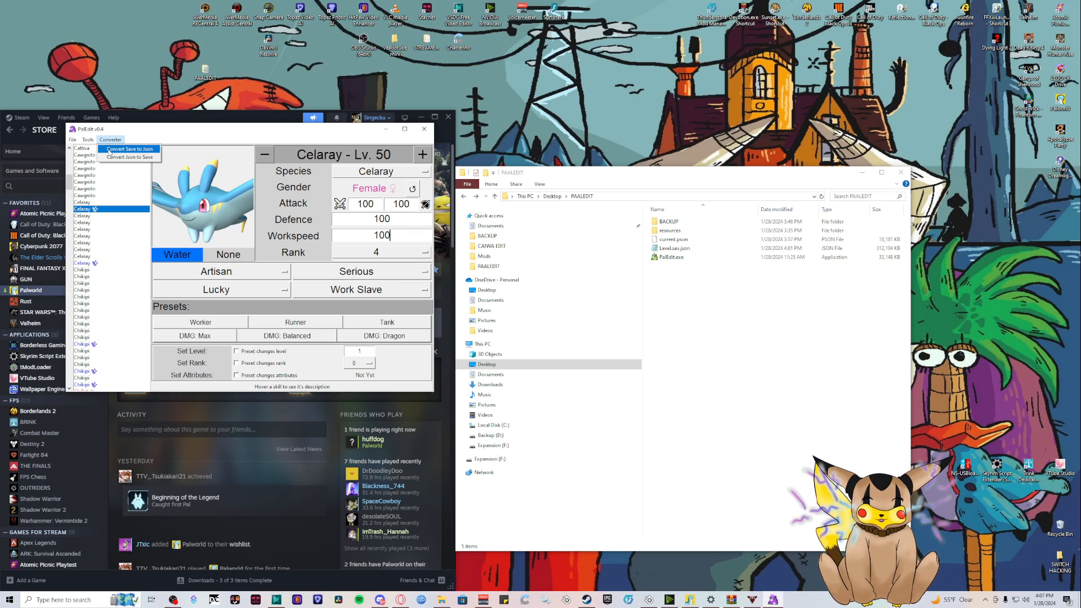
pyautogui.moveTo(128, 157)
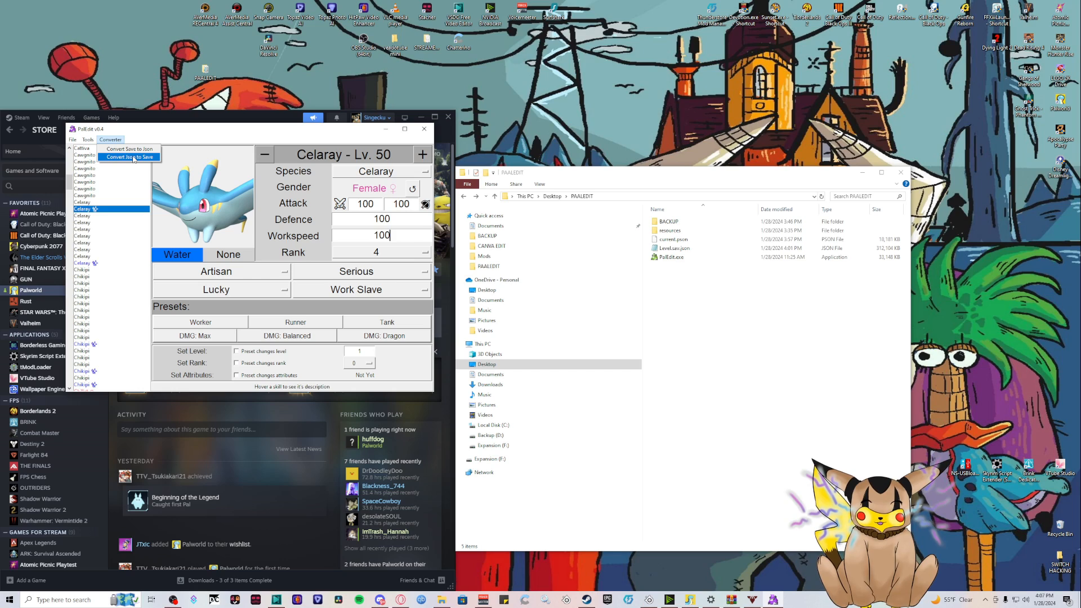
pyautogui.click(676, 248)
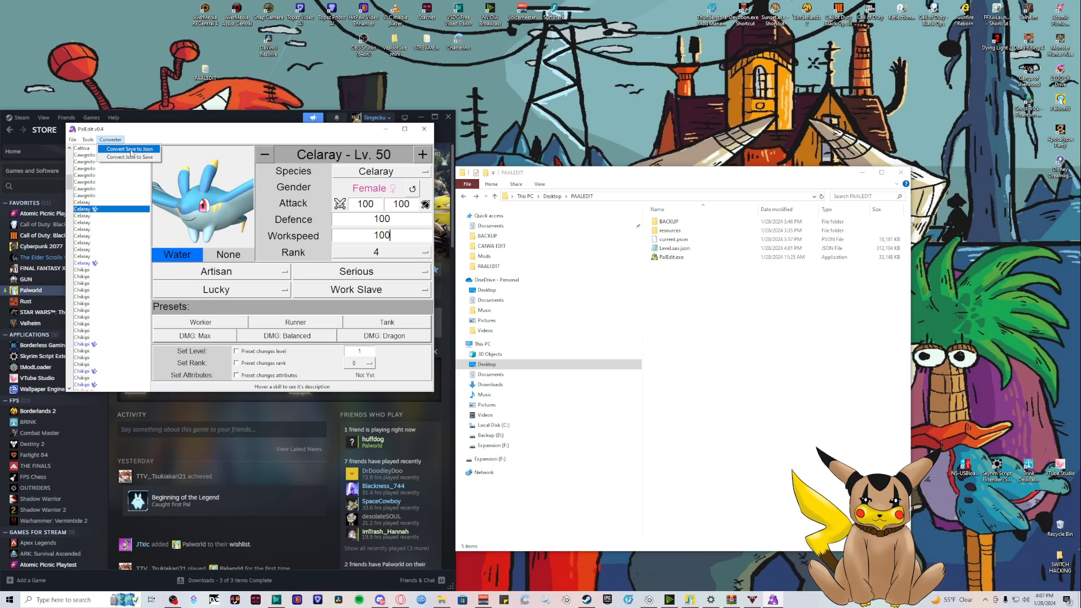
pyautogui.click(129, 157)
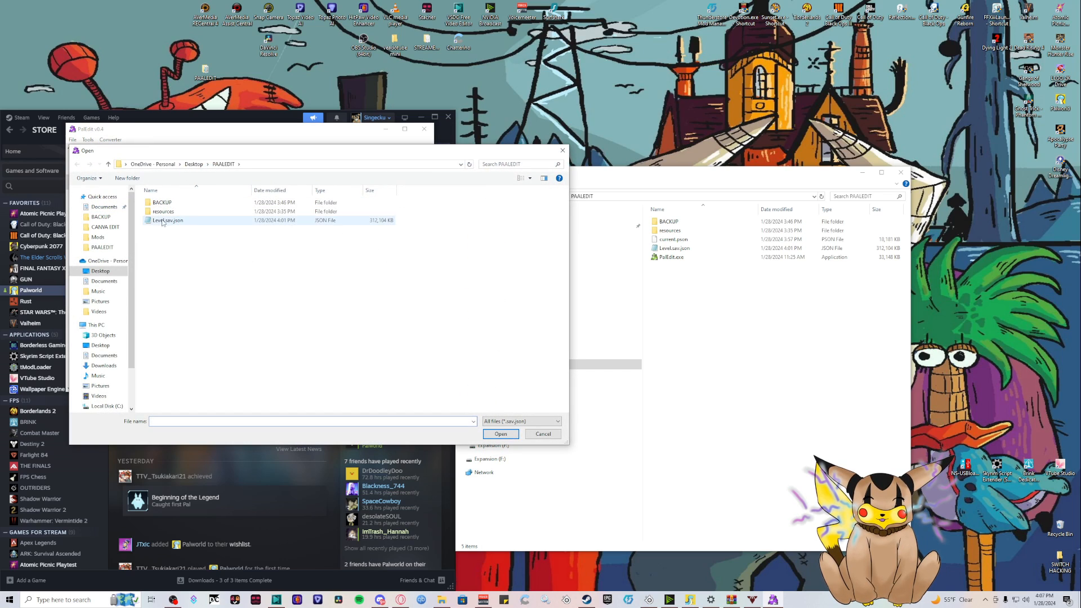
pyautogui.click(168, 220)
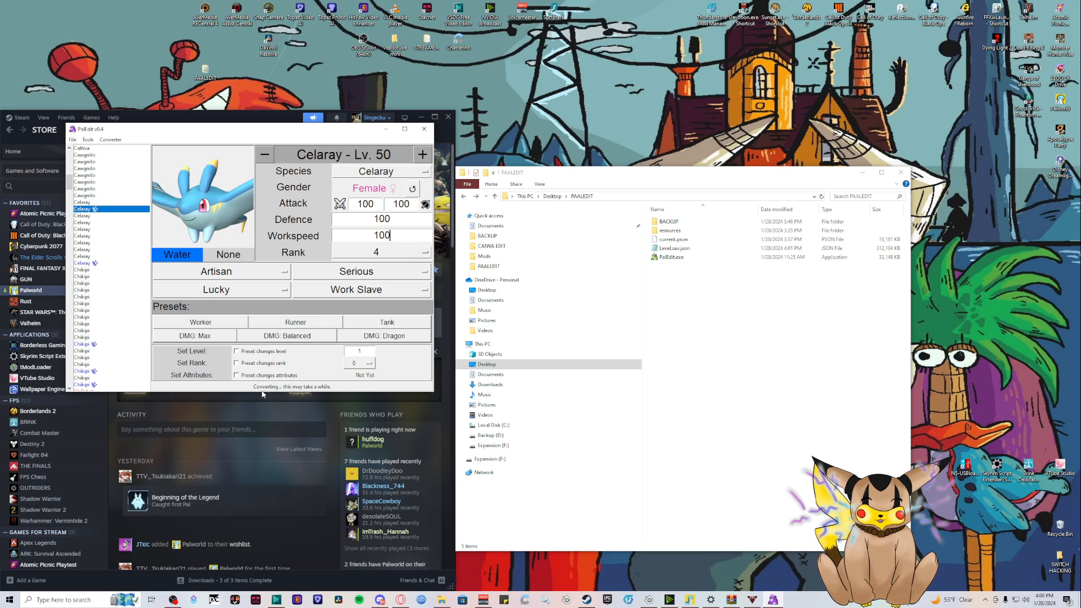
pyautogui.moveTo(324, 382)
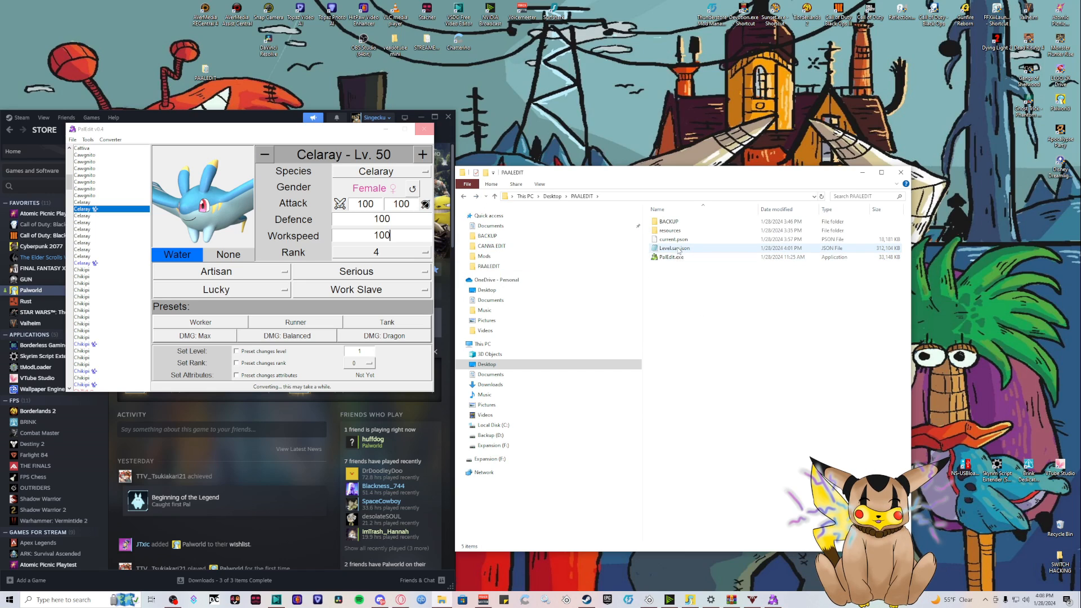
pyautogui.click(682, 277)
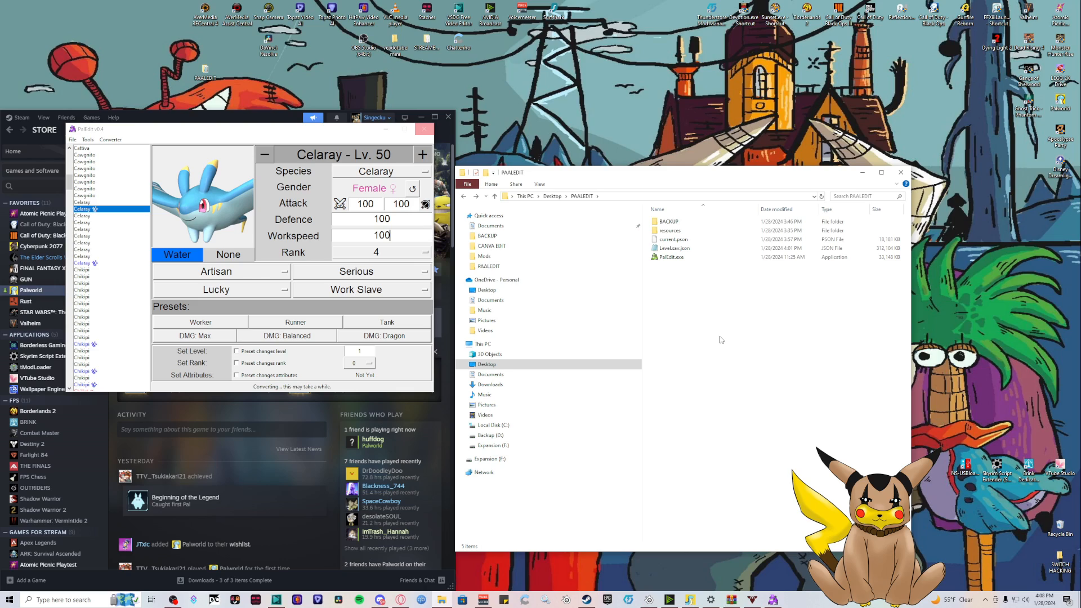
pyautogui.moveTo(719, 338)
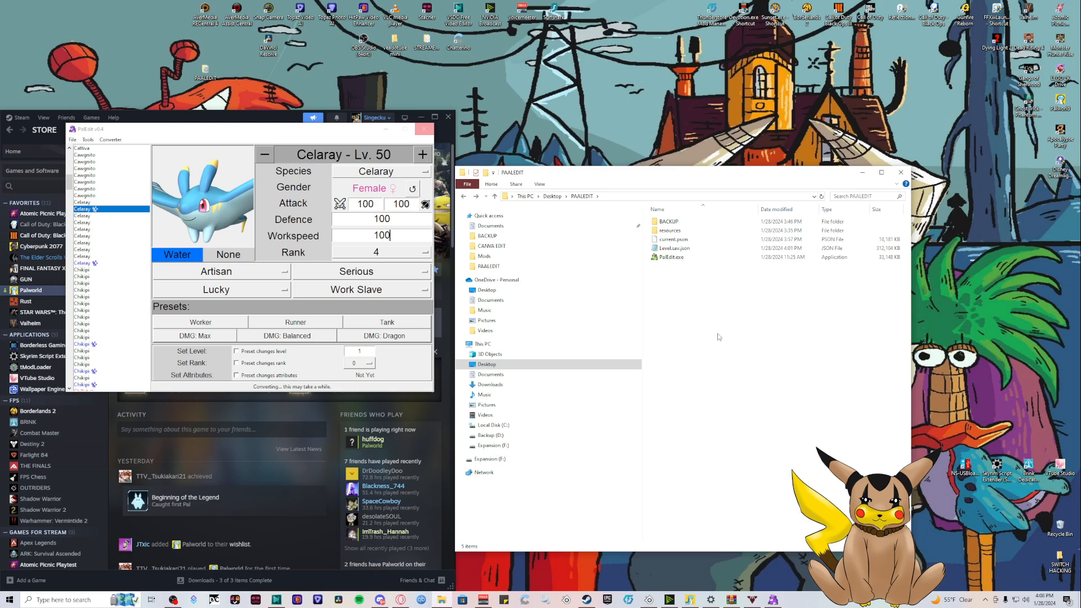
pyautogui.moveTo(719, 337)
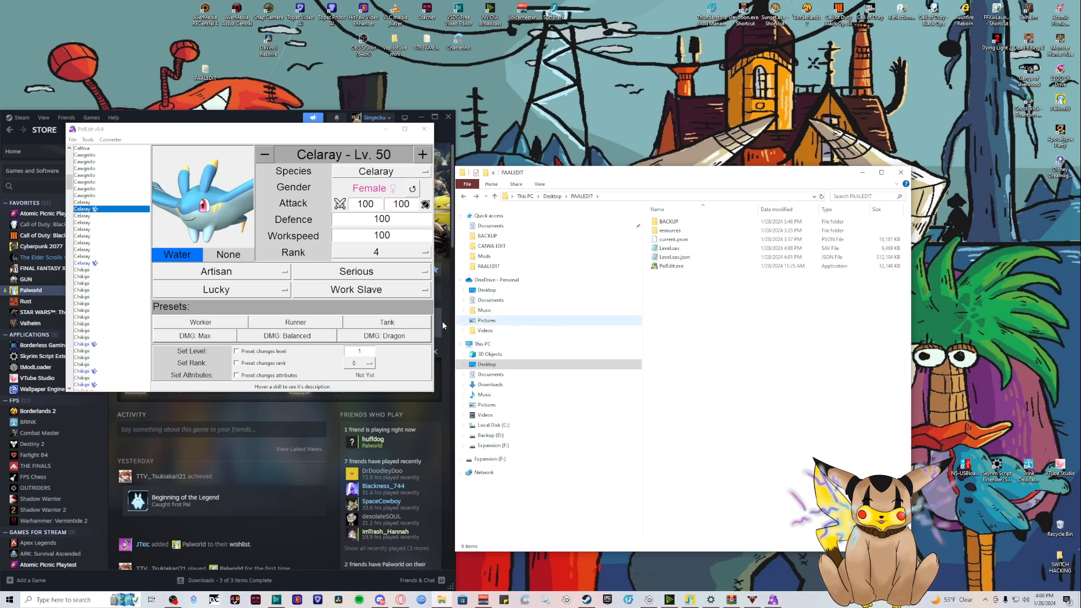
pyautogui.click(669, 248)
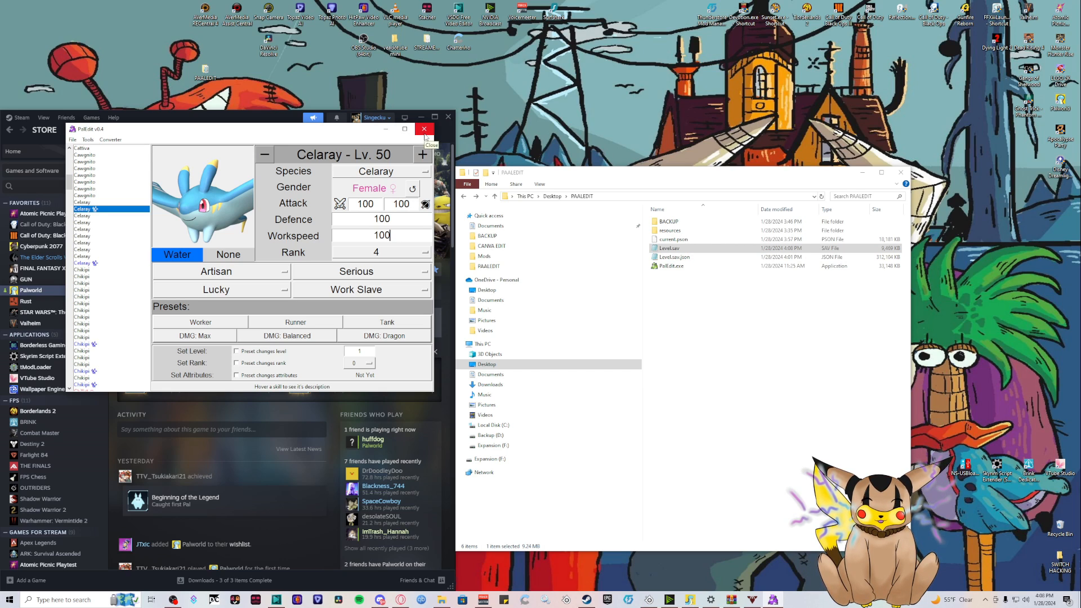
# Close PalEdit and move Level.sav into Palworld's world save folder, replacing the old save
pyautogui.click(424, 129)
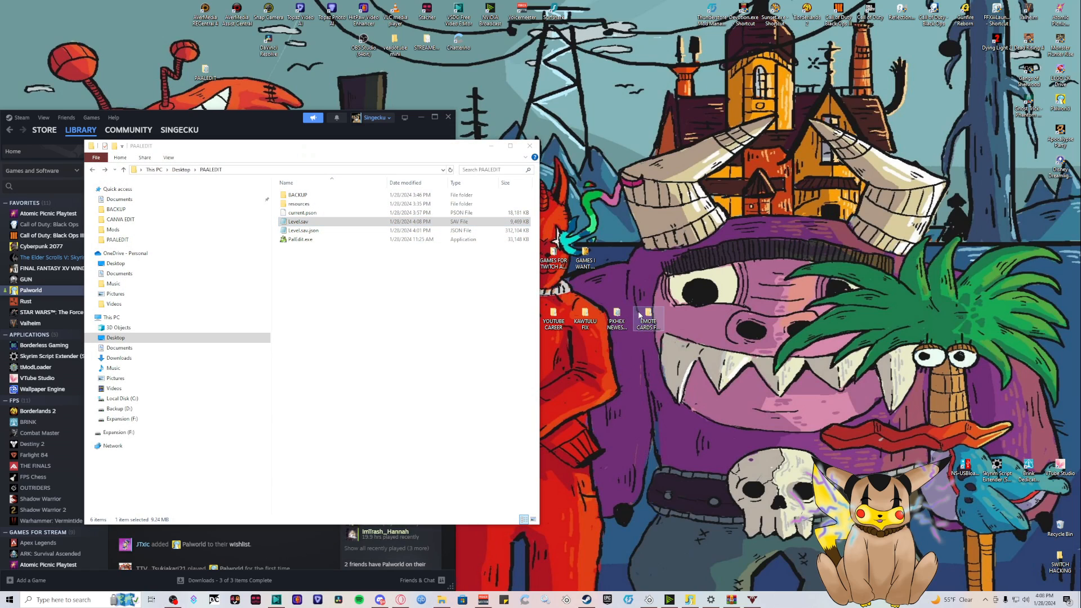
pyautogui.doubleClick(647, 317)
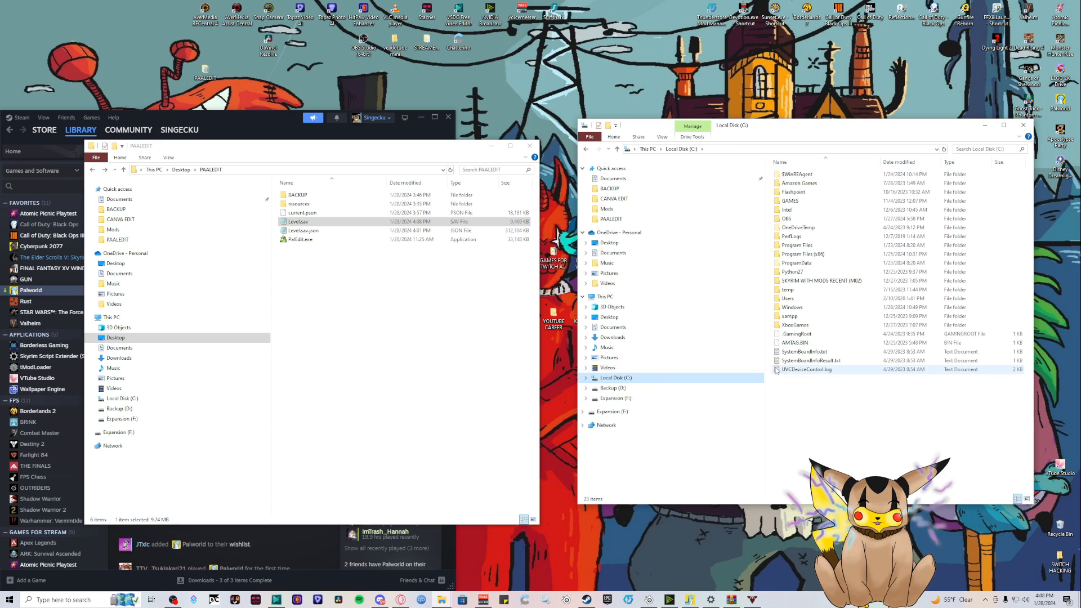
pyautogui.doubleClick(789, 297)
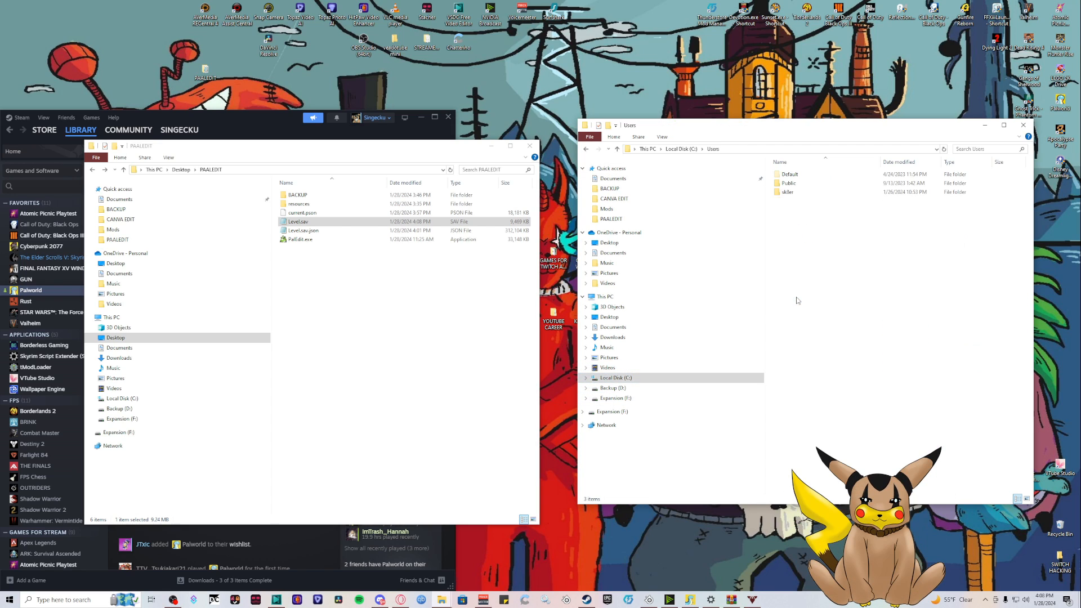
pyautogui.doubleClick(786, 192)
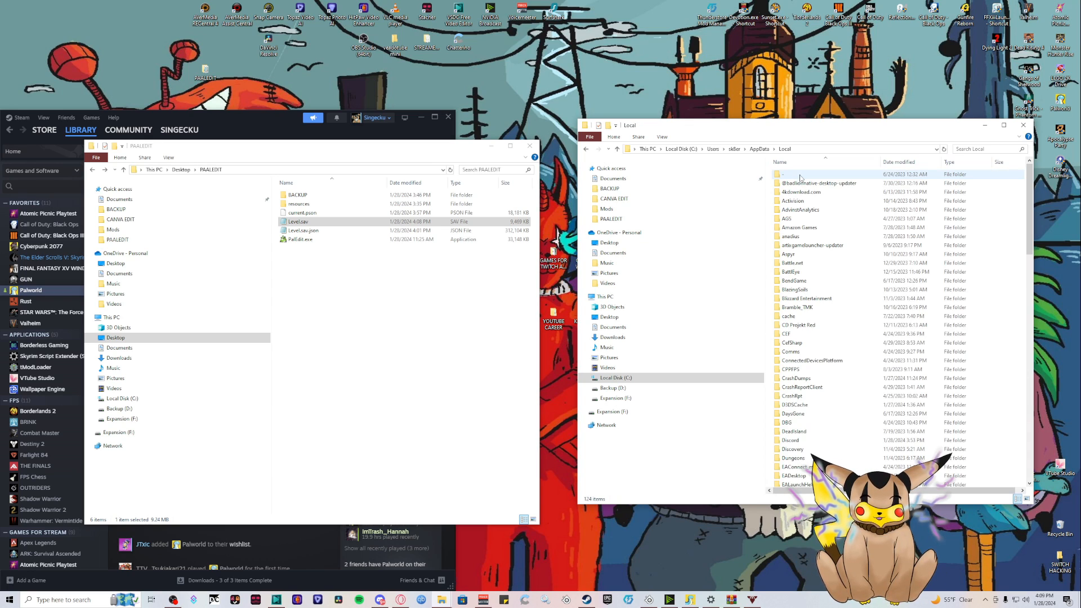
pyautogui.scroll(-3)
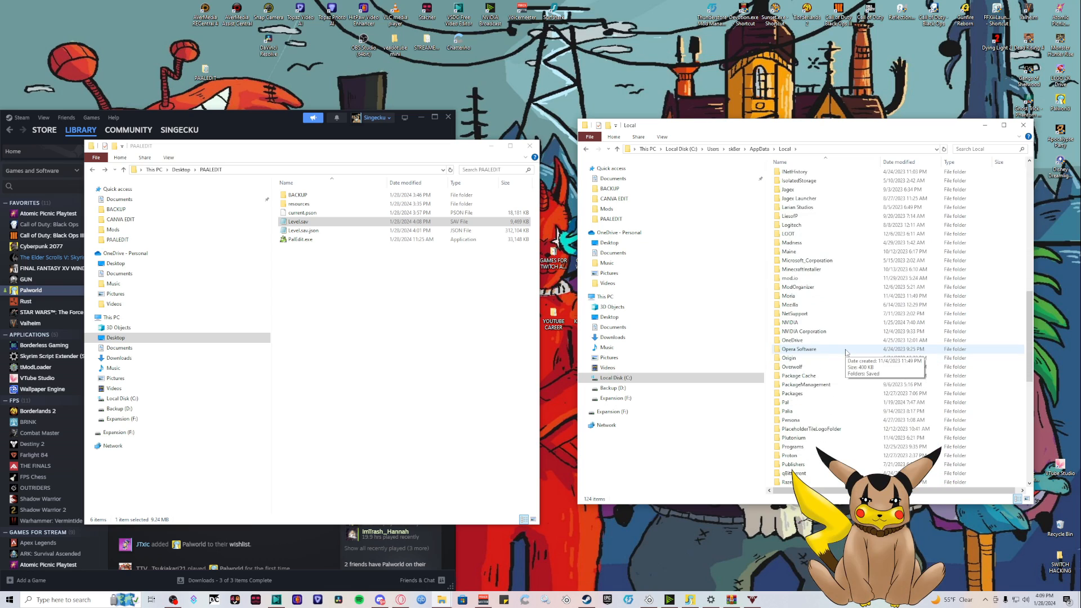
pyautogui.doubleClick(787, 402)
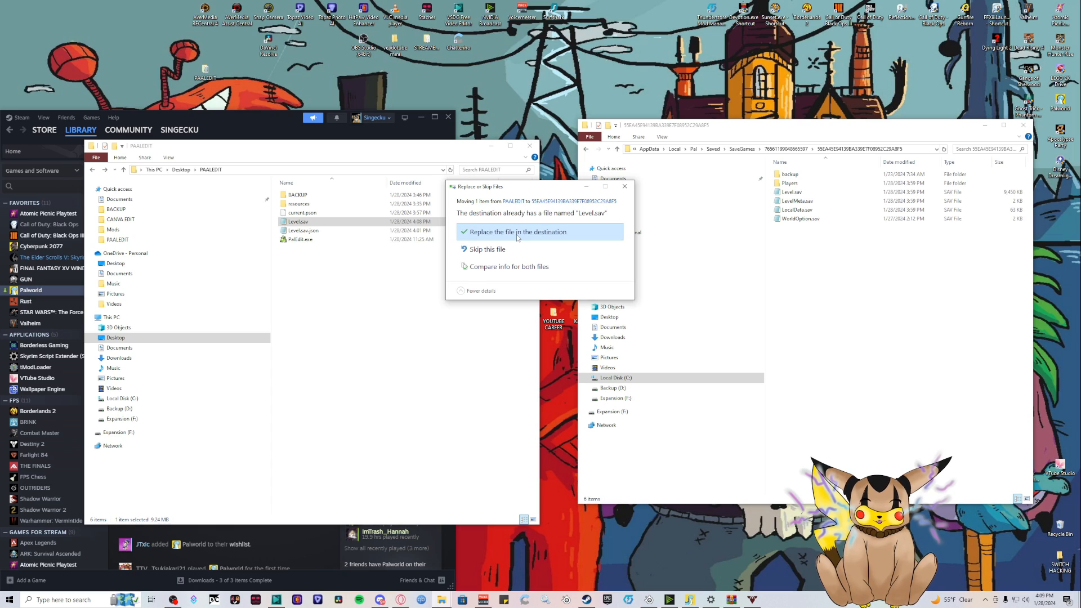
pyautogui.click(517, 232)
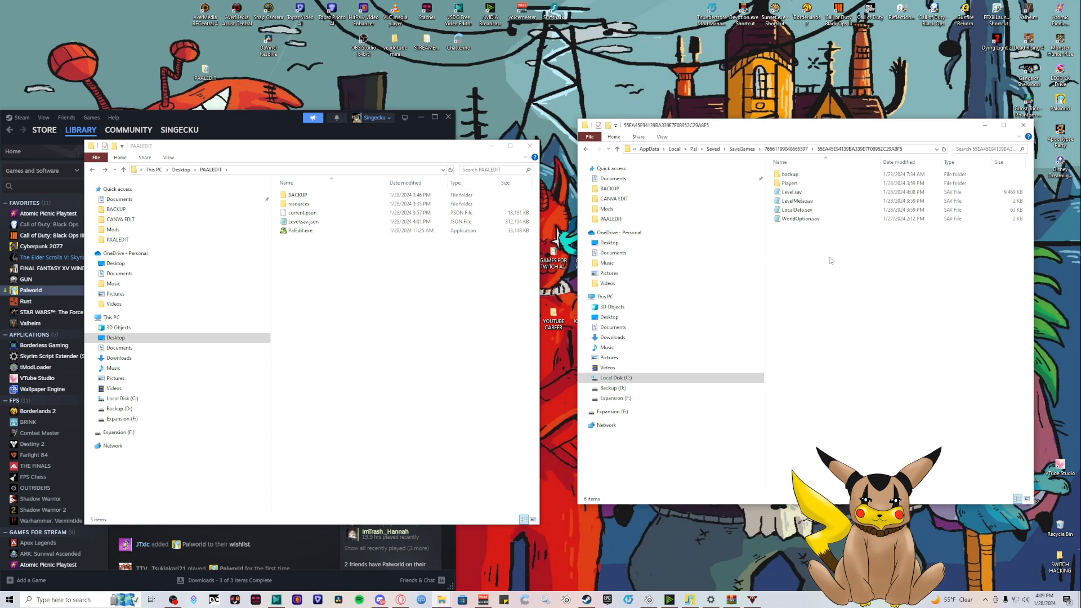
pyautogui.moveTo(1023, 125)
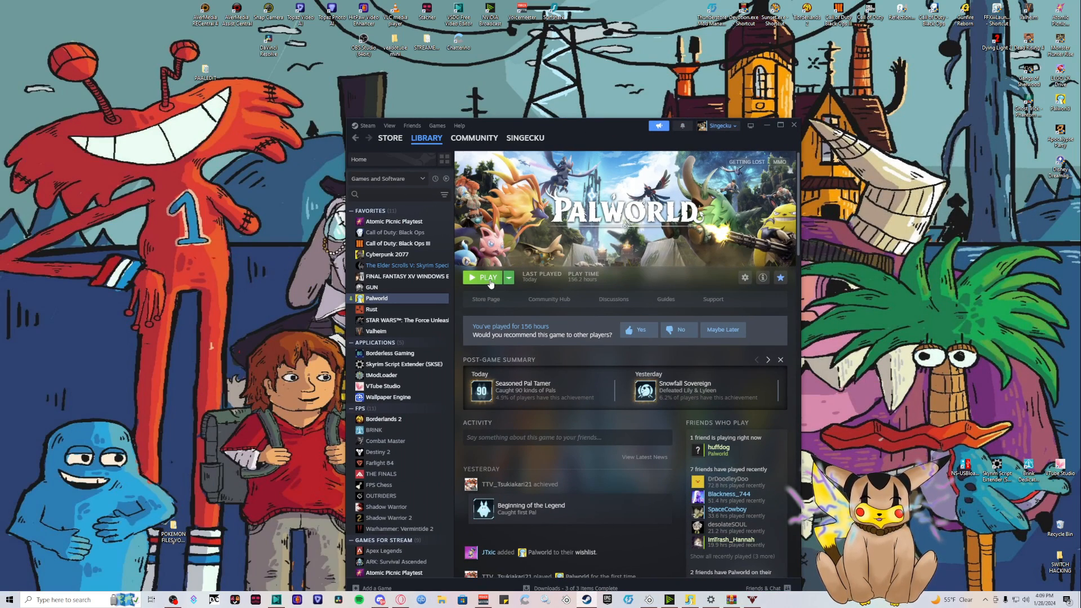
# Launch Palworld from its Steam library page
pyautogui.click(484, 278)
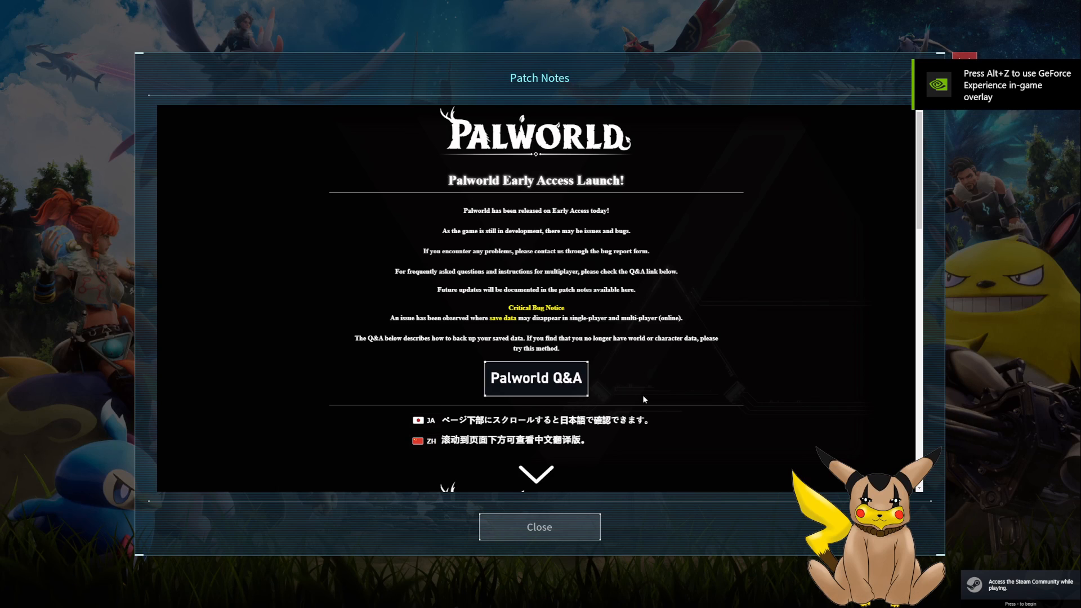
# Dismiss the patch notes and start the Midgar world
pyautogui.click(539, 527)
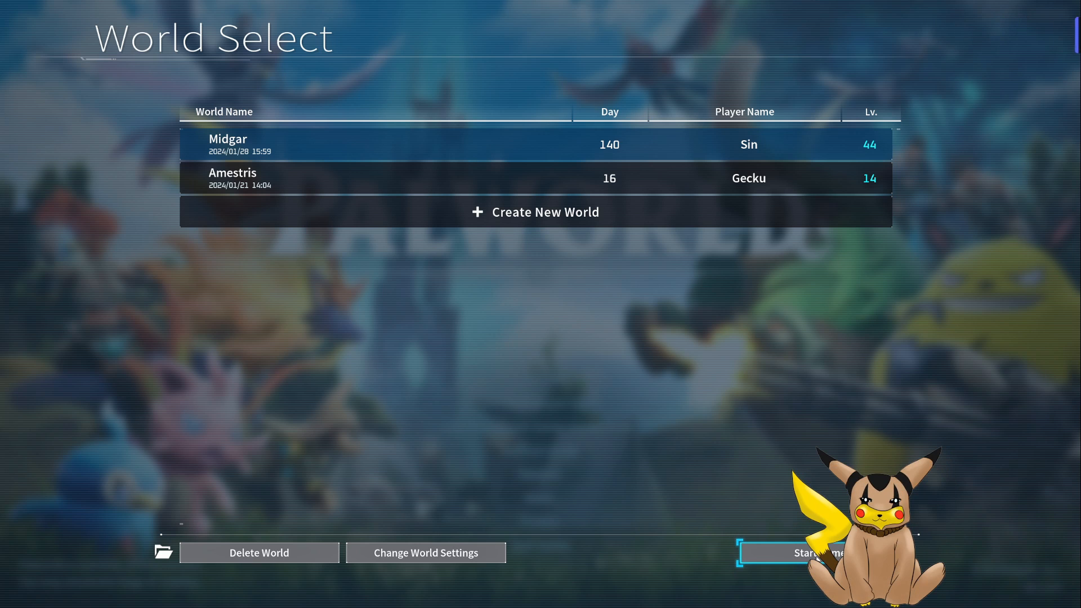
pyautogui.moveTo(588, 392)
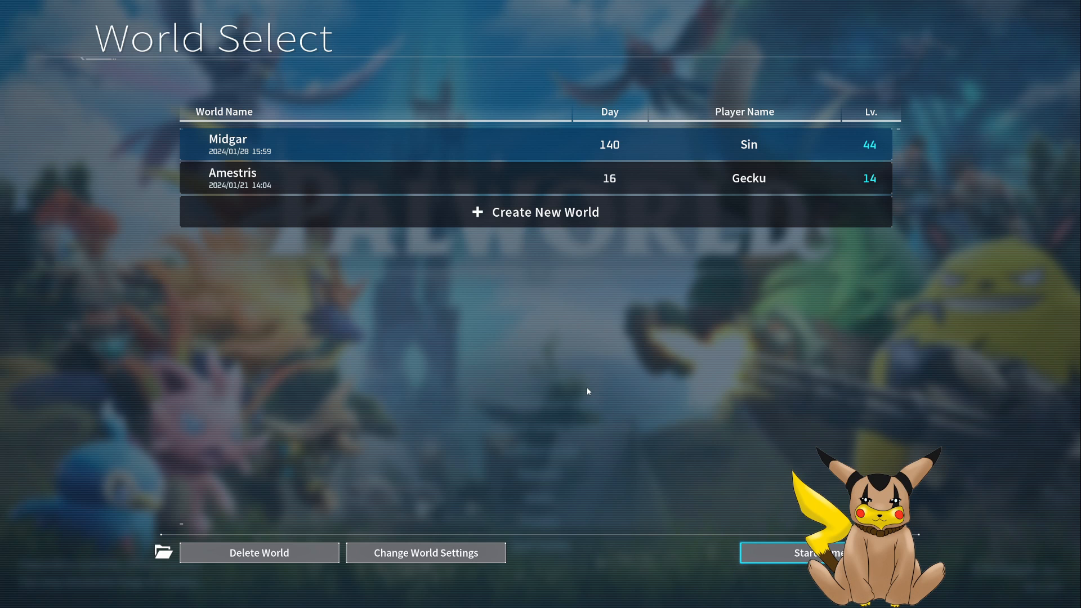
pyautogui.click(814, 552)
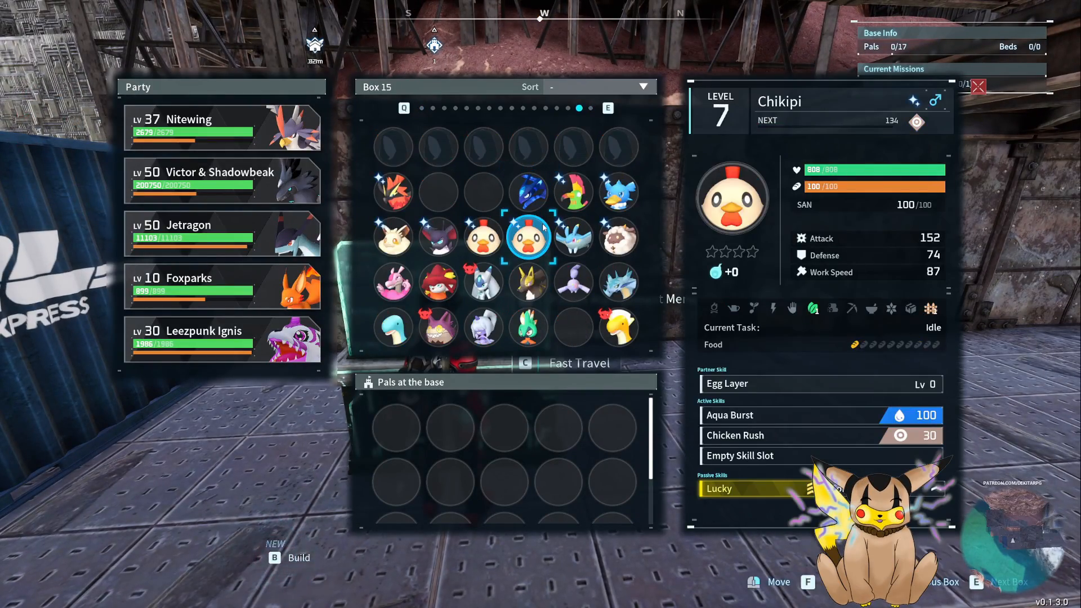
# Move the Celaray to the base Pals and back into Box 15 to view its stats
pyautogui.click(571, 238)
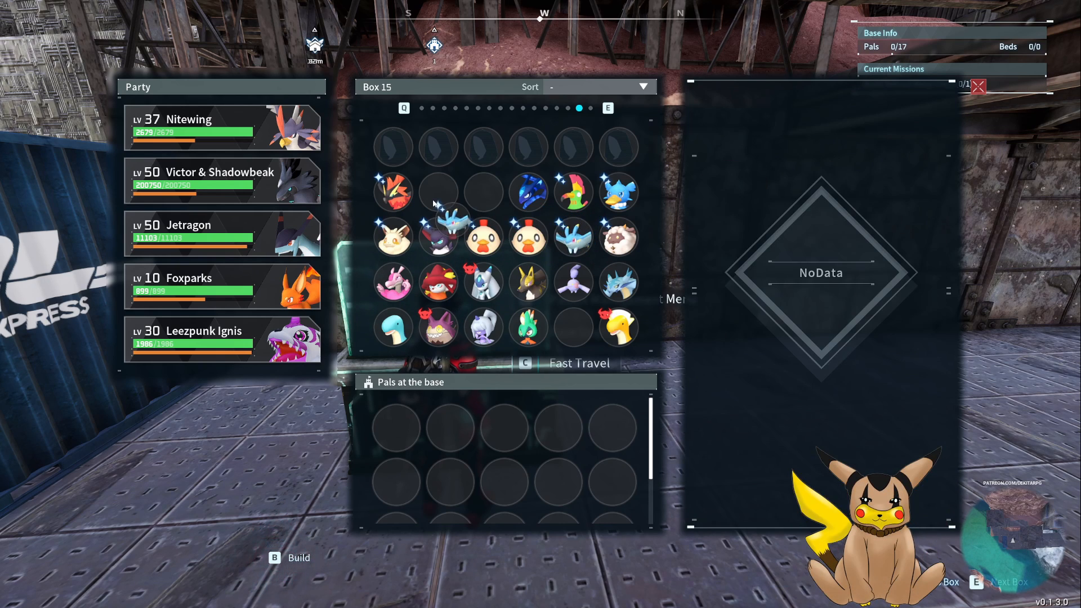
pyautogui.click(439, 192)
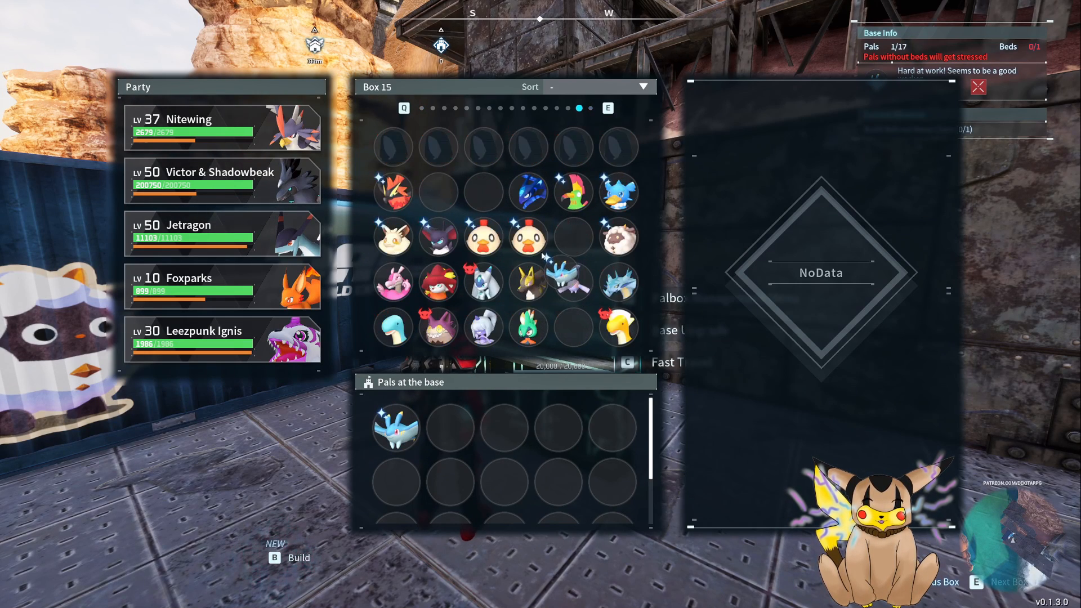
pyautogui.click(572, 237)
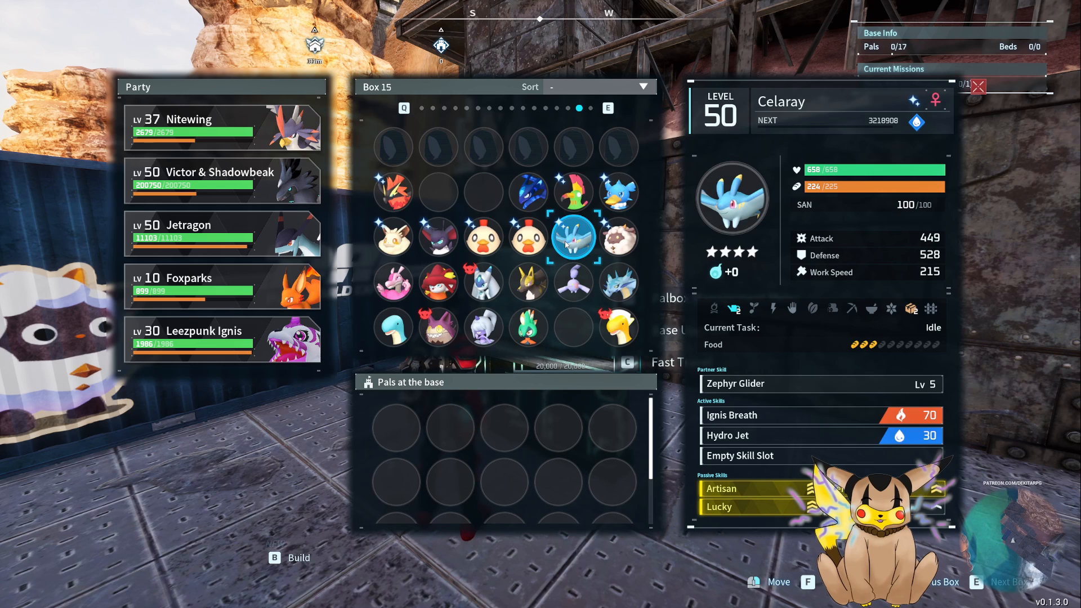